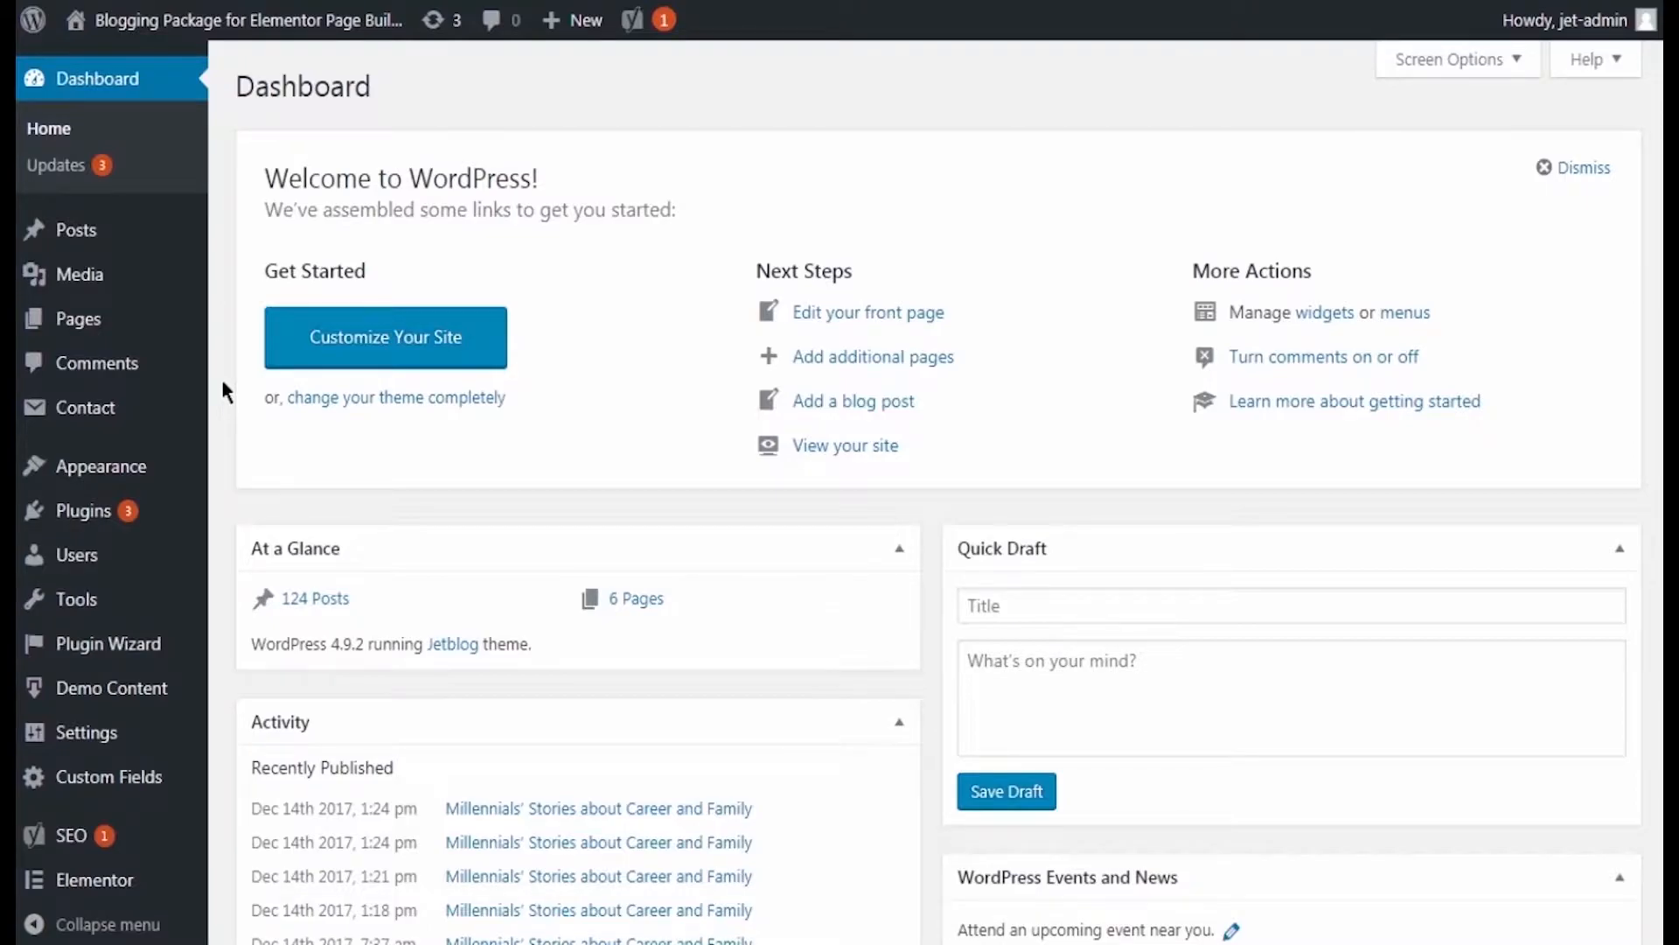
mouse_move(182, 797)
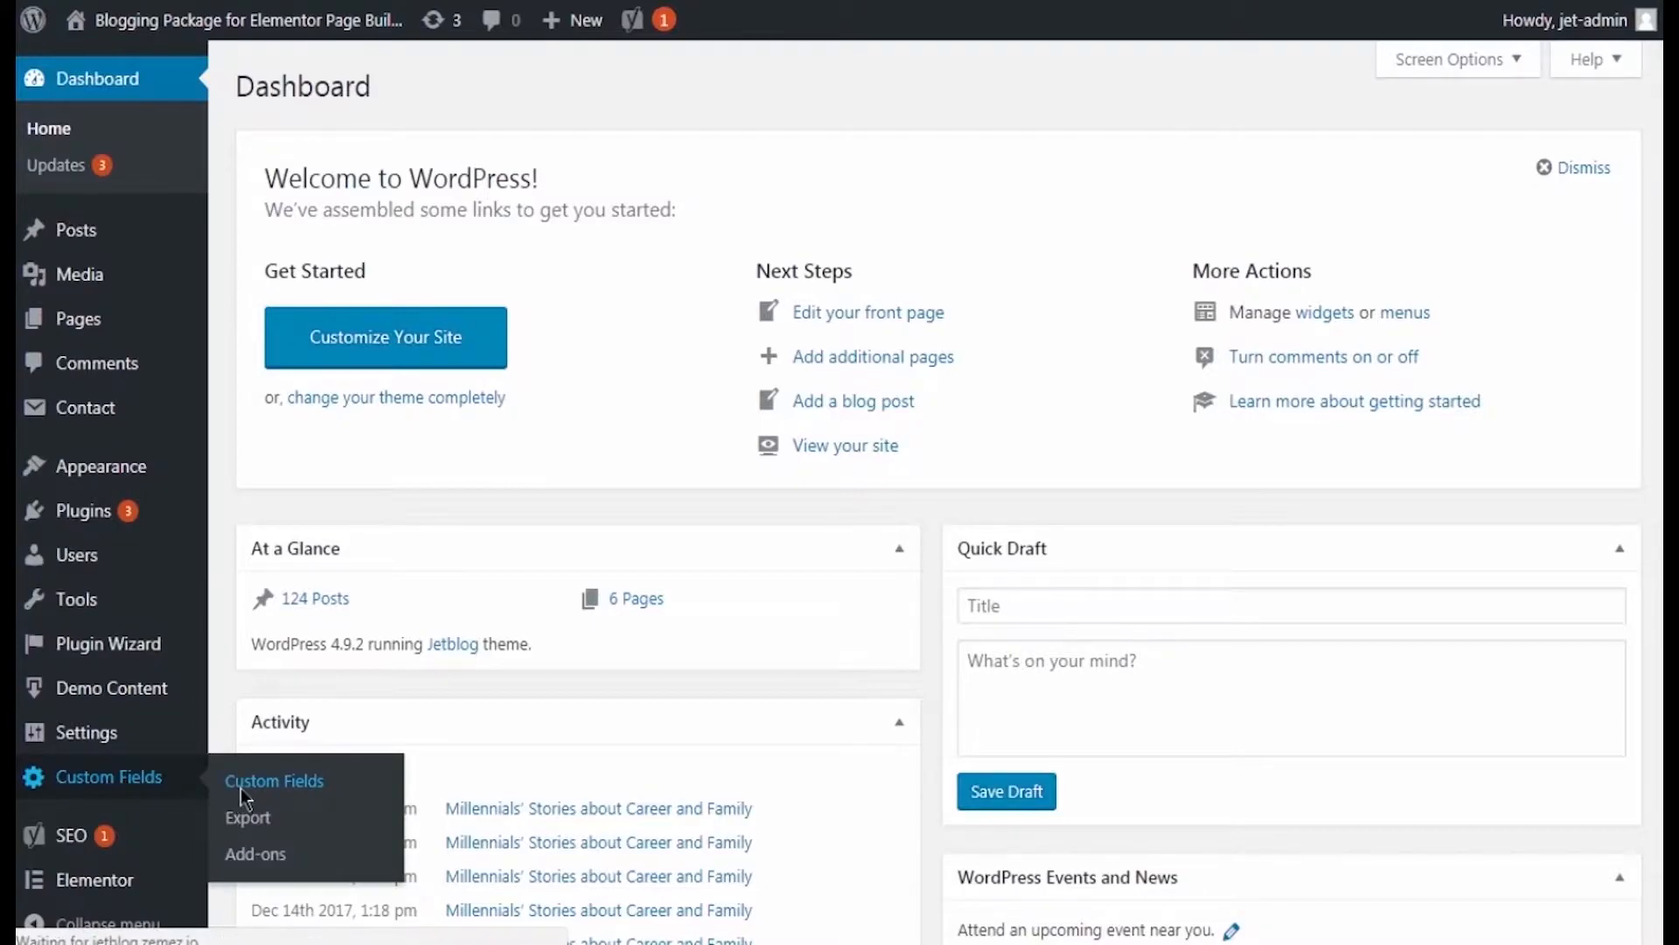
Step: Go to the Custom Fields field groups list and start editing the Subtitle group
click(275, 780)
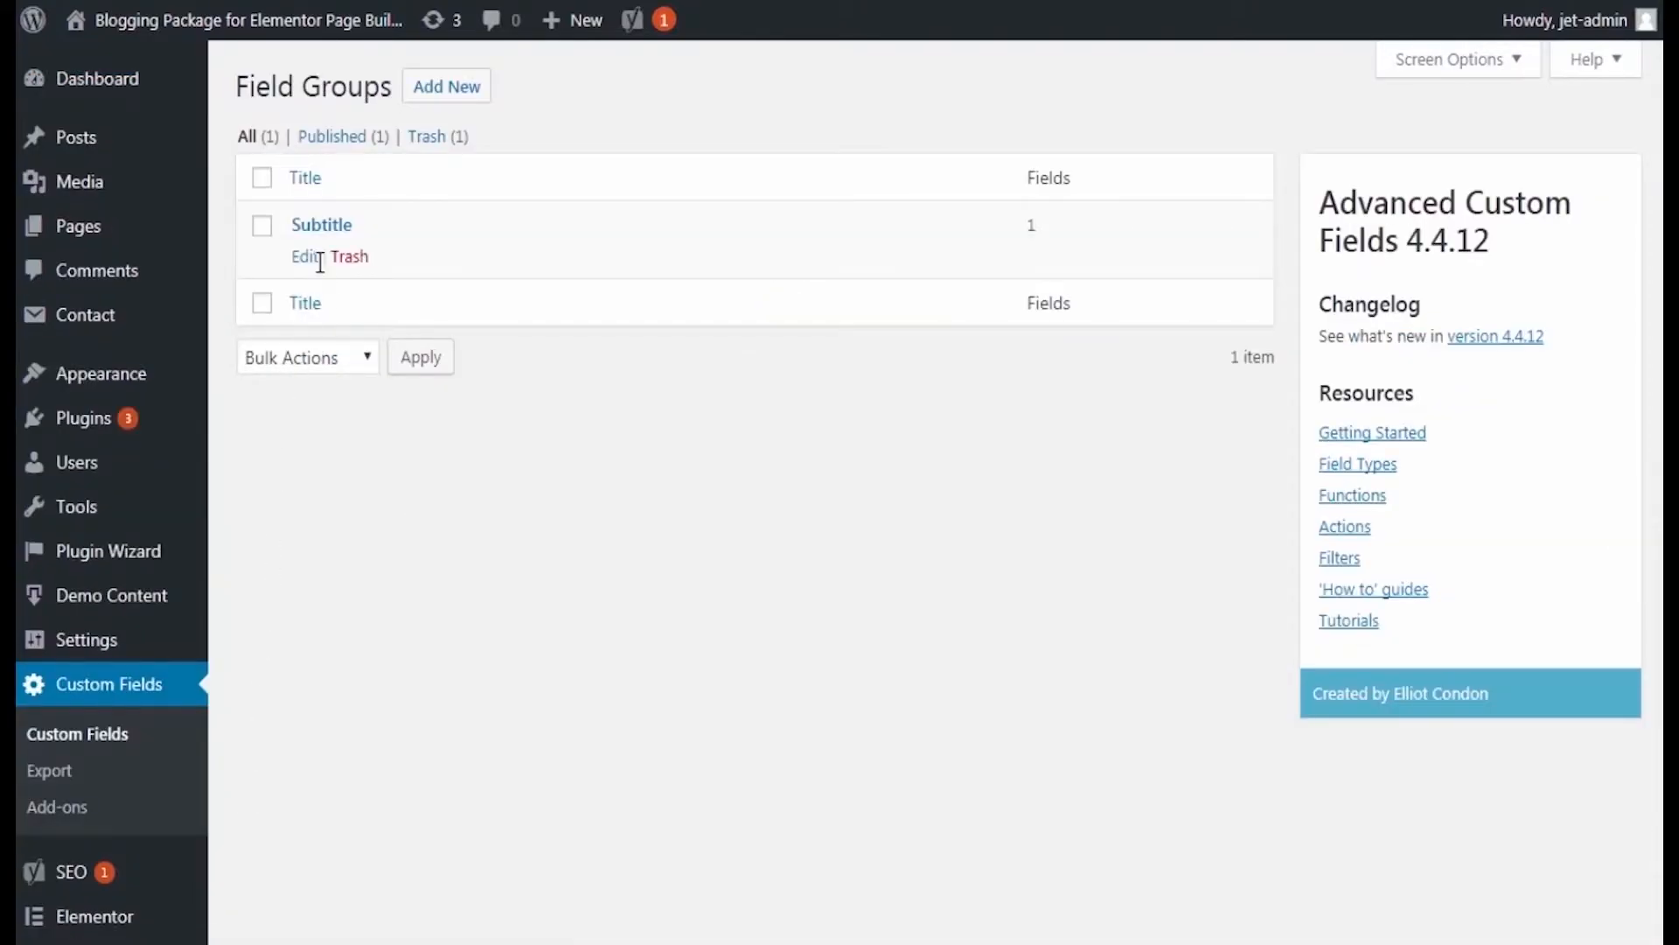
mouse_move(308, 261)
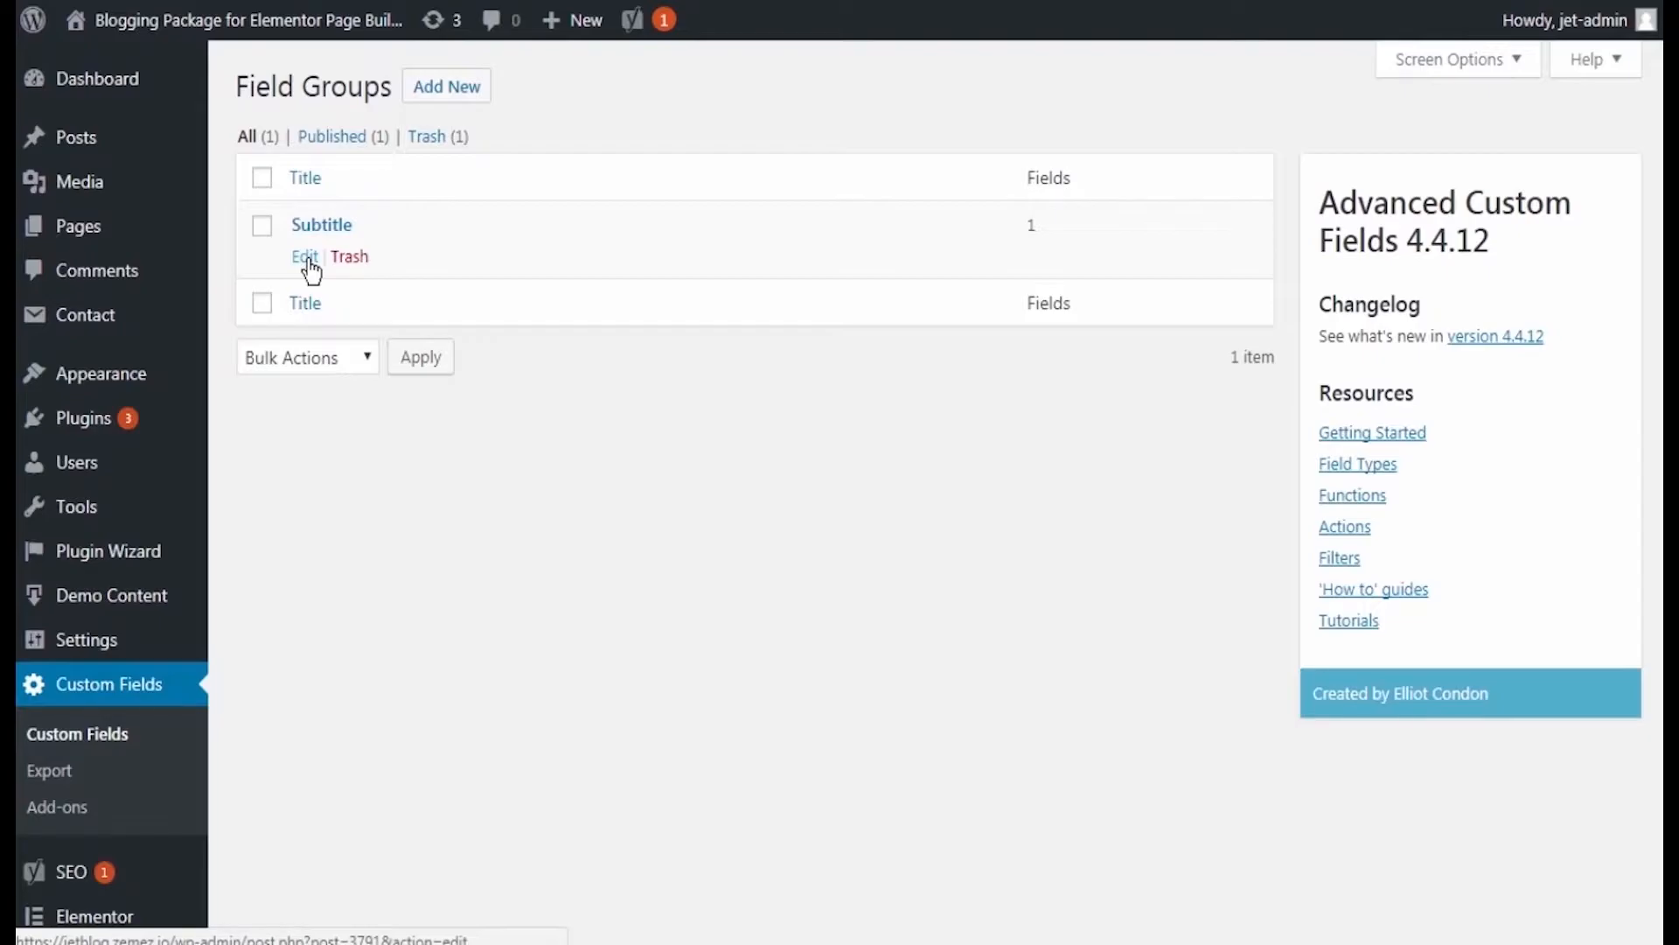
click(305, 256)
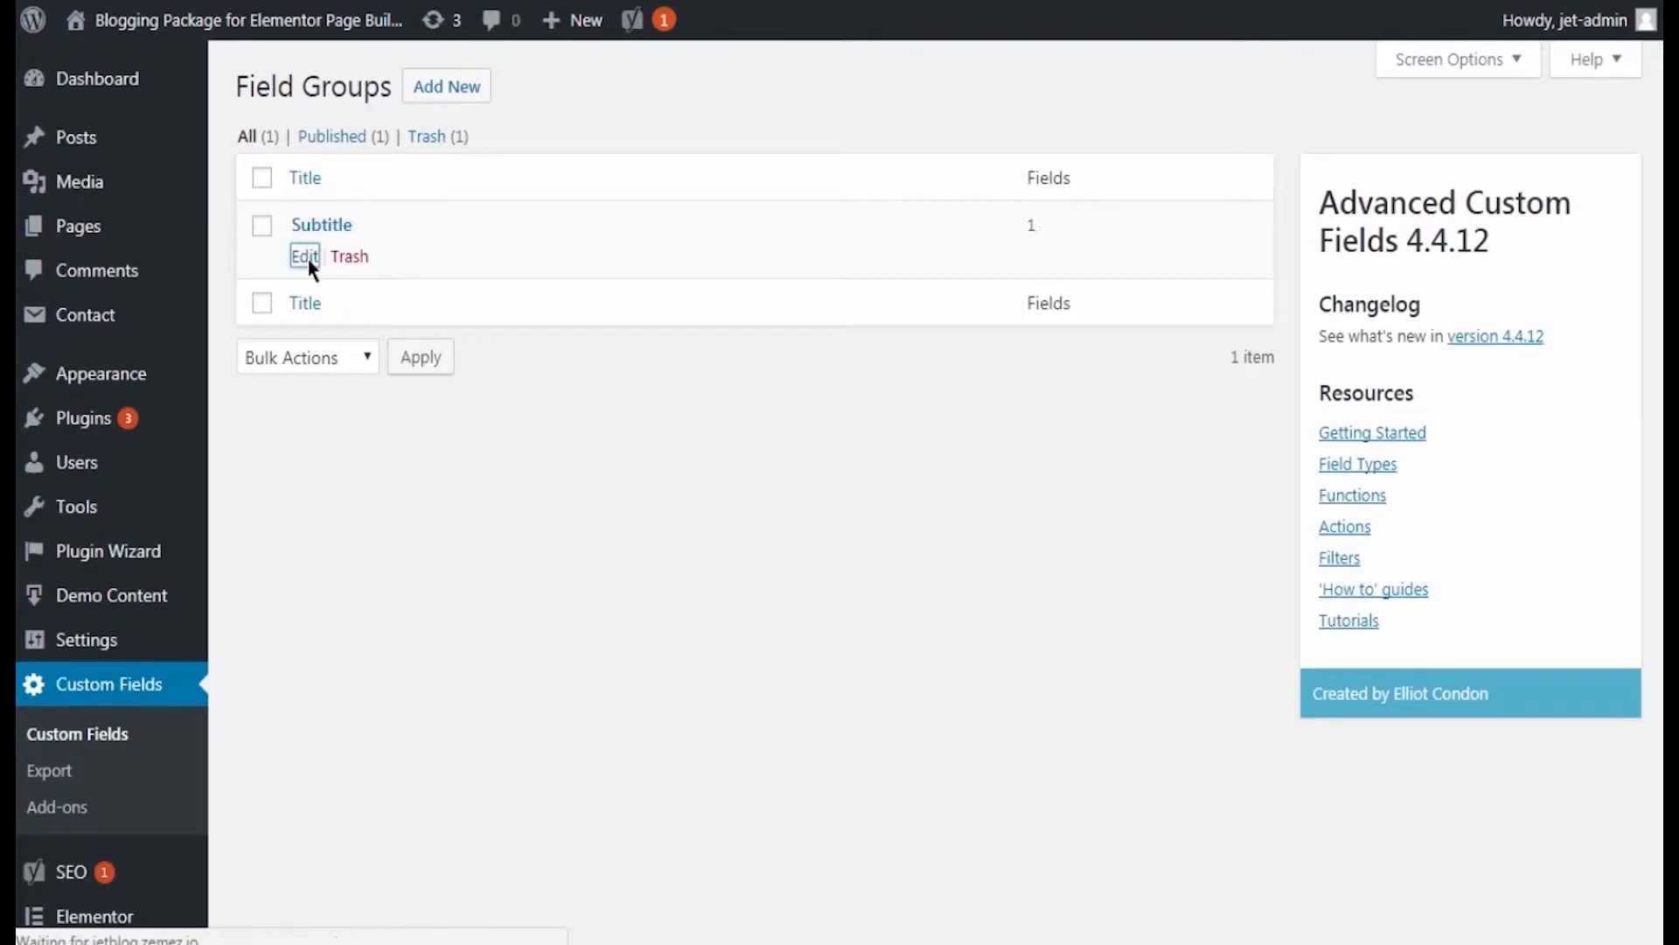
Step: Copy the field name _new_subtitle, check the Post Type rule choices, and update the Subtitle group
click(304, 257)
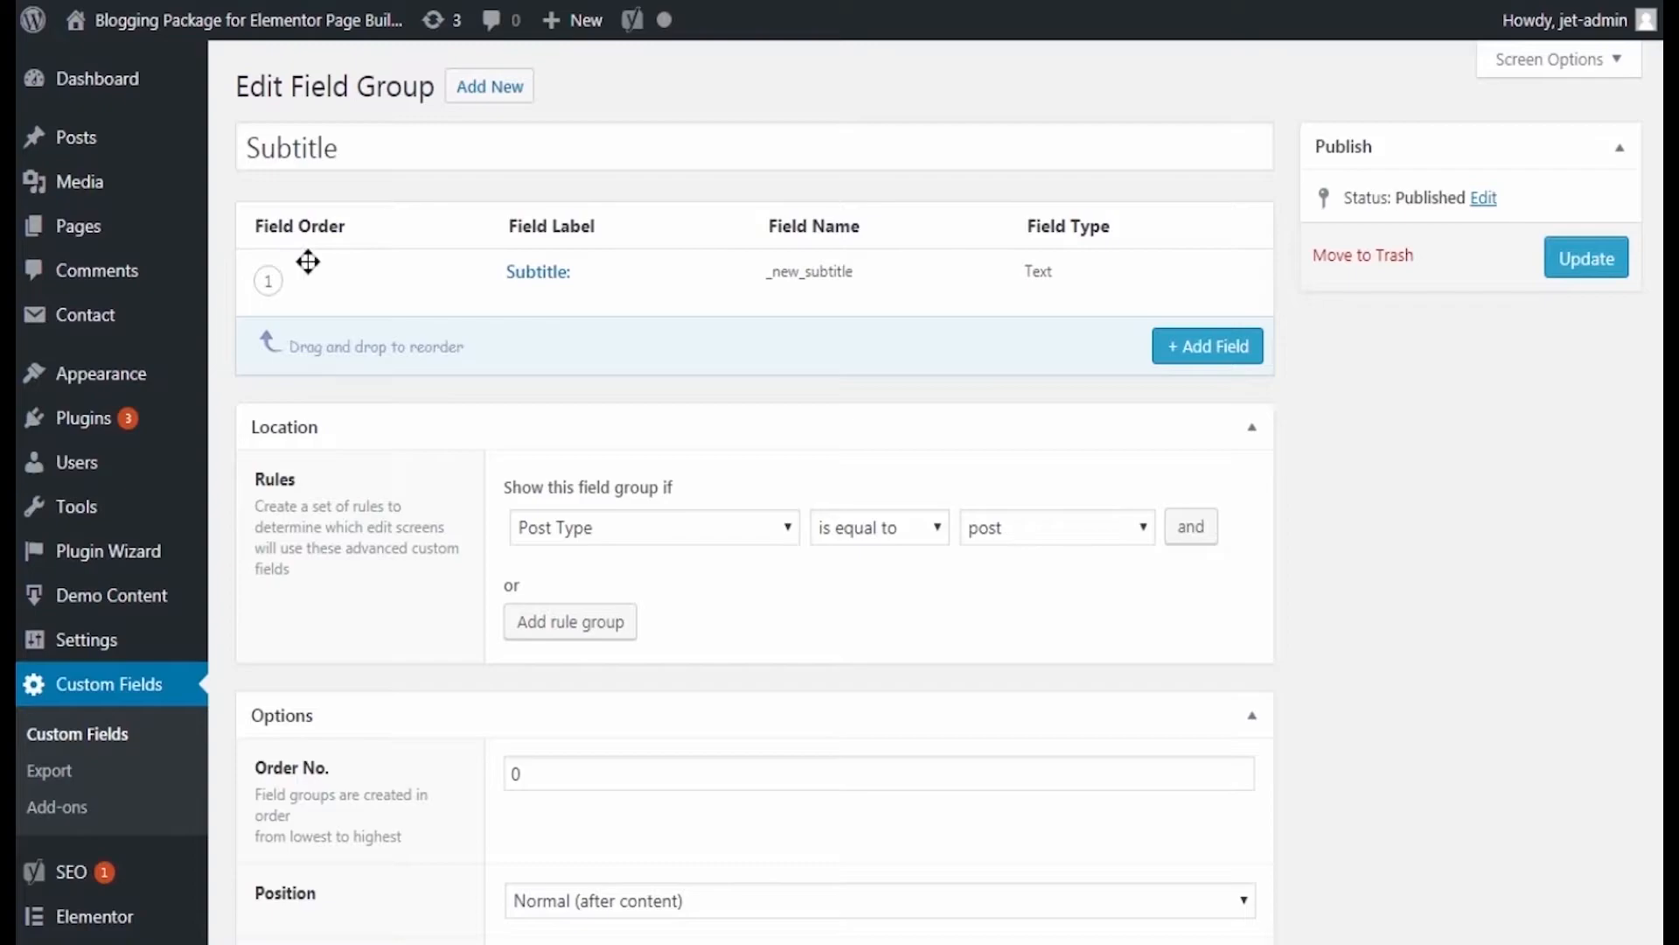
mouse_move(731, 272)
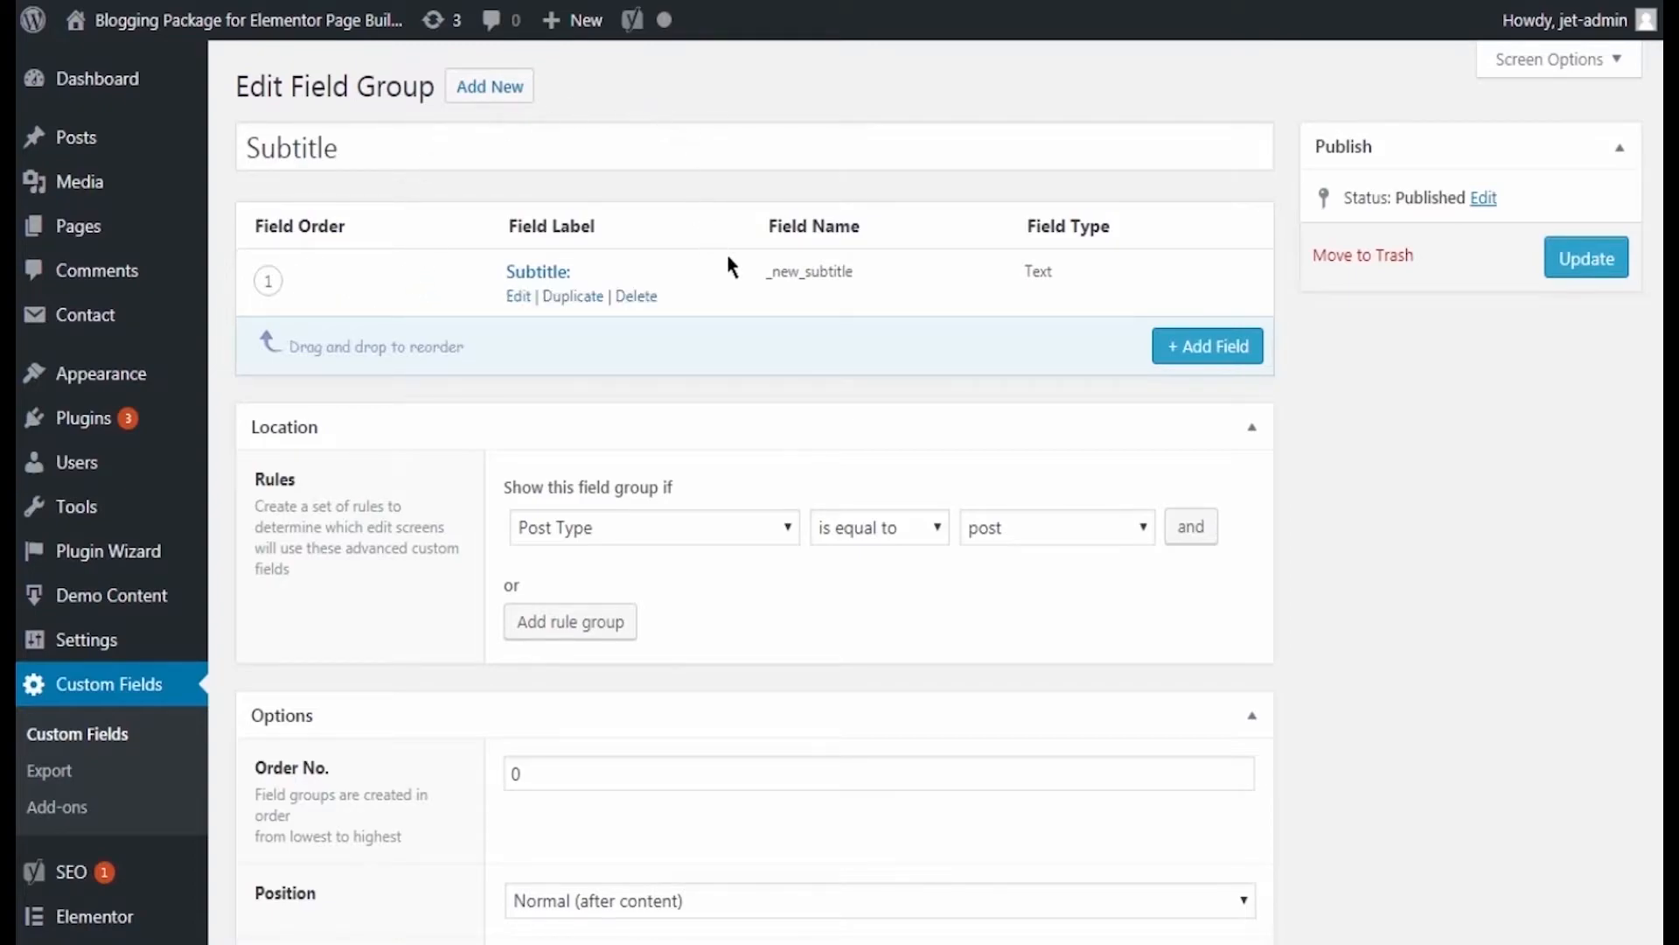
mouse_move(766, 294)
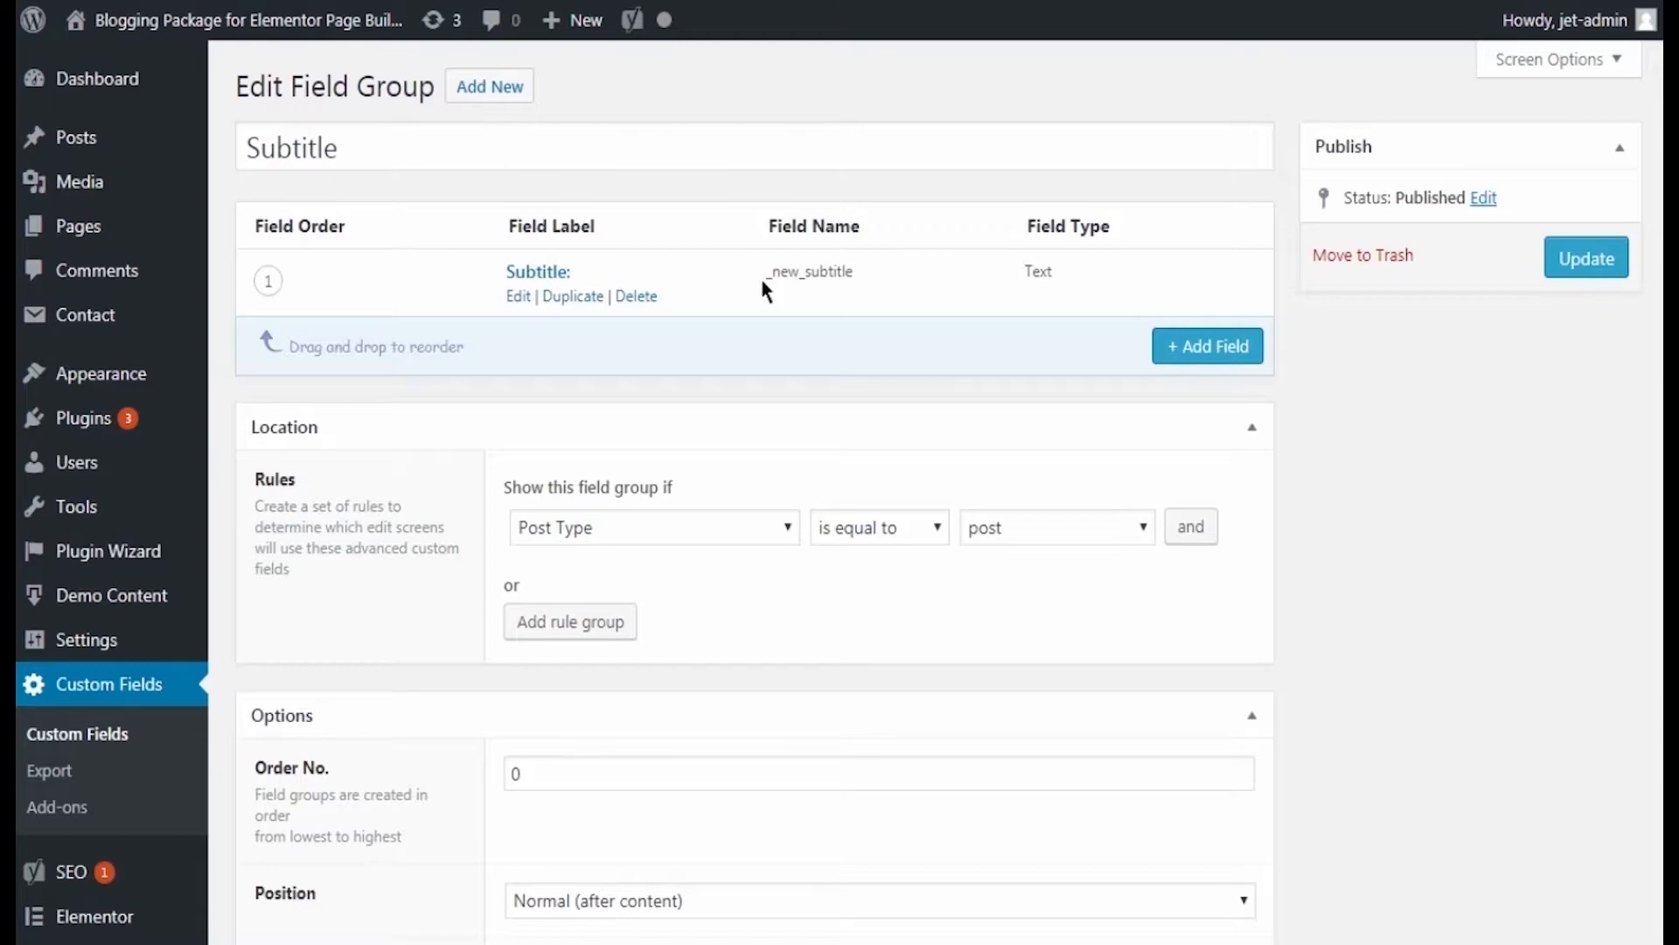
double_click(810, 271)
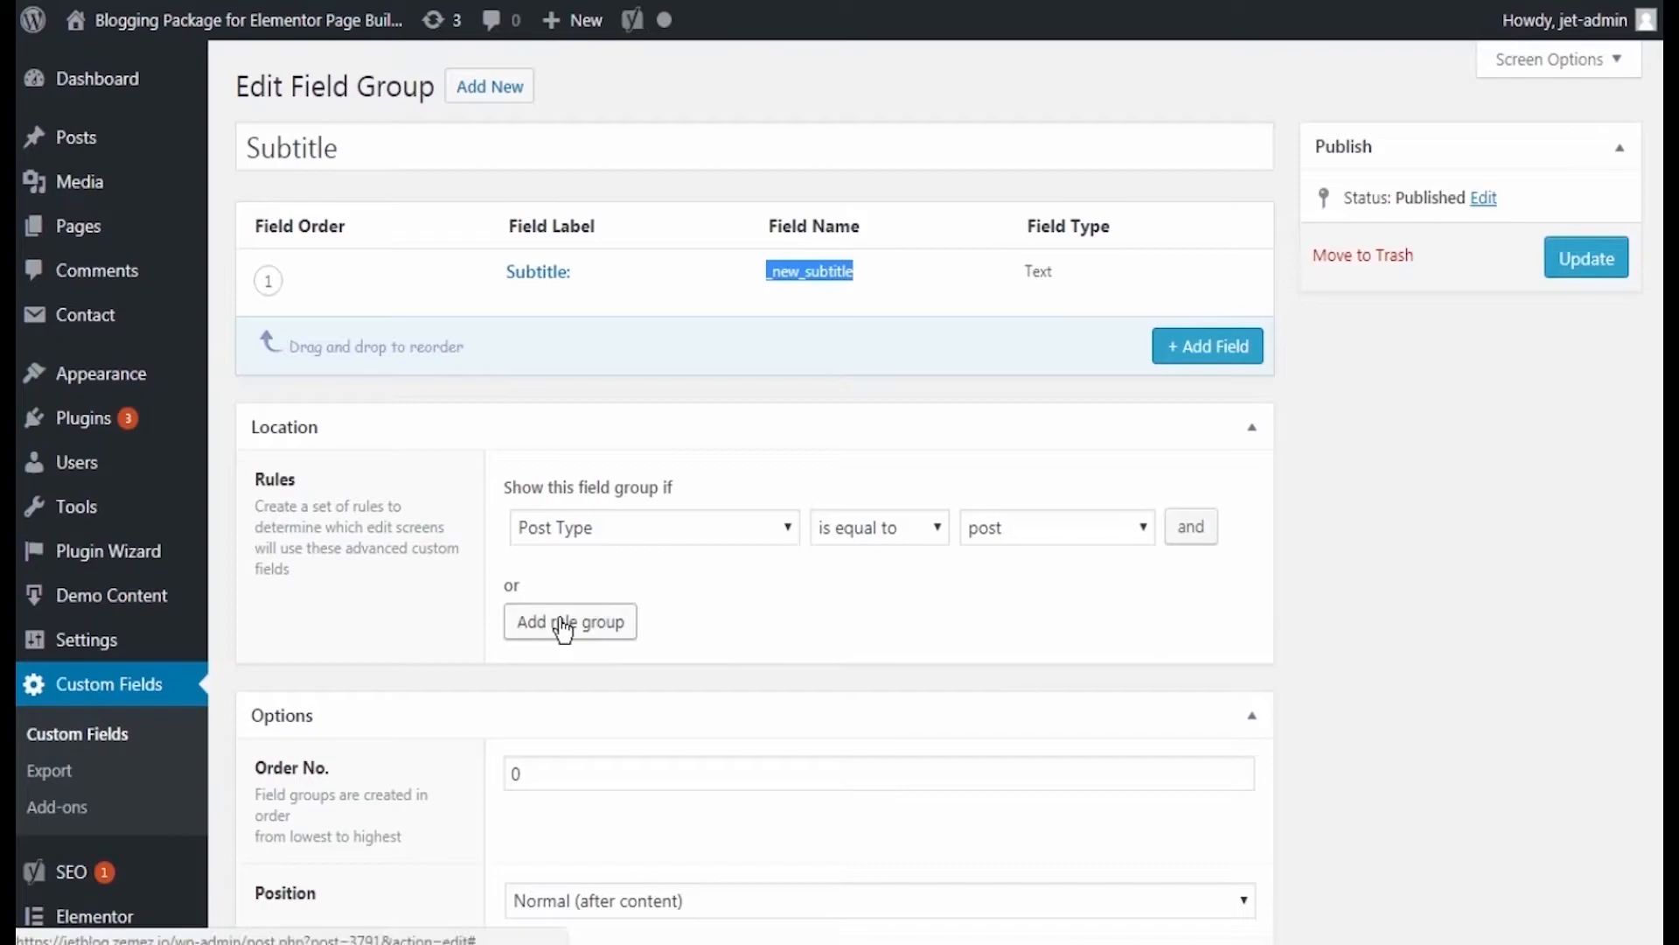
click(1053, 527)
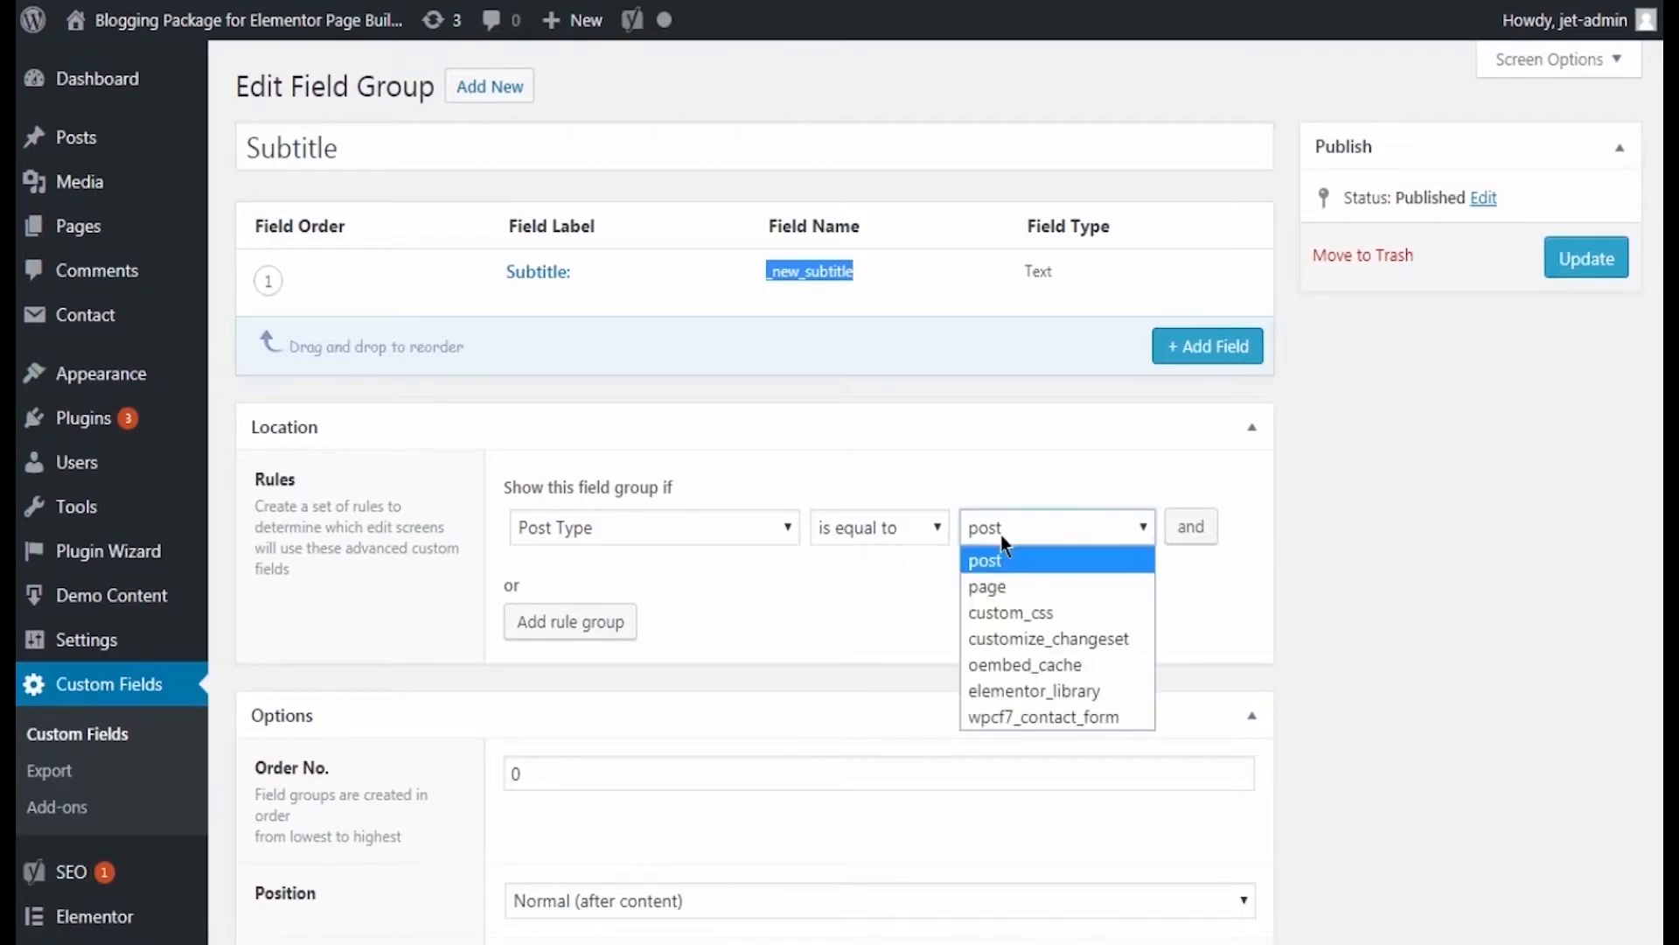
mouse_move(1004, 587)
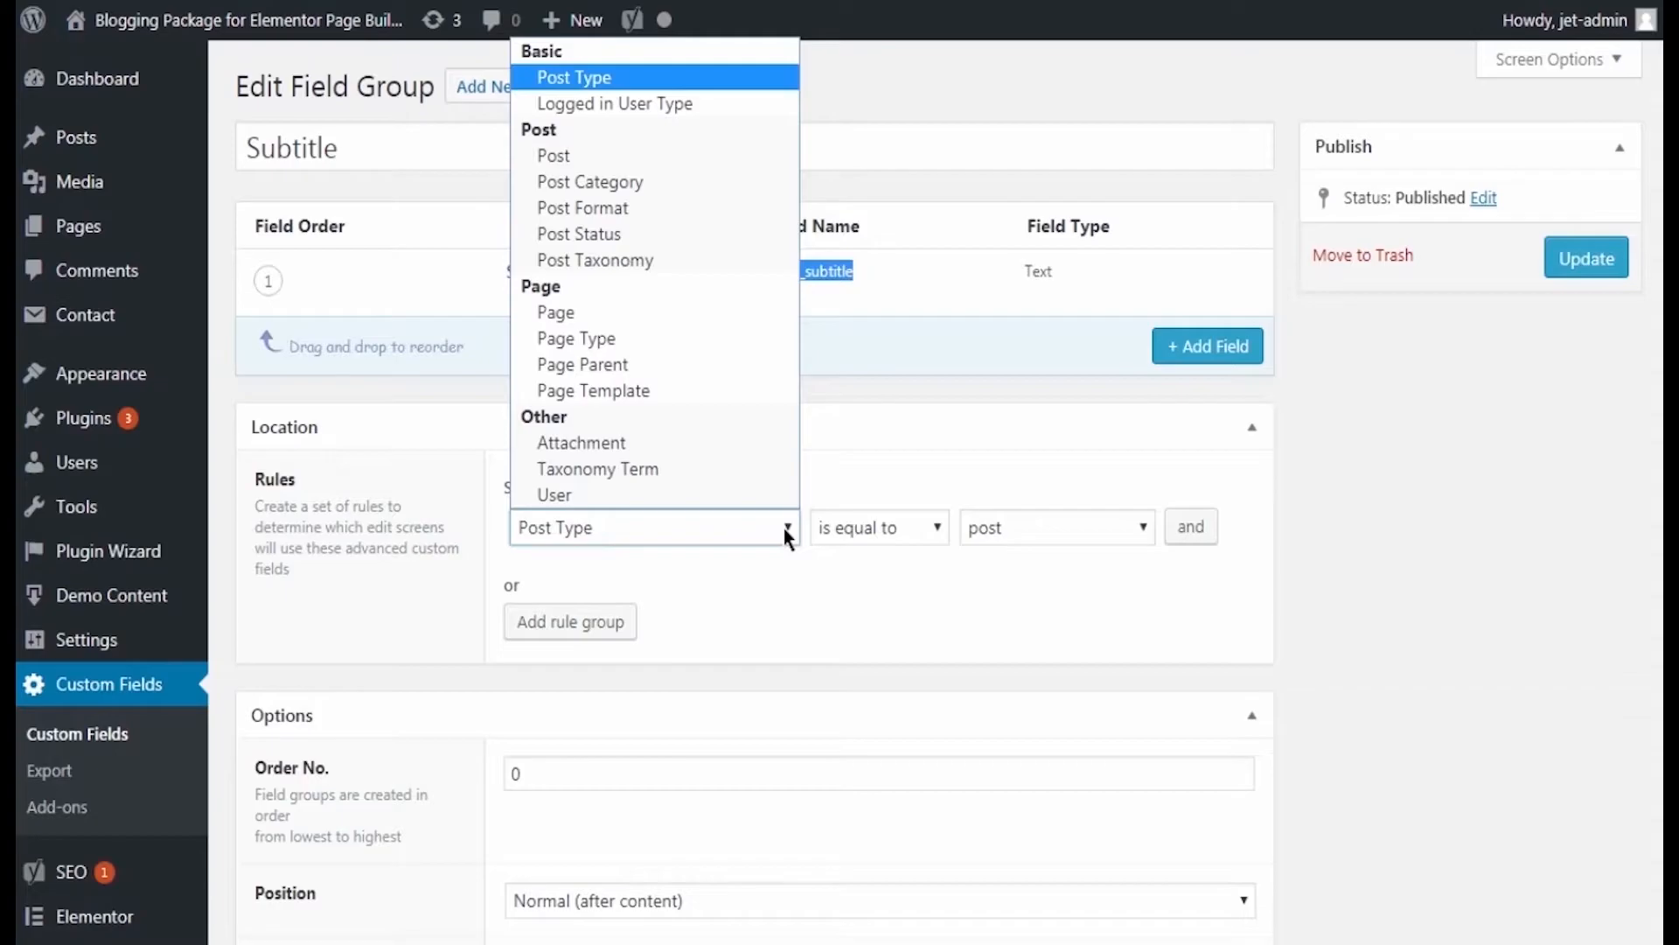
click(574, 77)
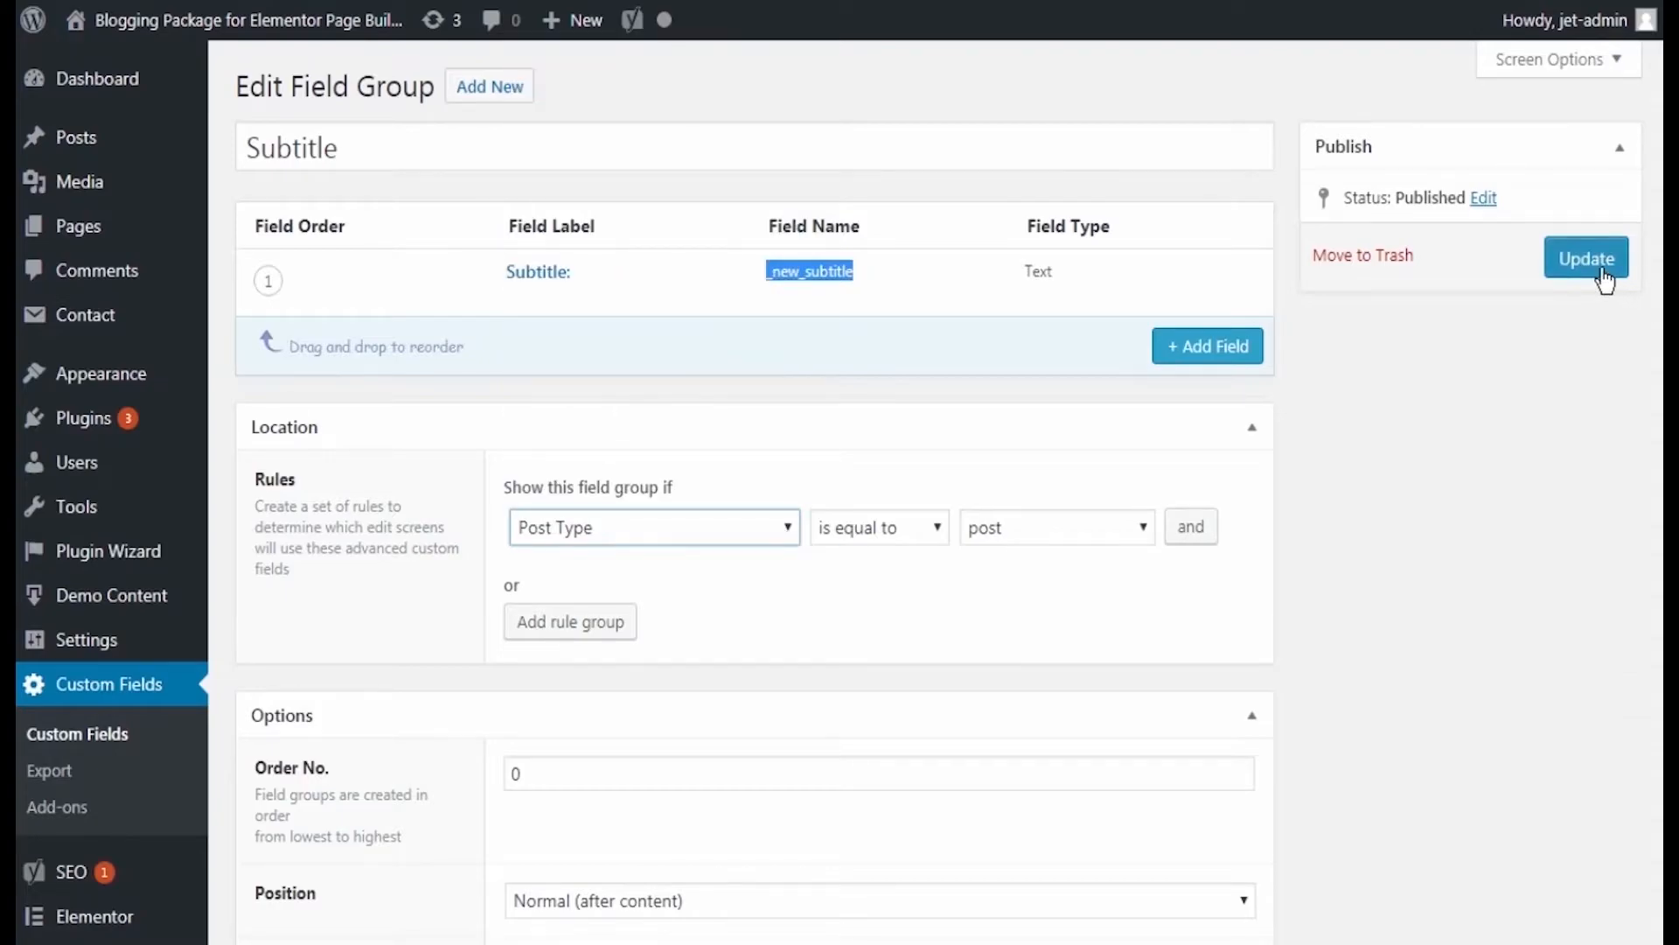
click(1586, 259)
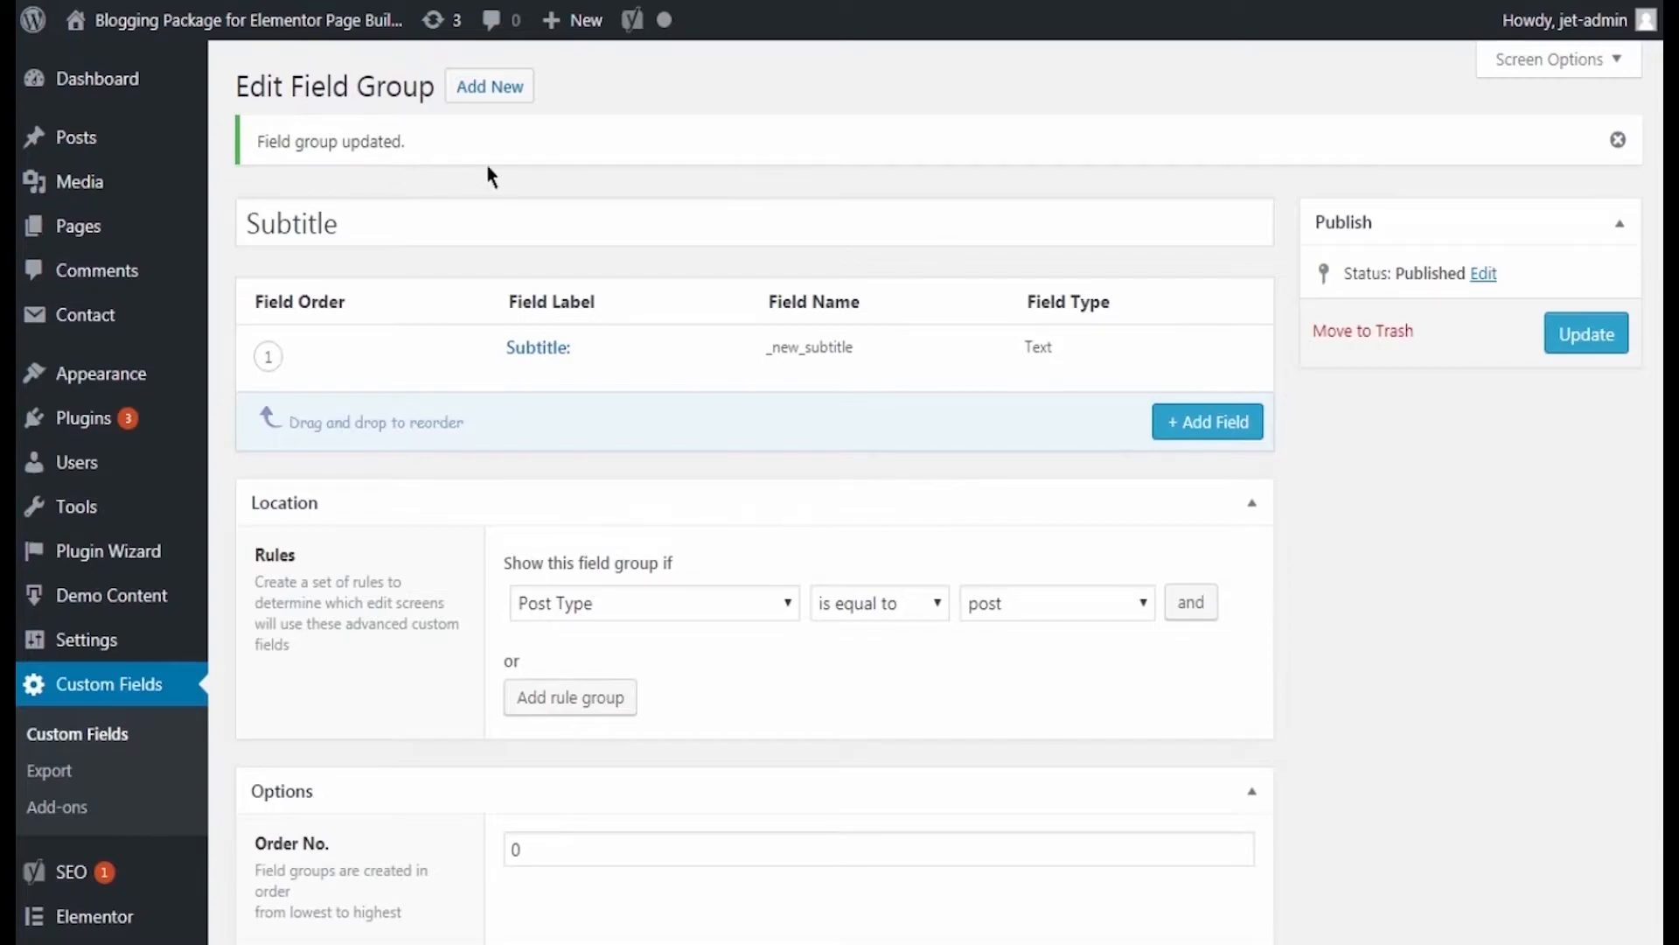
mouse_move(1181, 175)
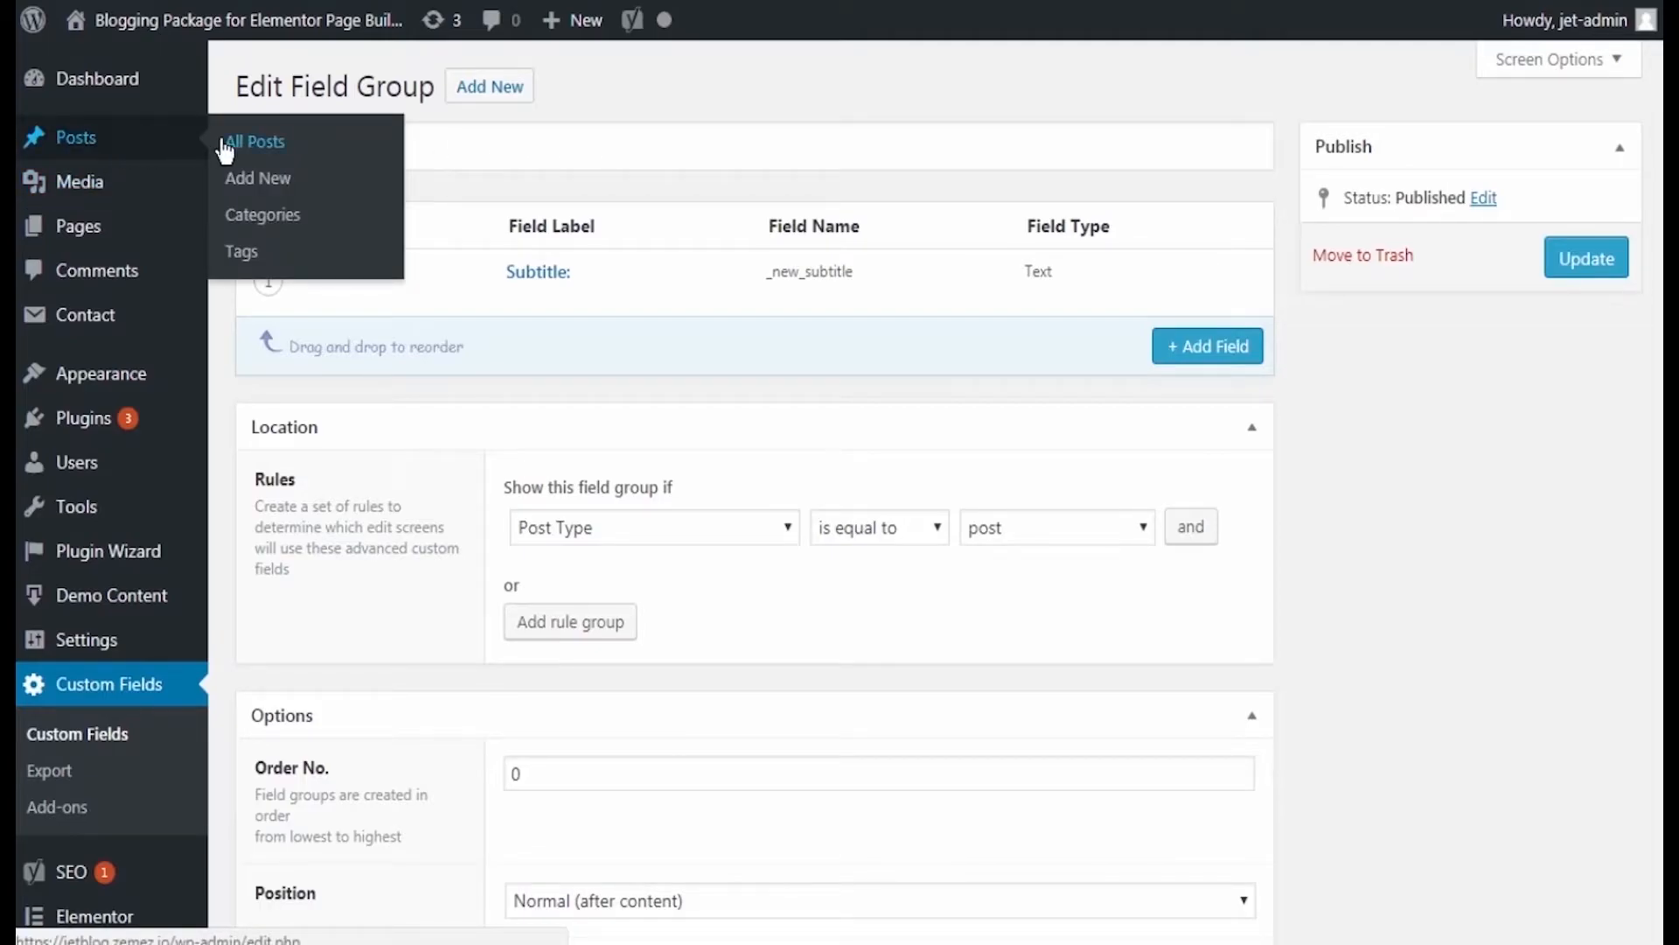
Step: In the Millennials' Stories post, enter the subtitle "Many places where you've never been."
click(254, 140)
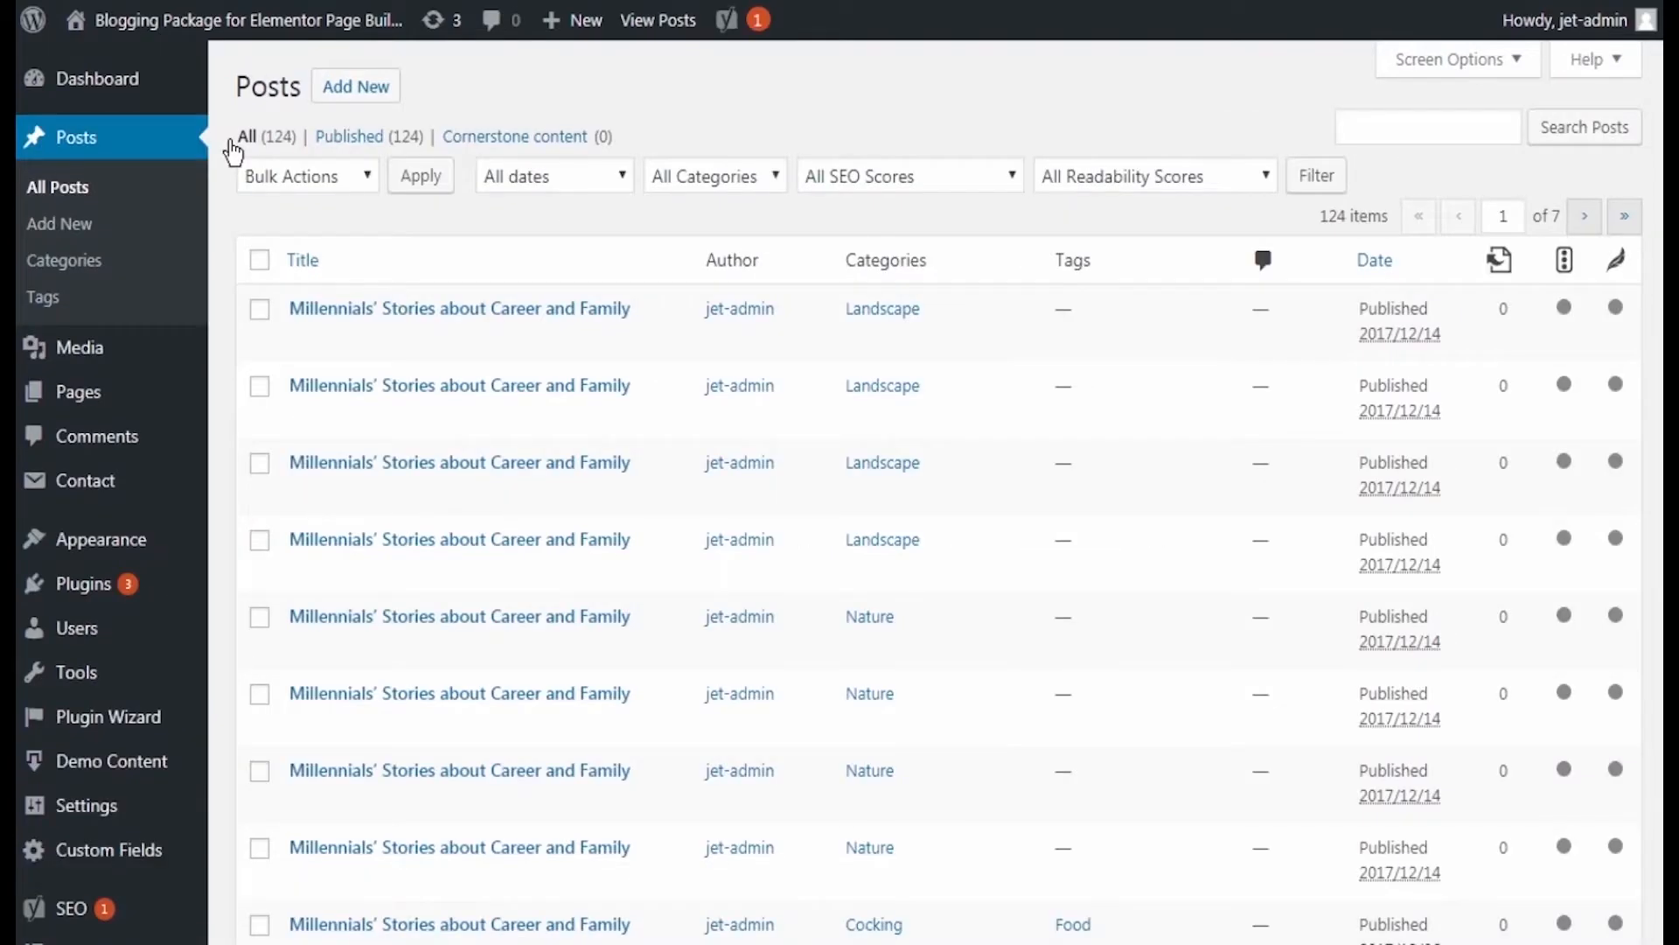
click(458, 308)
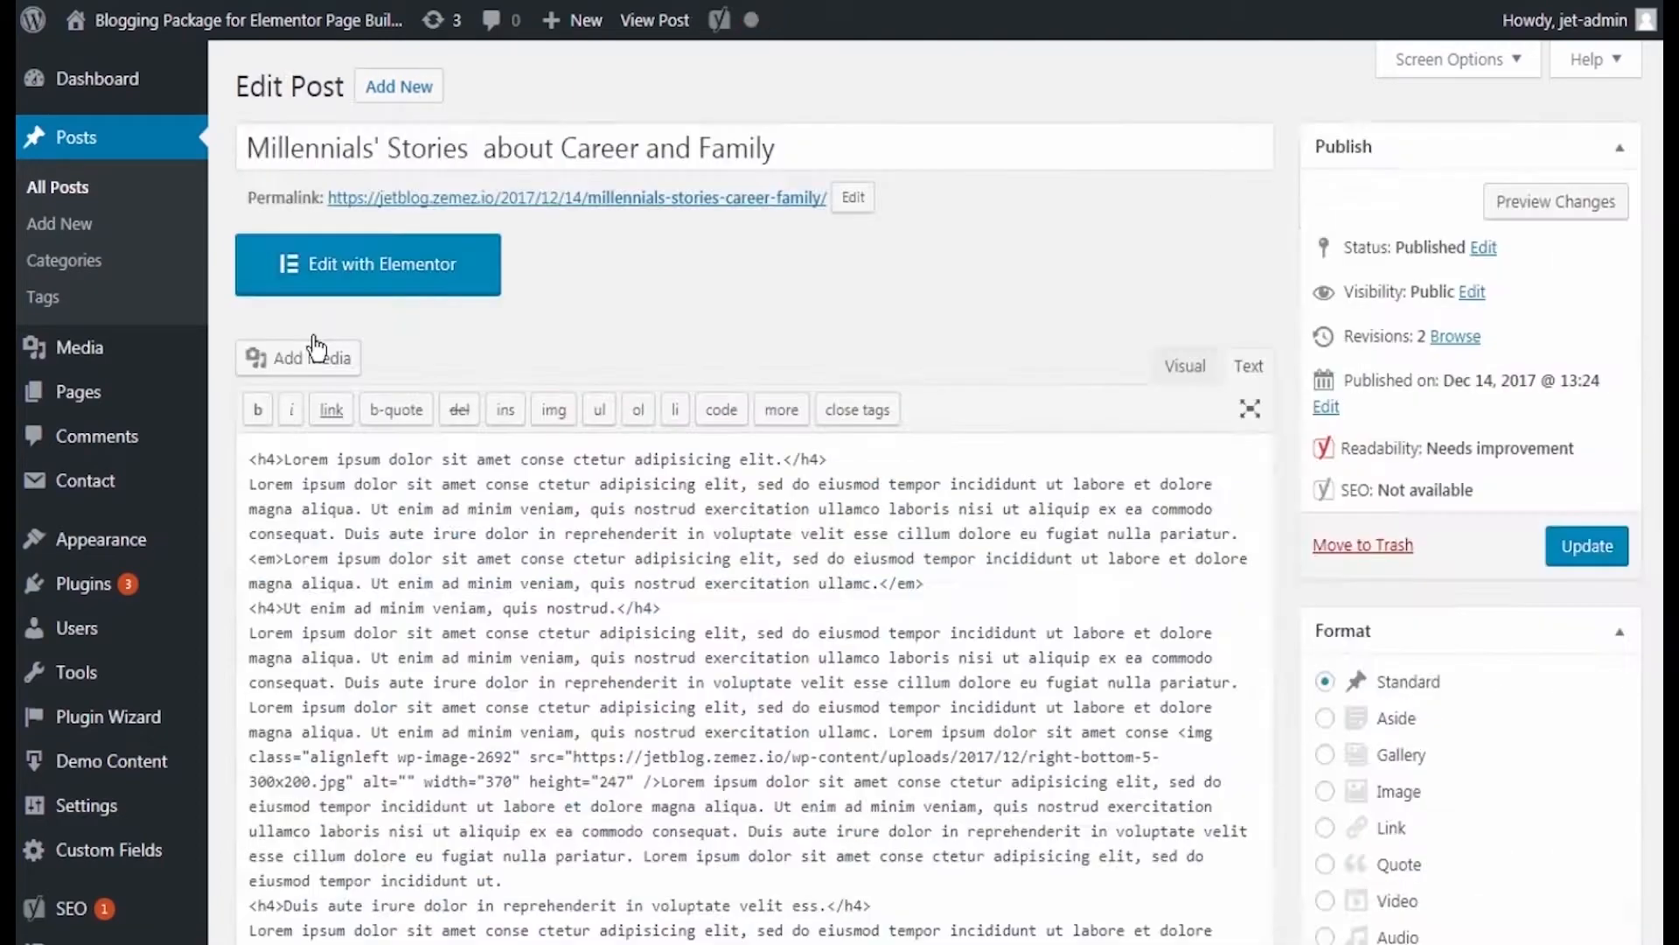
scroll(down, 3)
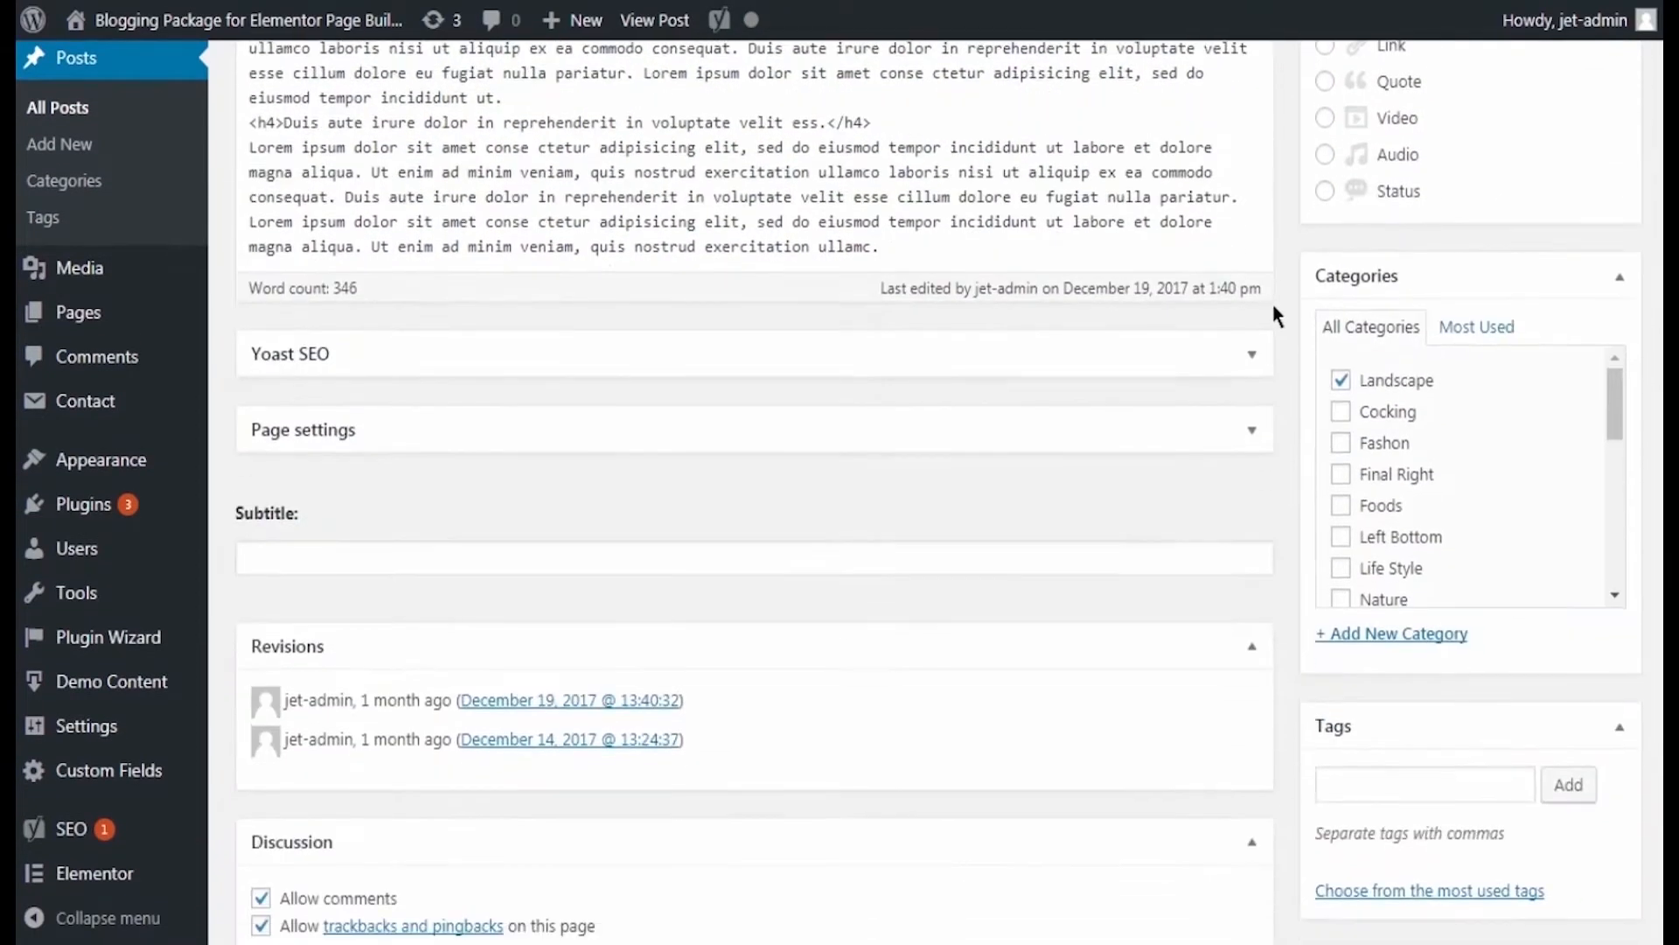
text(Many places where you've never been.)
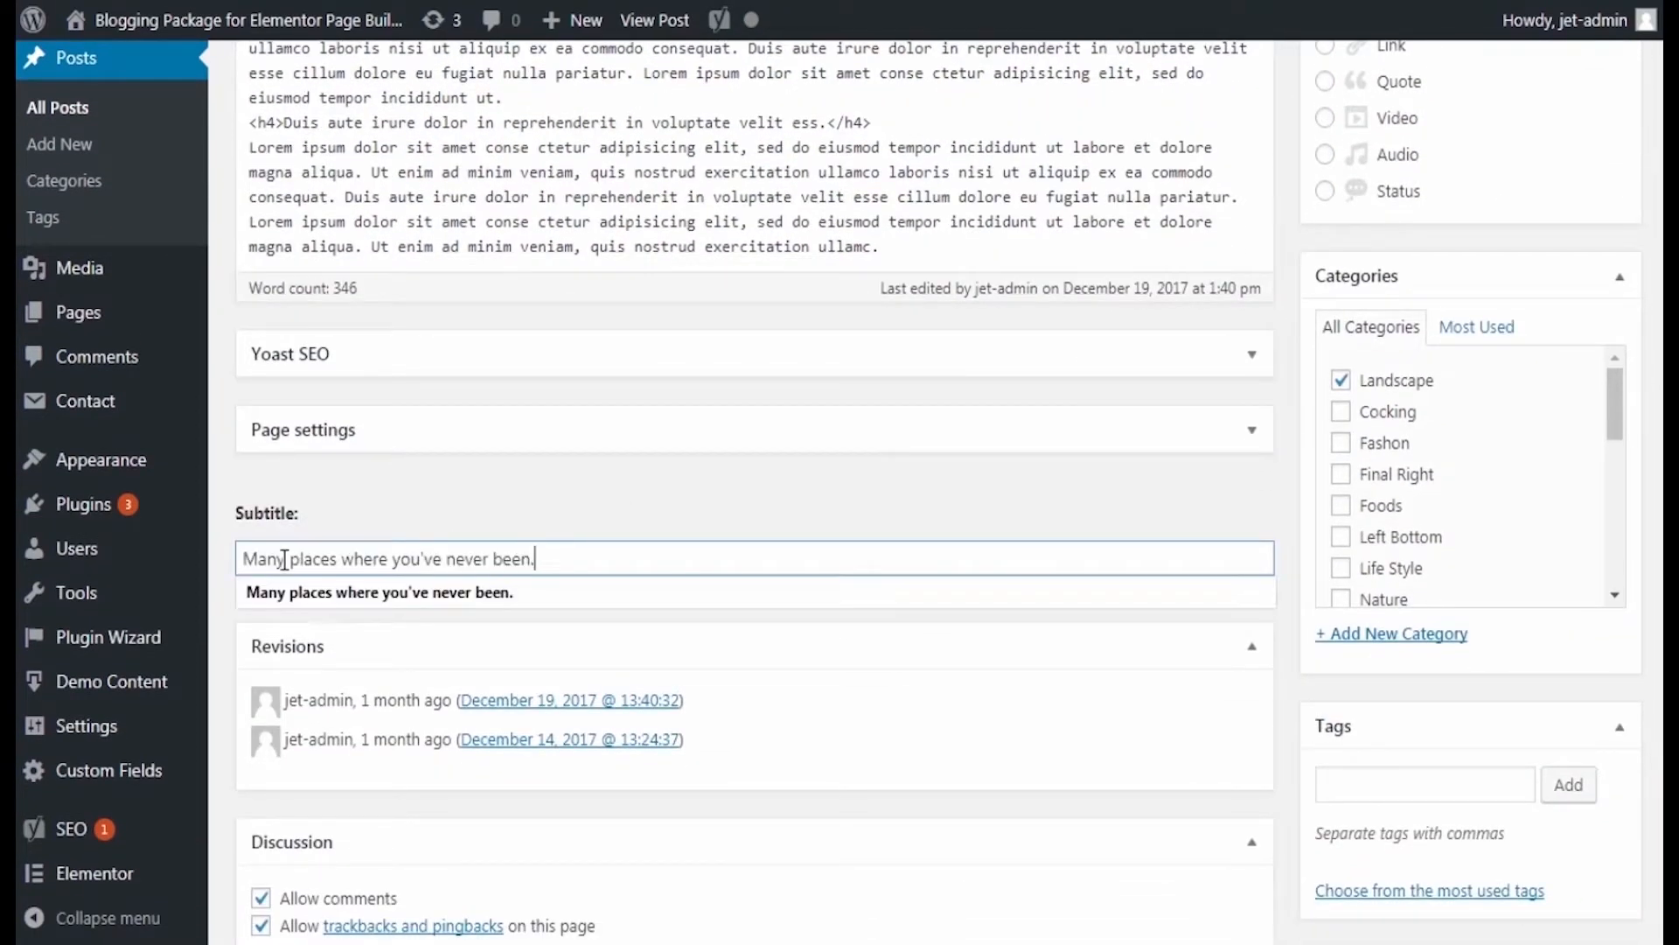
Step: Update the post and dismiss the post updated notice
scroll(up, 3)
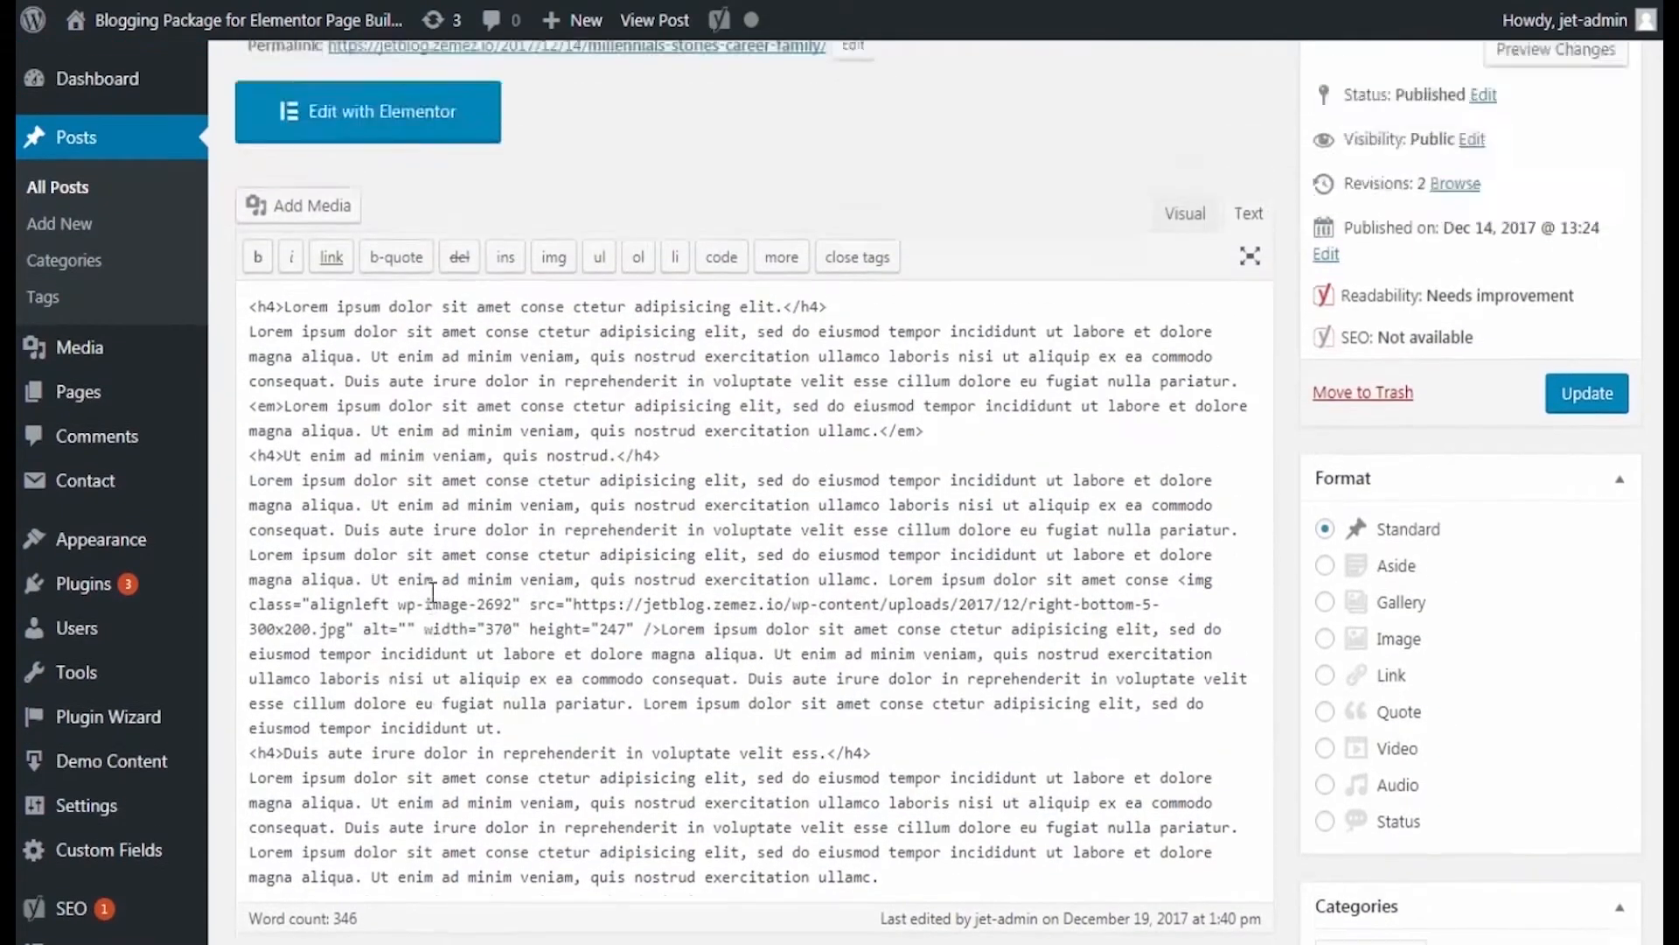
click(1586, 393)
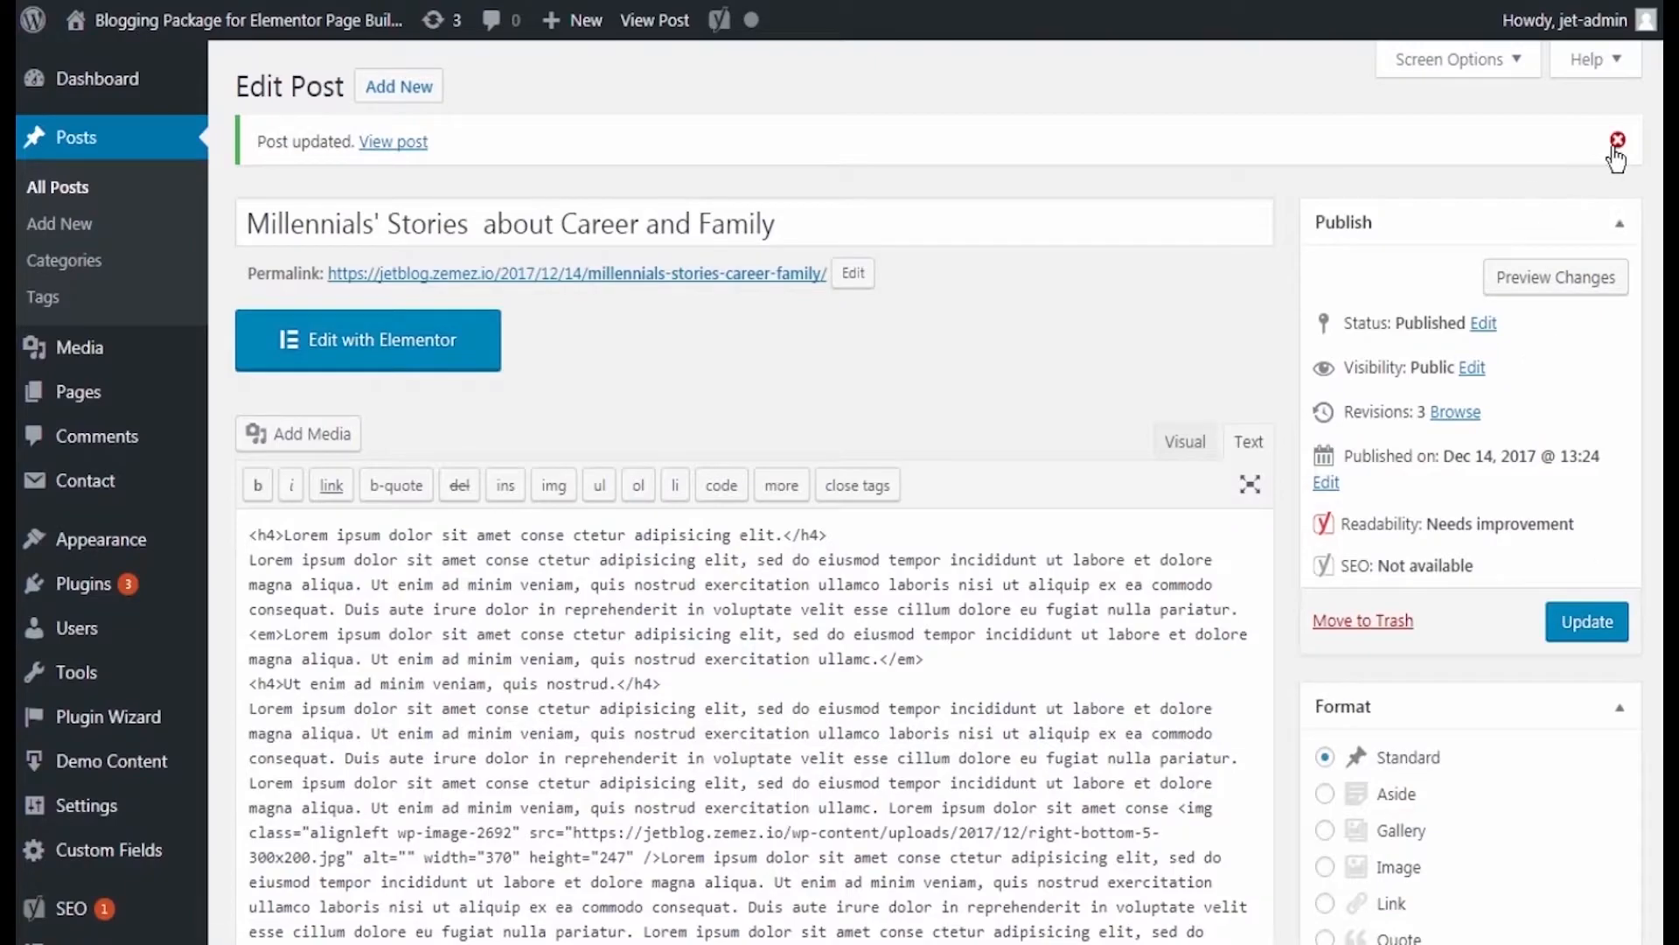
click(367, 339)
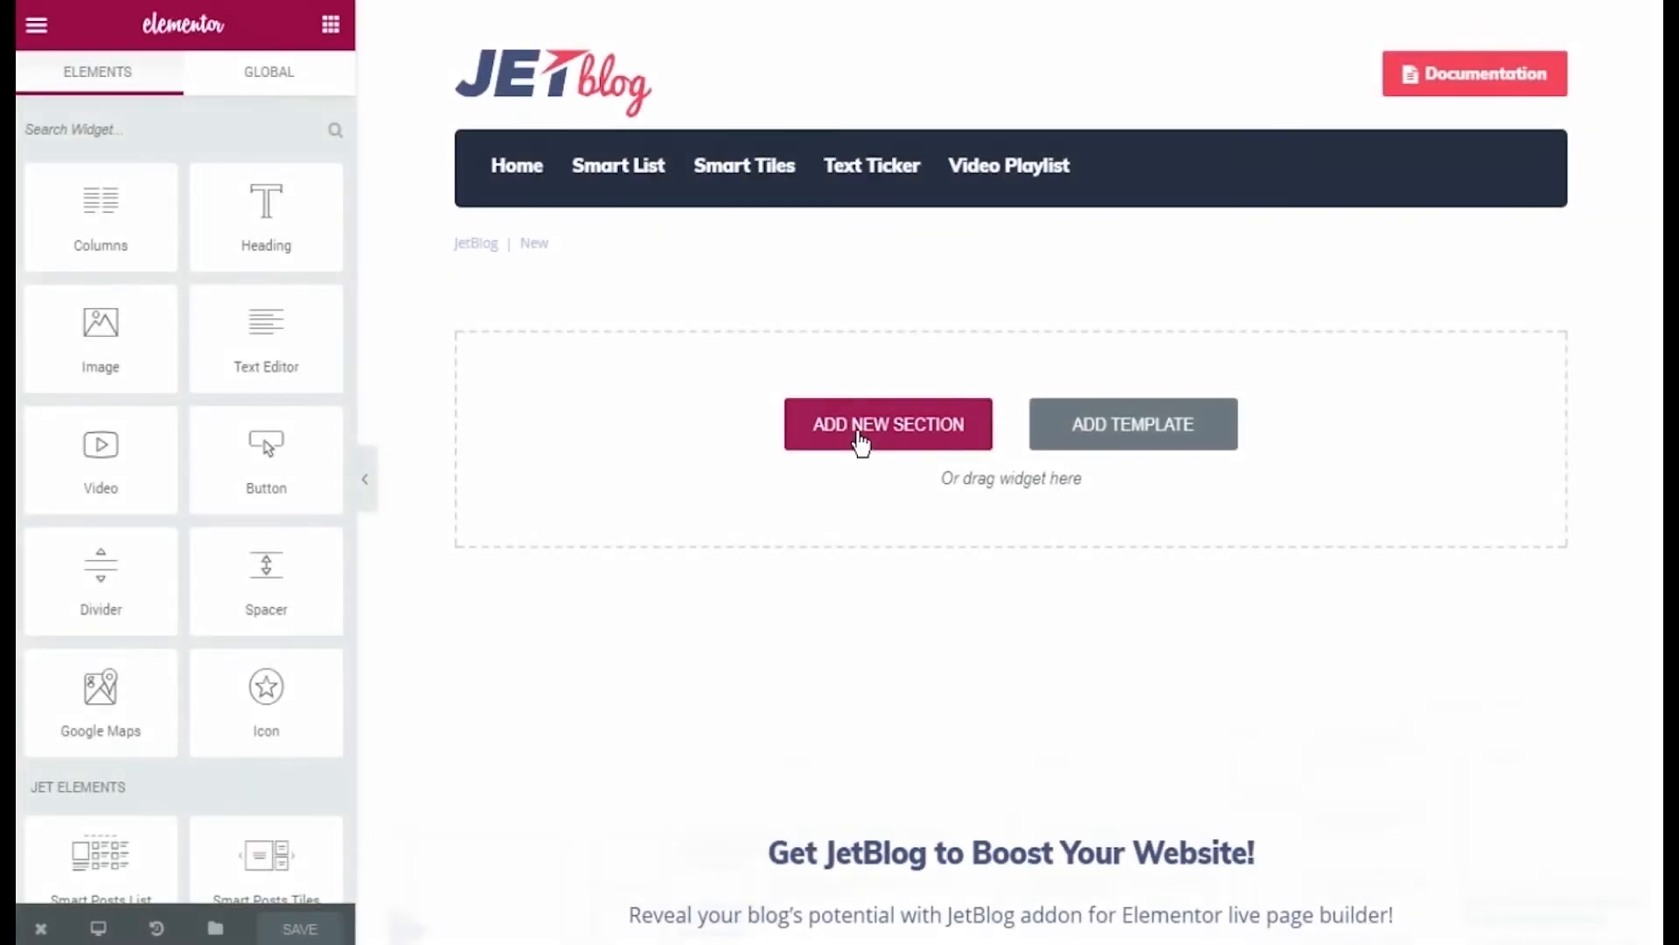
Step: Add a new section and scroll the Smart Posts List Content panel down to Custom Fields
click(887, 423)
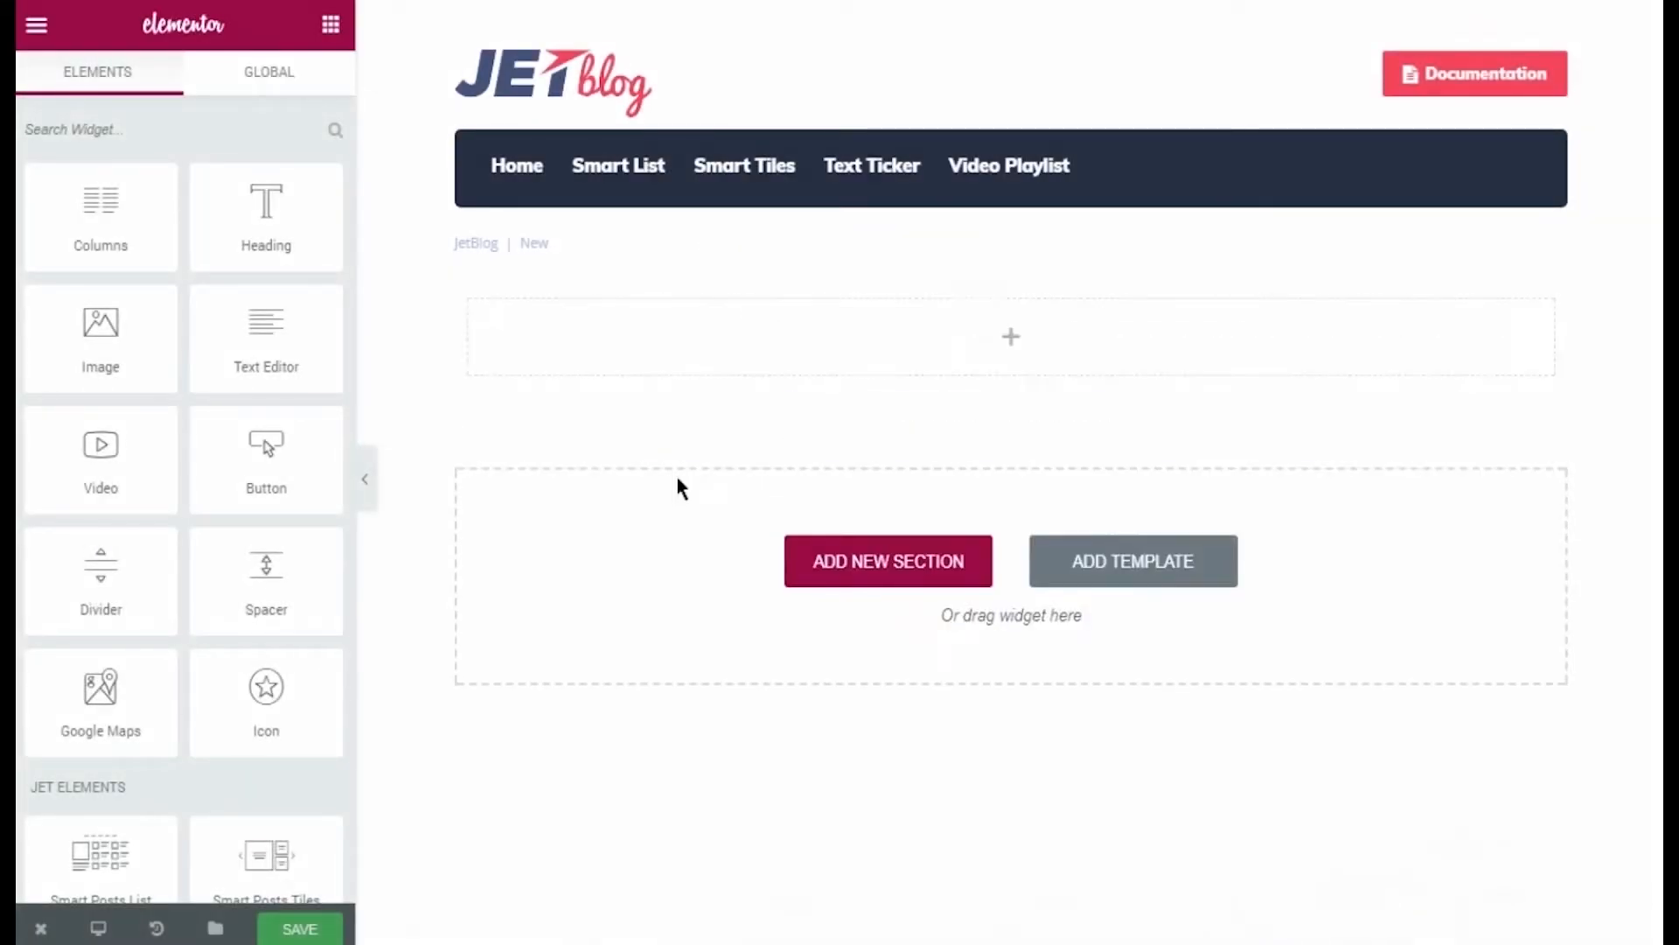
scroll(down, 3)
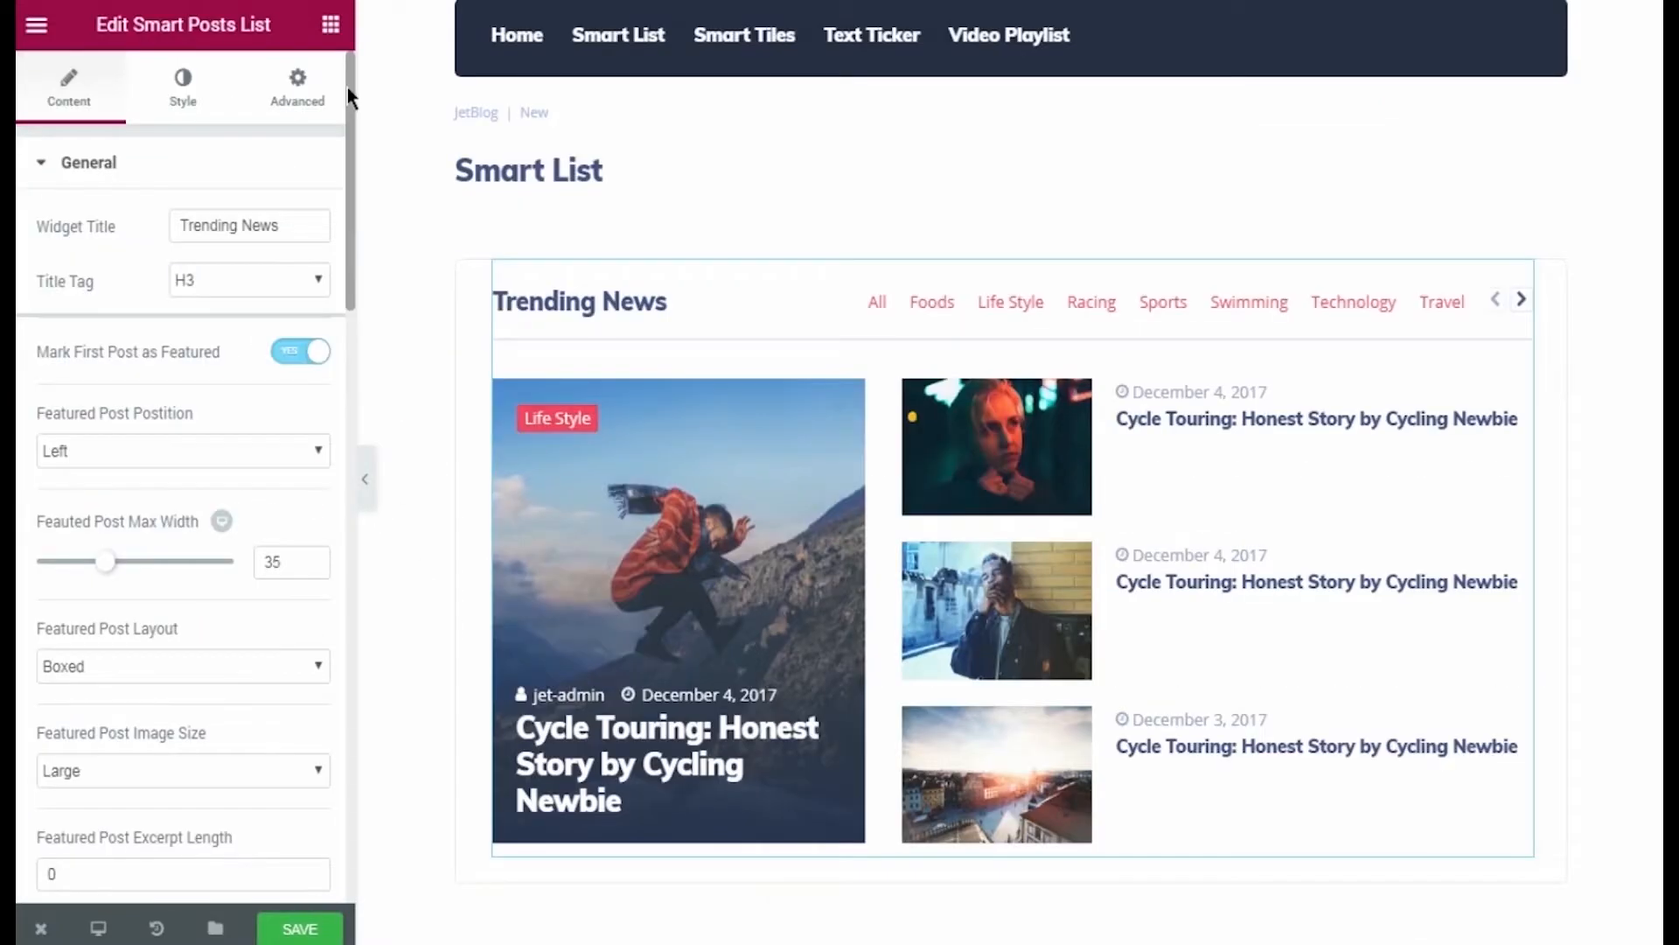
scroll(down, 3)
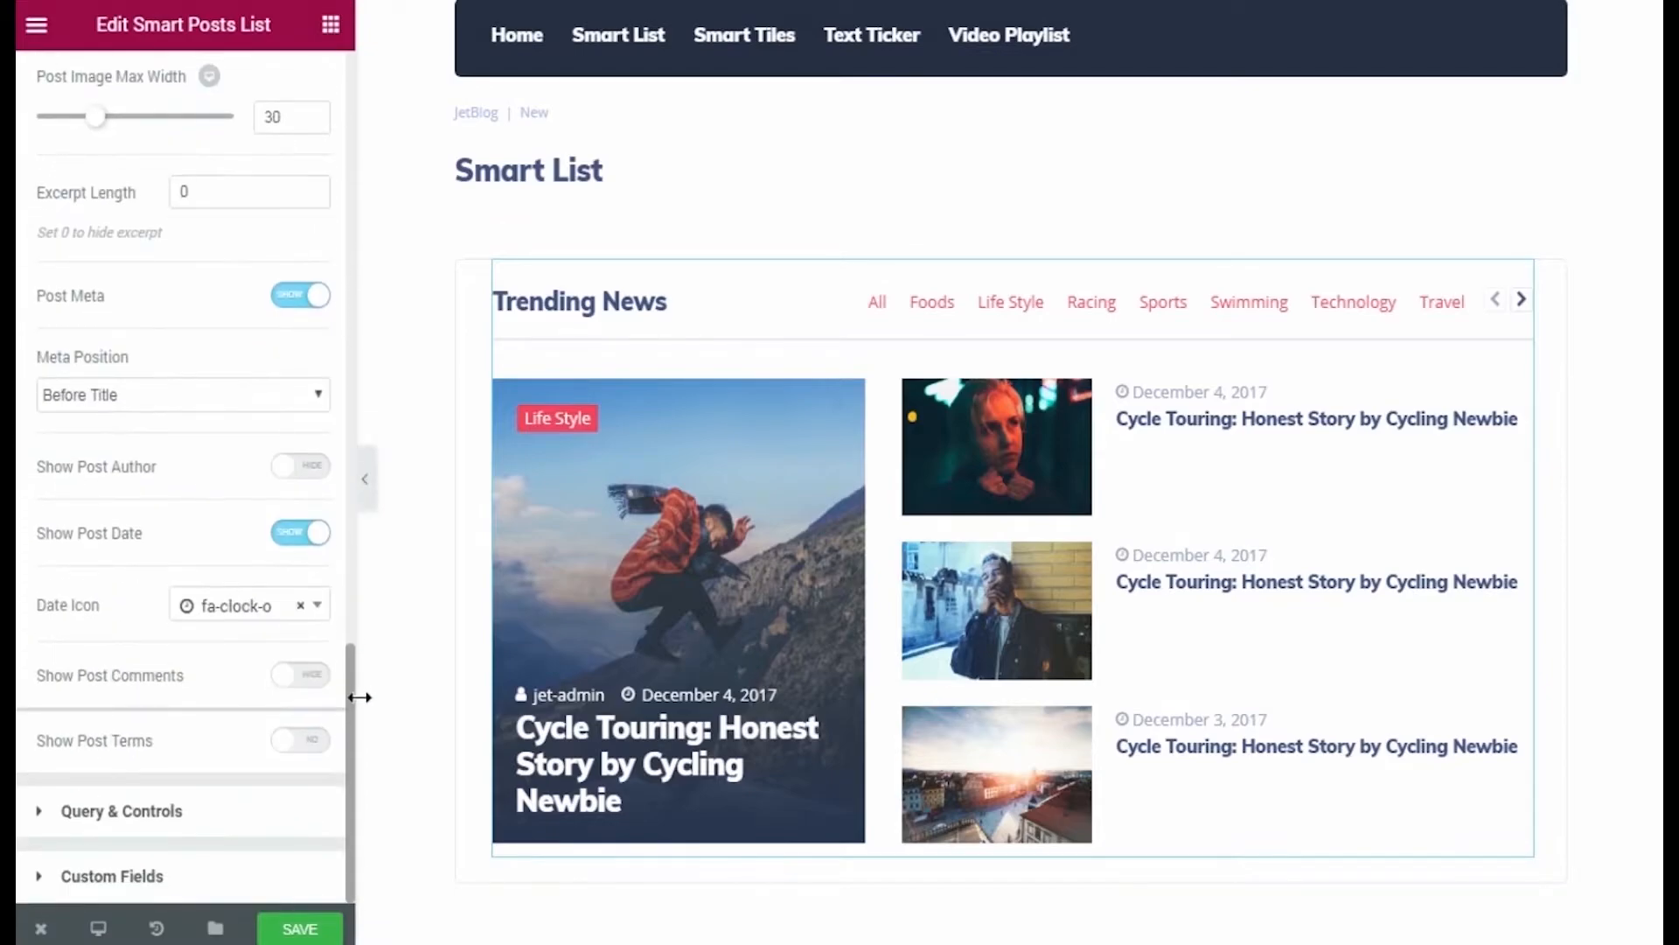
mouse_move(305, 792)
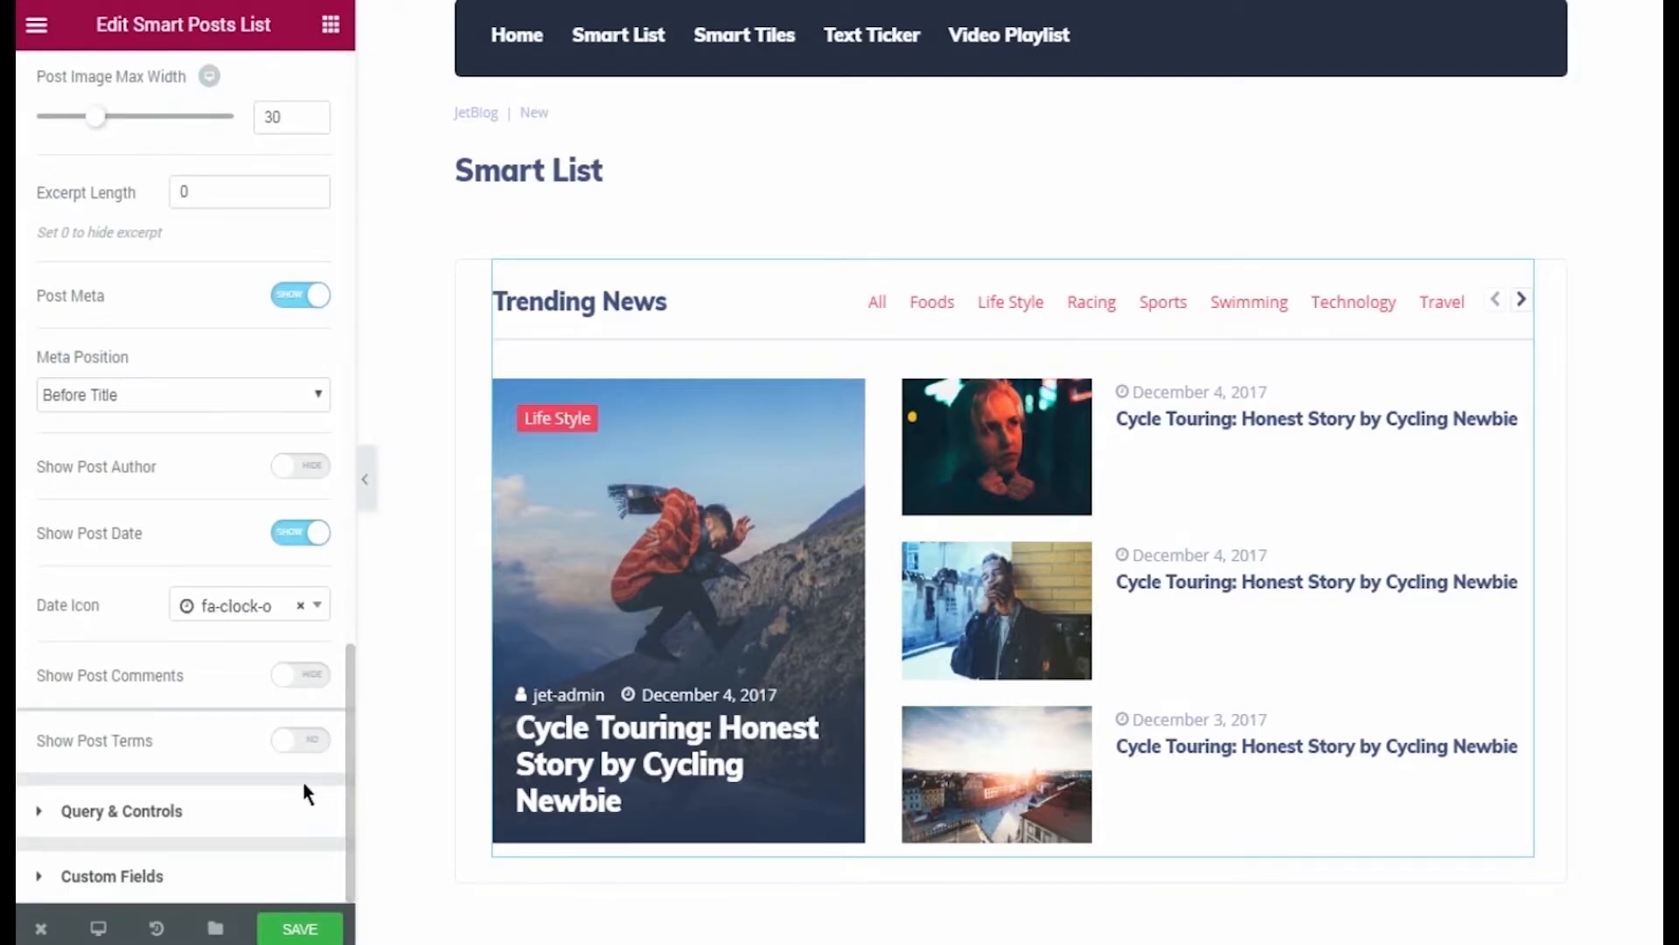
mouse_move(277, 876)
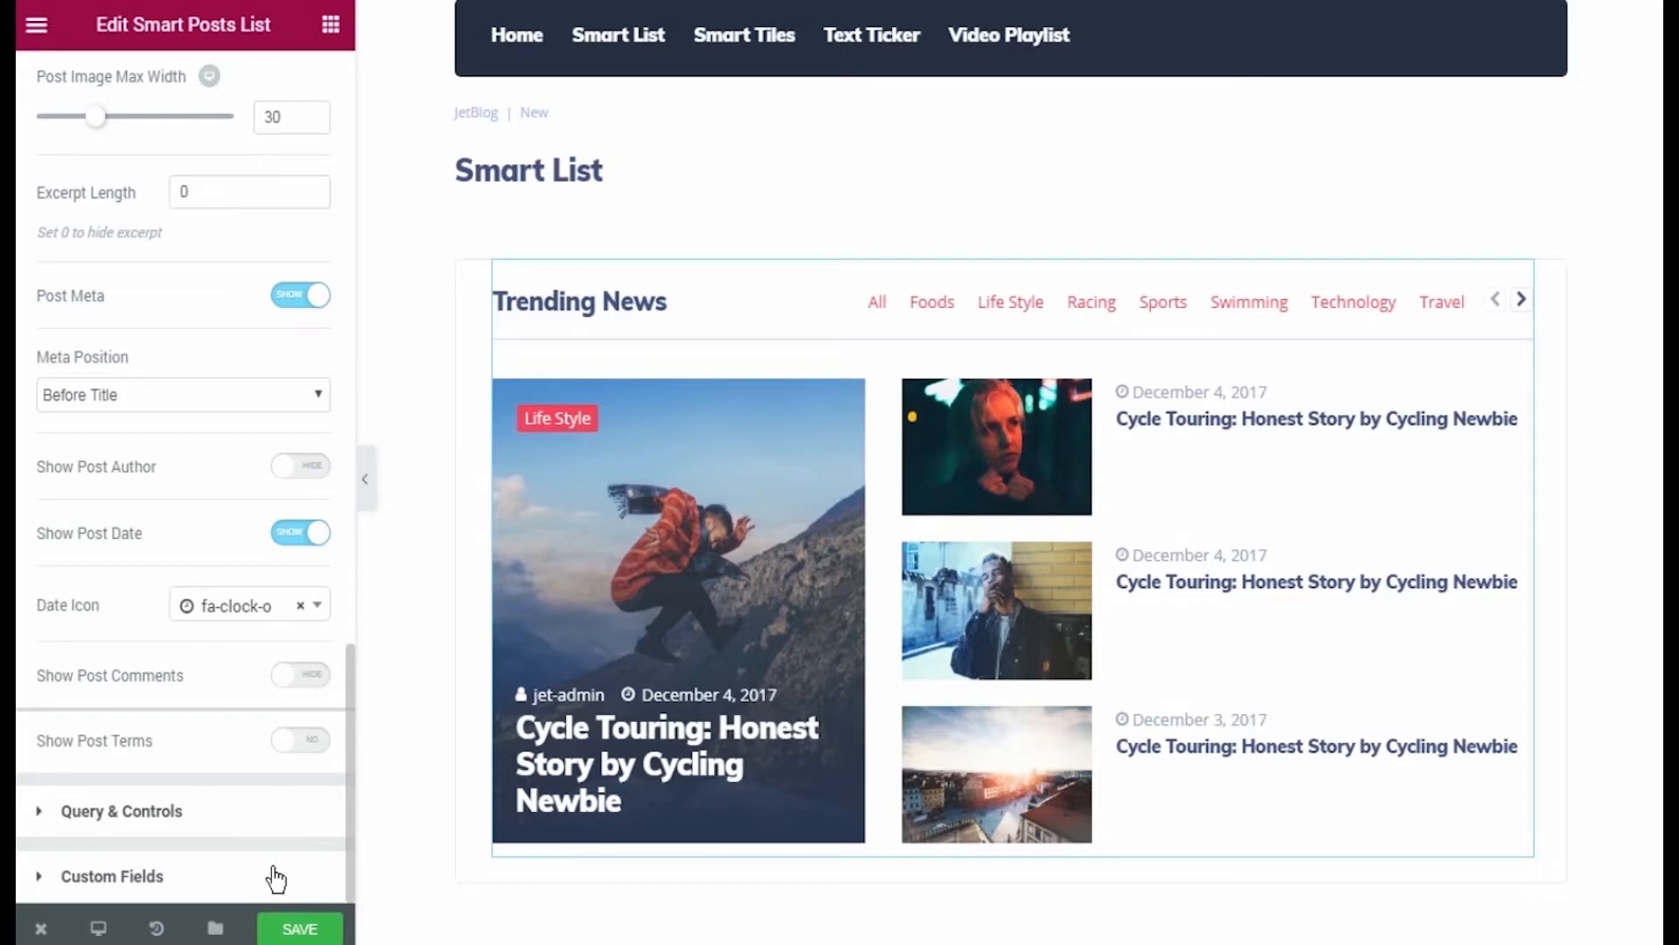
Step: Enable Show Meta Before/After Title and set Item #1's Key to _new_subtitle
click(112, 875)
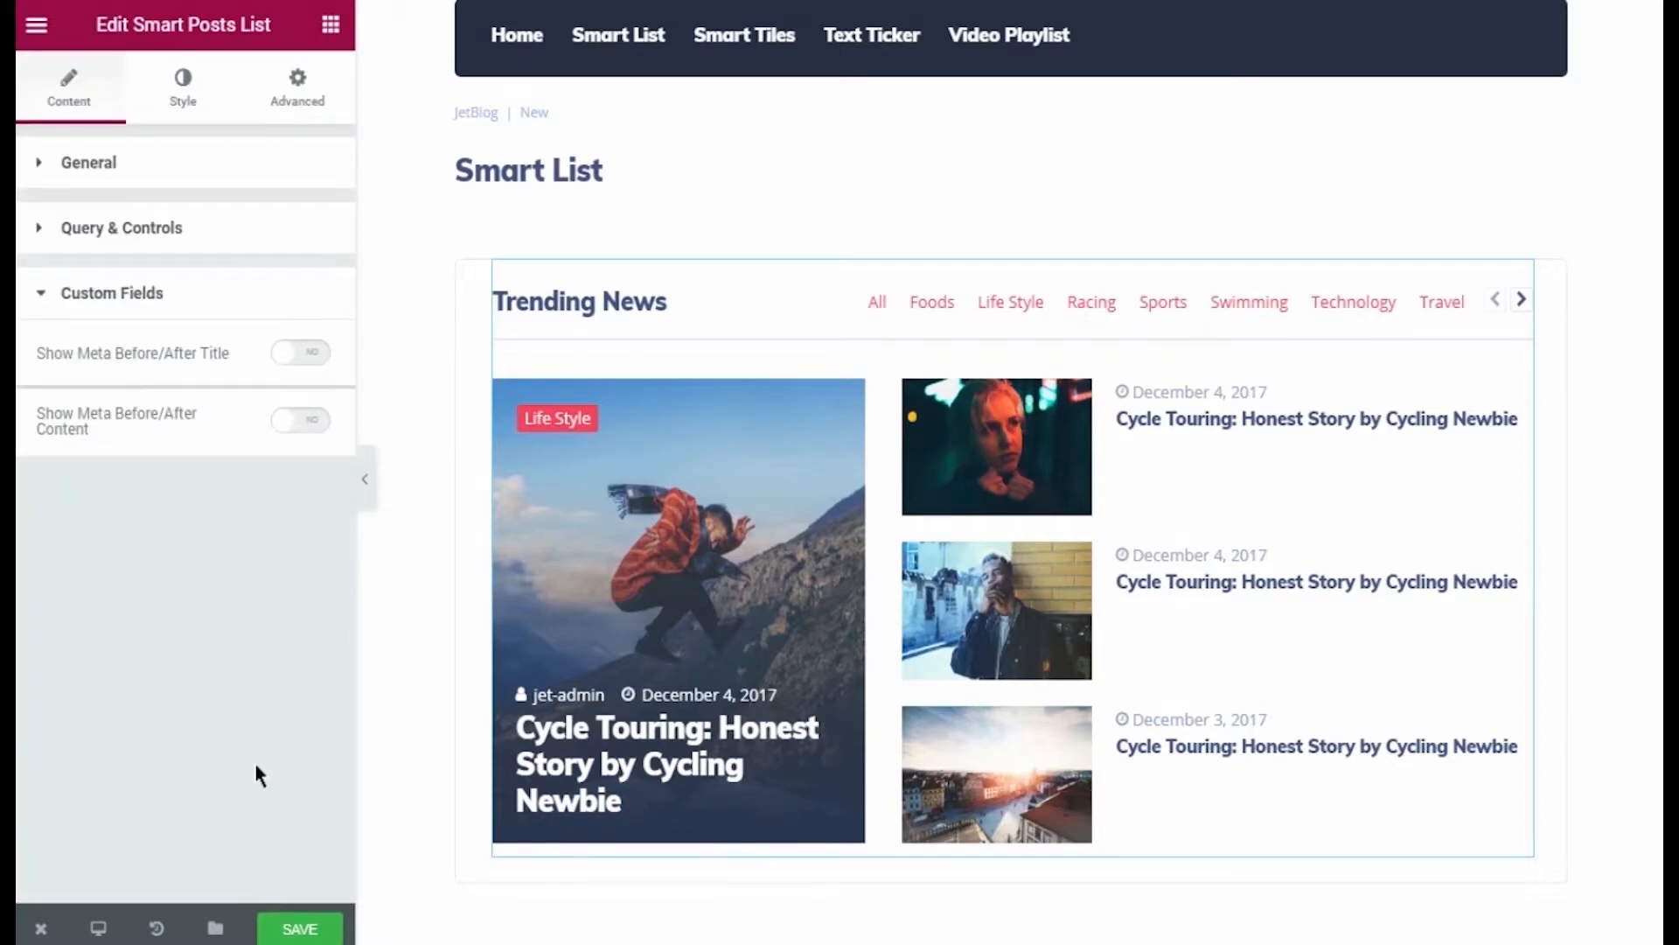
mouse_move(245, 367)
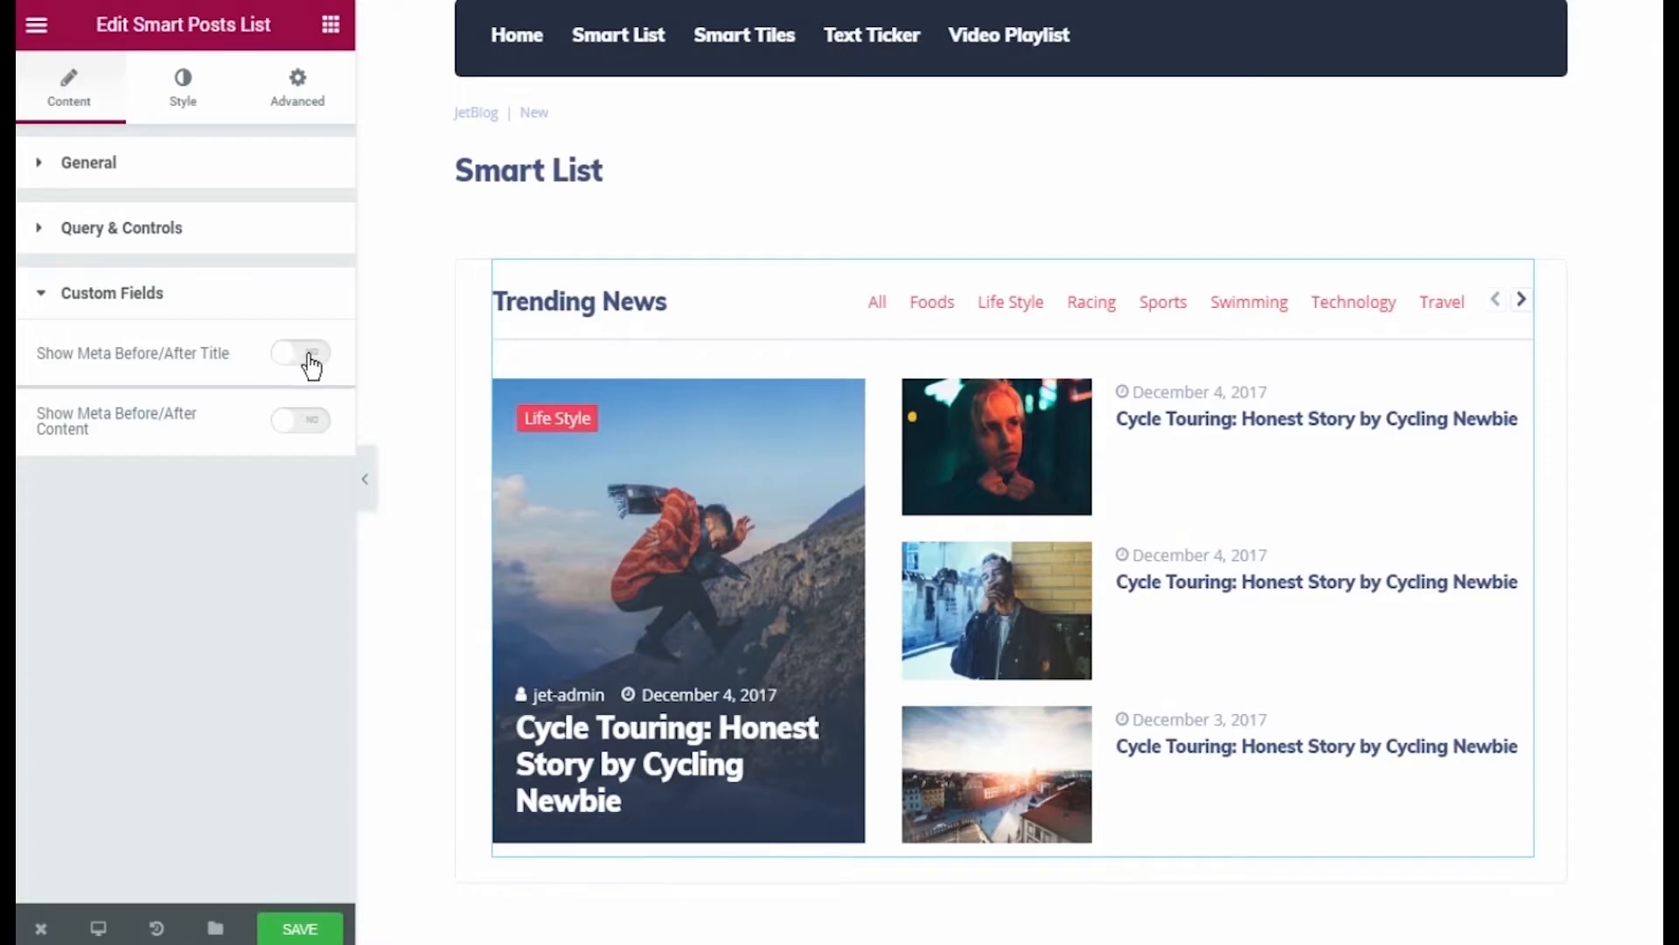
mouse_move(316, 368)
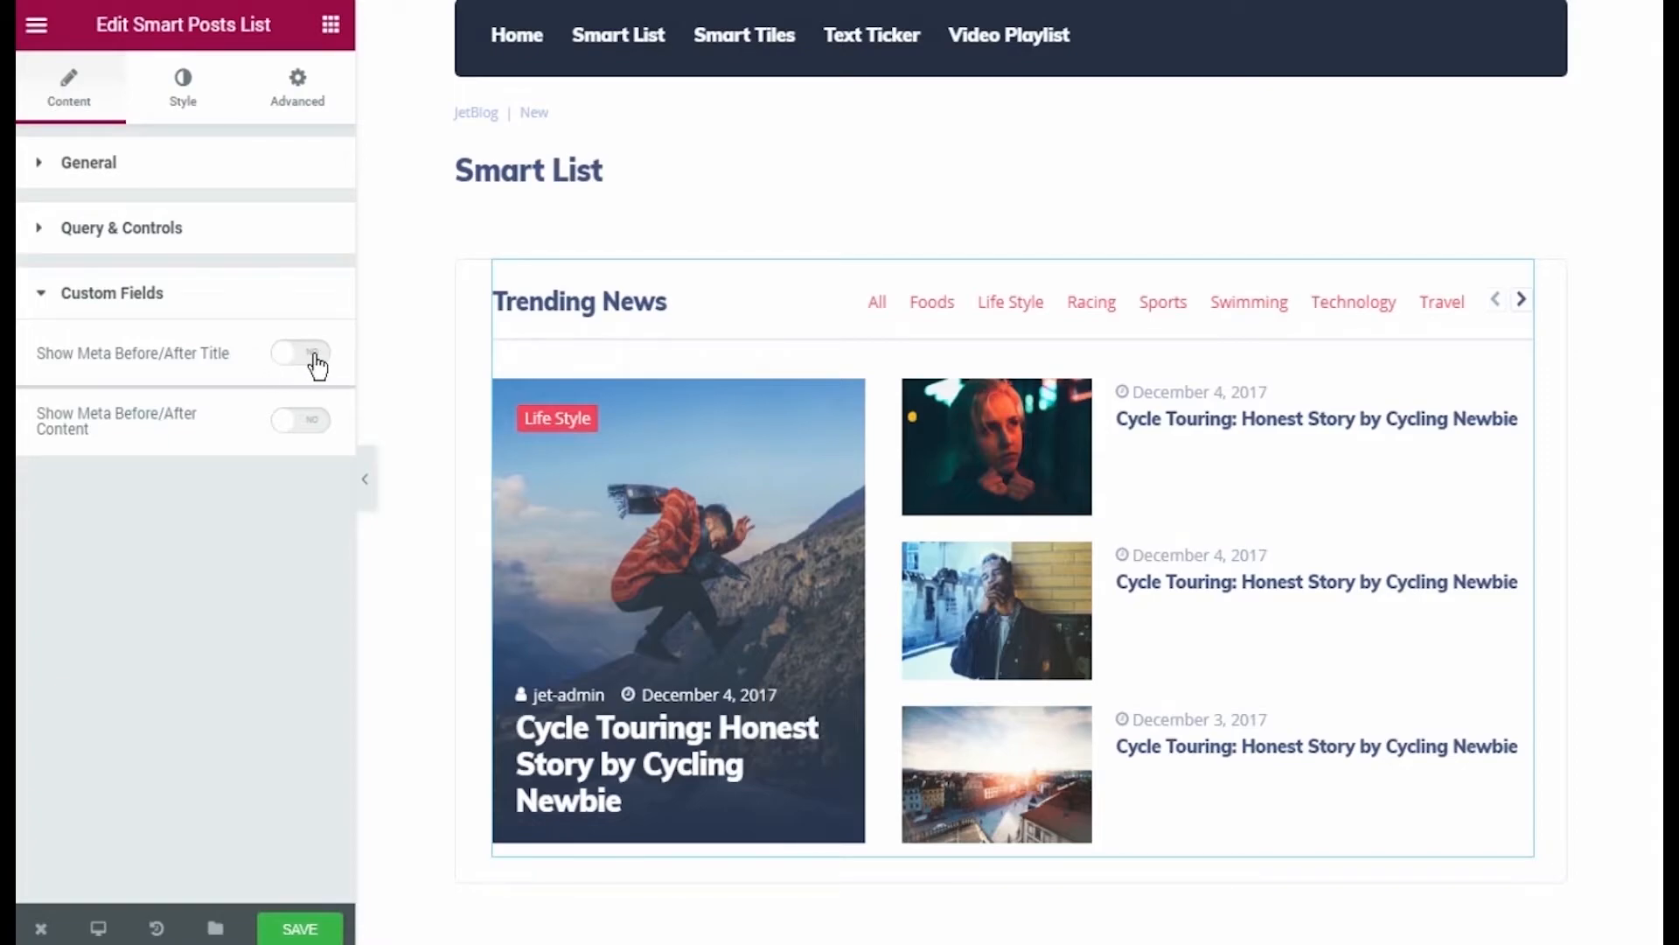
click(301, 353)
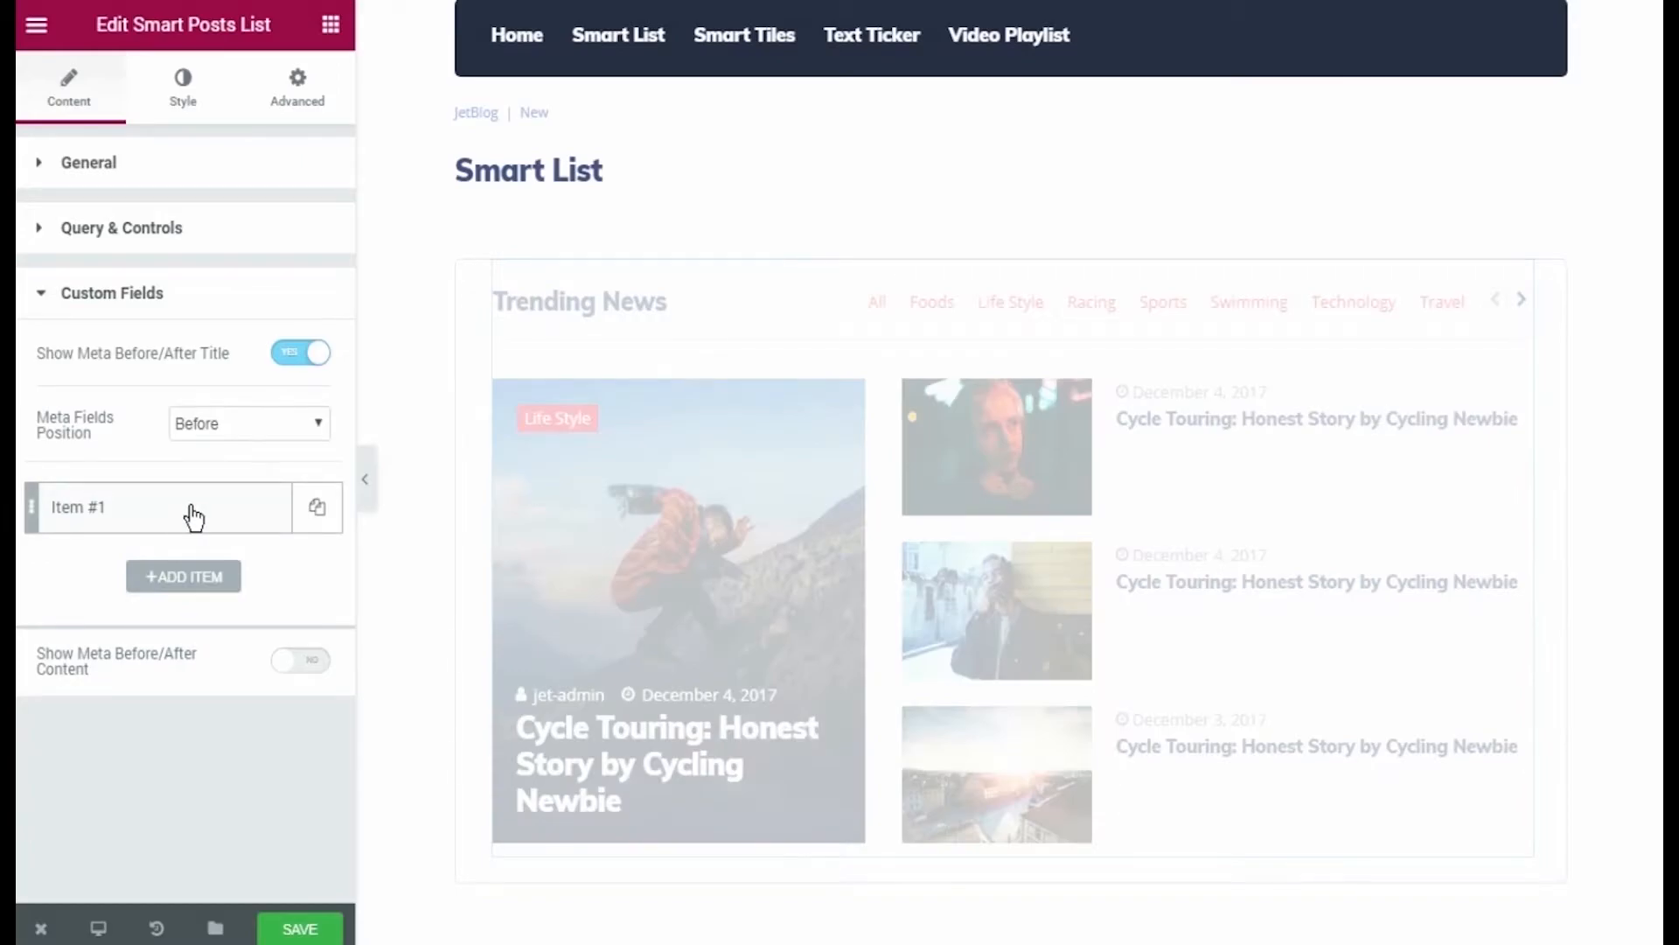
click(161, 507)
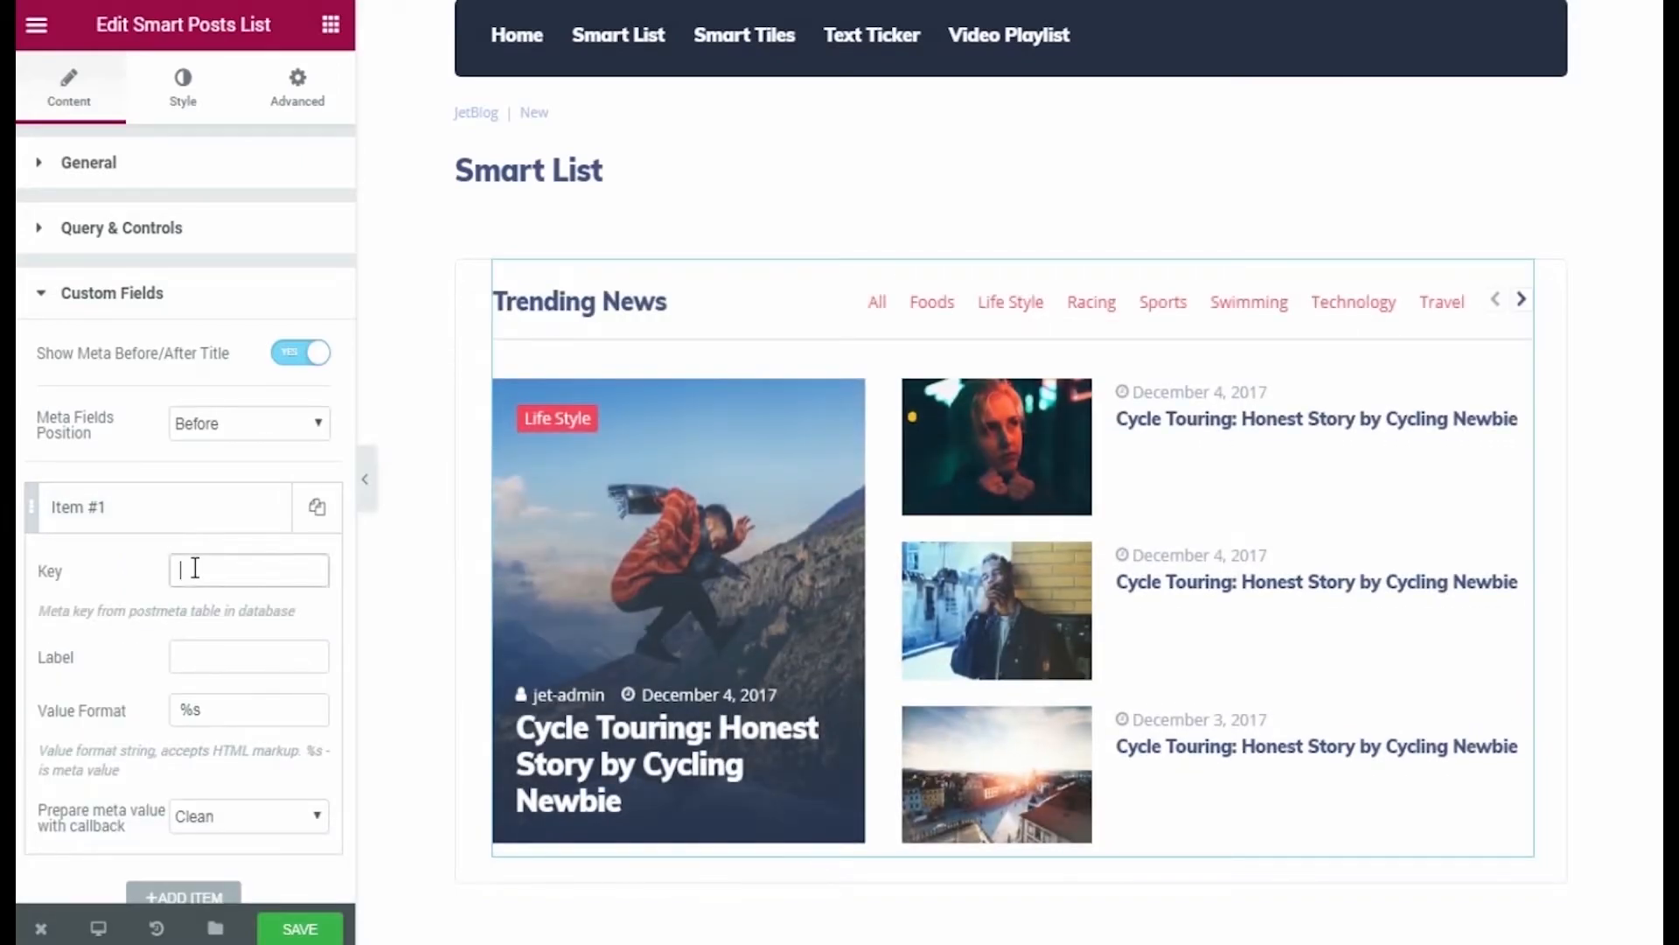
text(_new_subtitle)
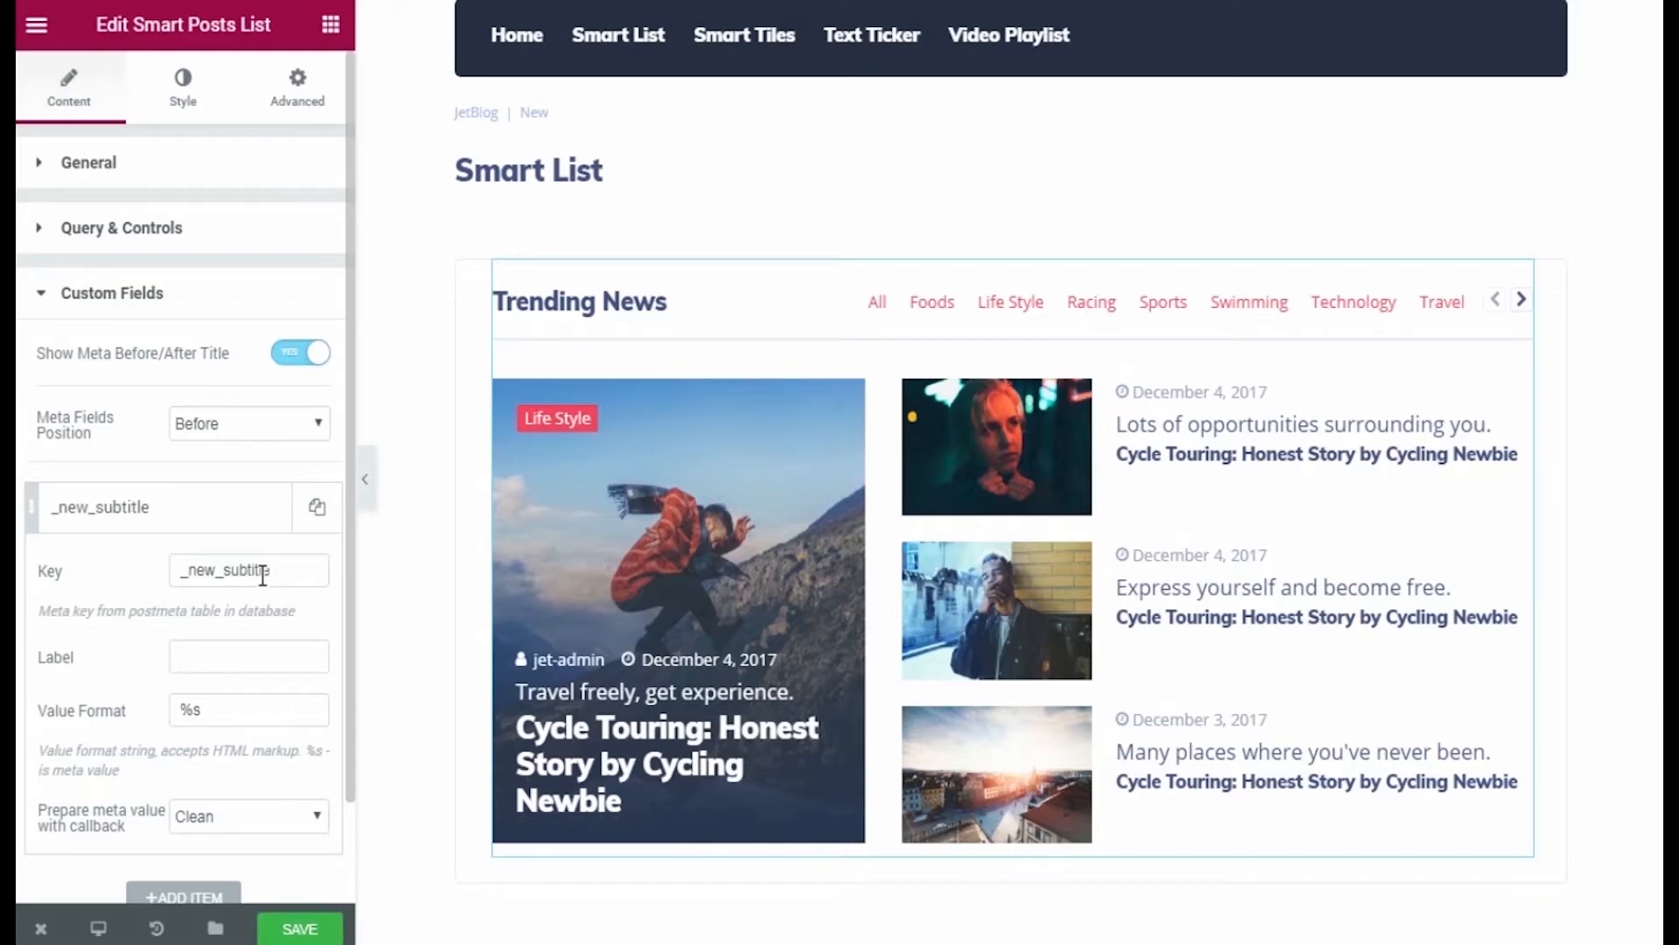
mouse_move(264, 475)
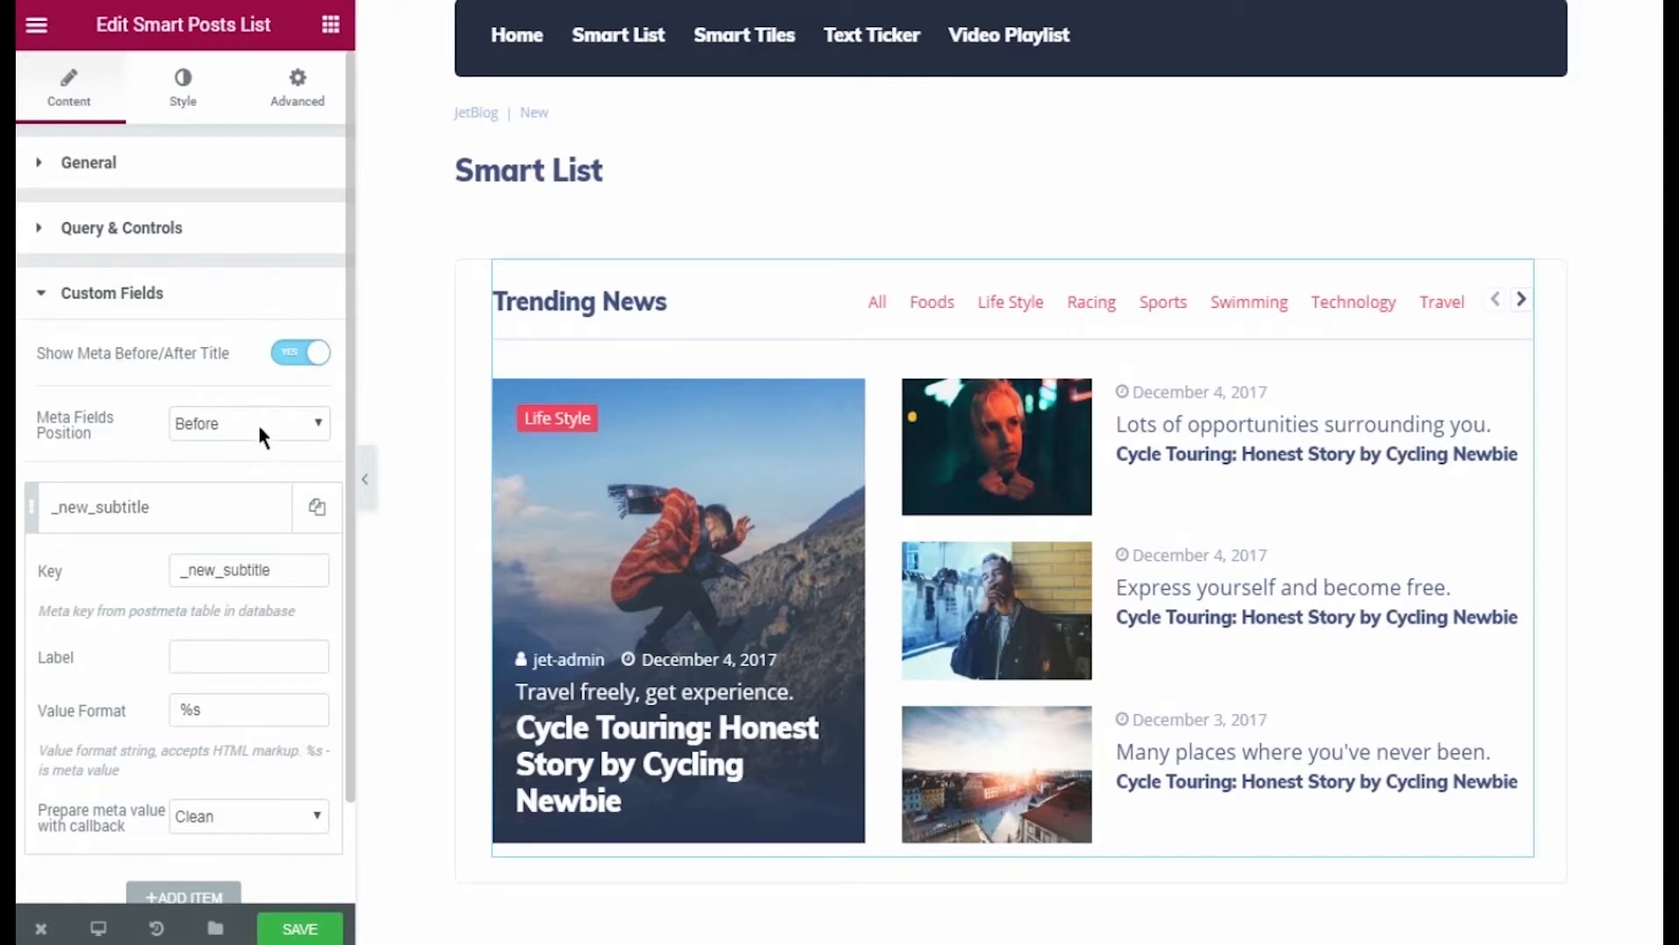
Step: Set Meta Fields Position to After so subtitles sit below the titles
click(248, 423)
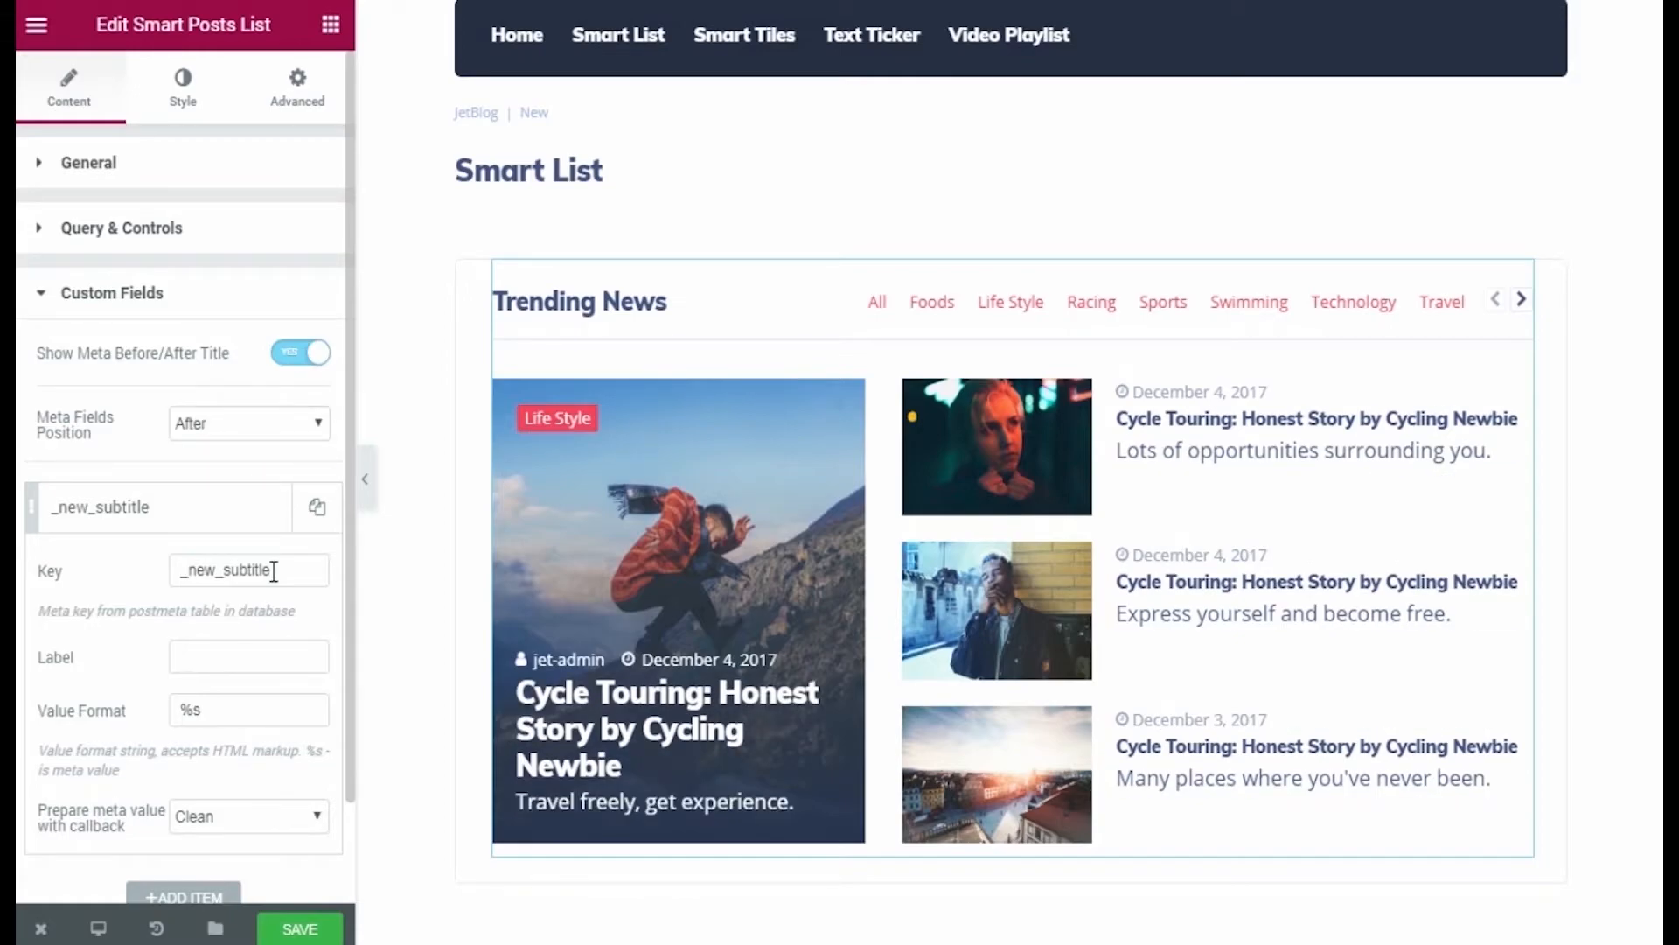
click(1007, 535)
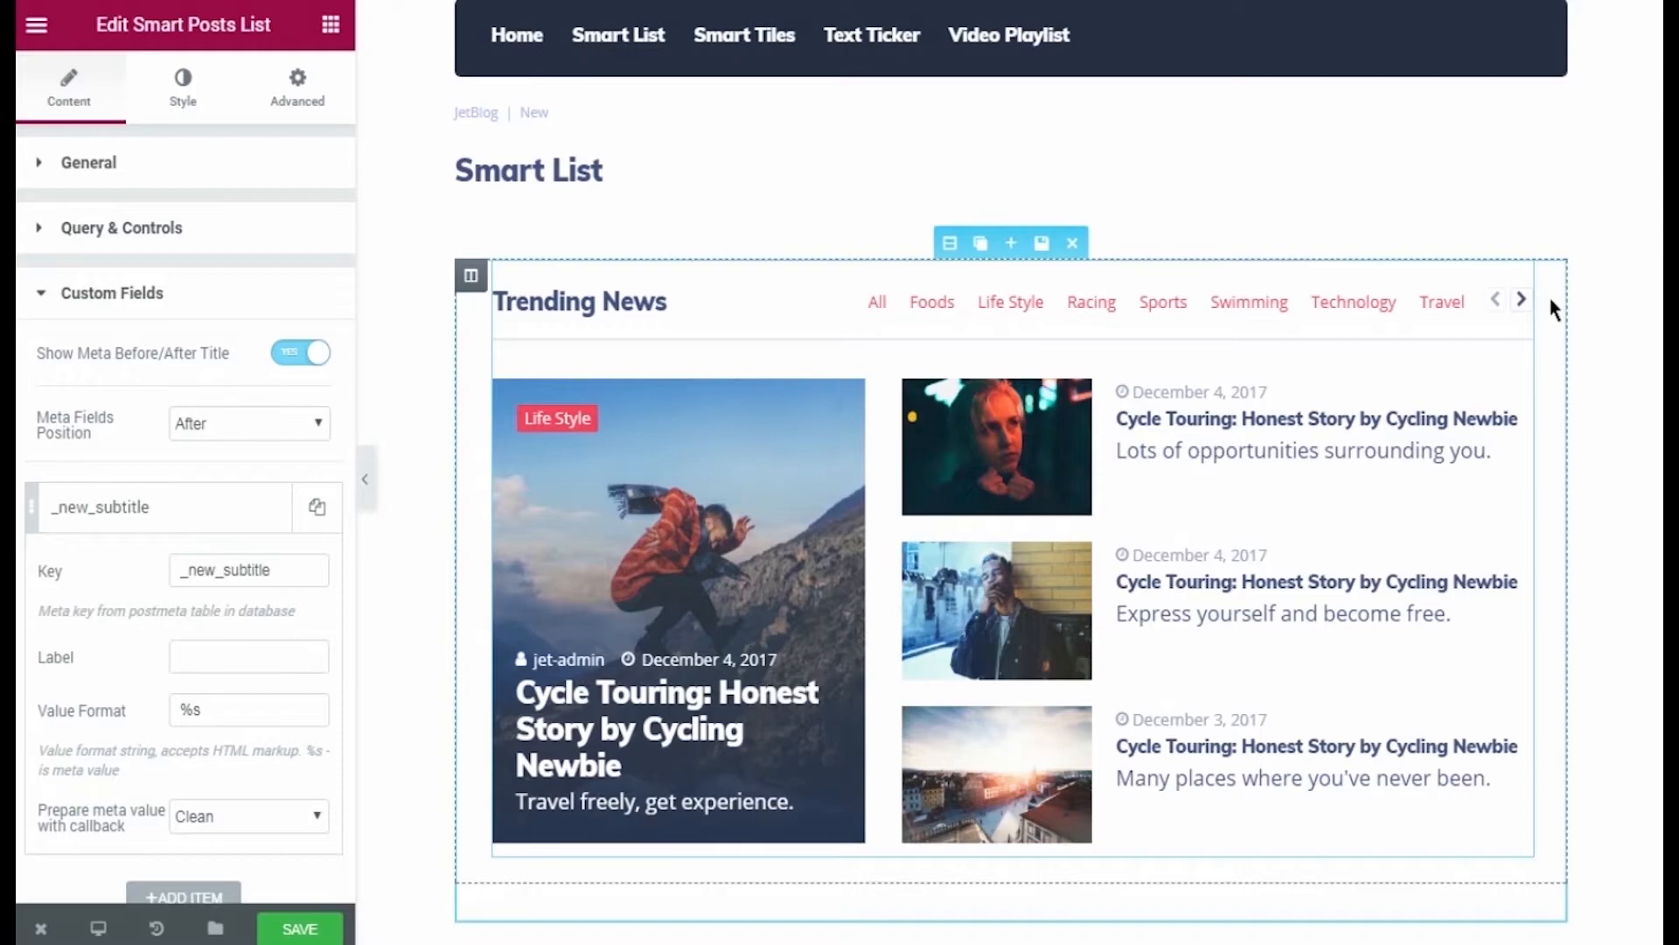
mouse_move(1487, 280)
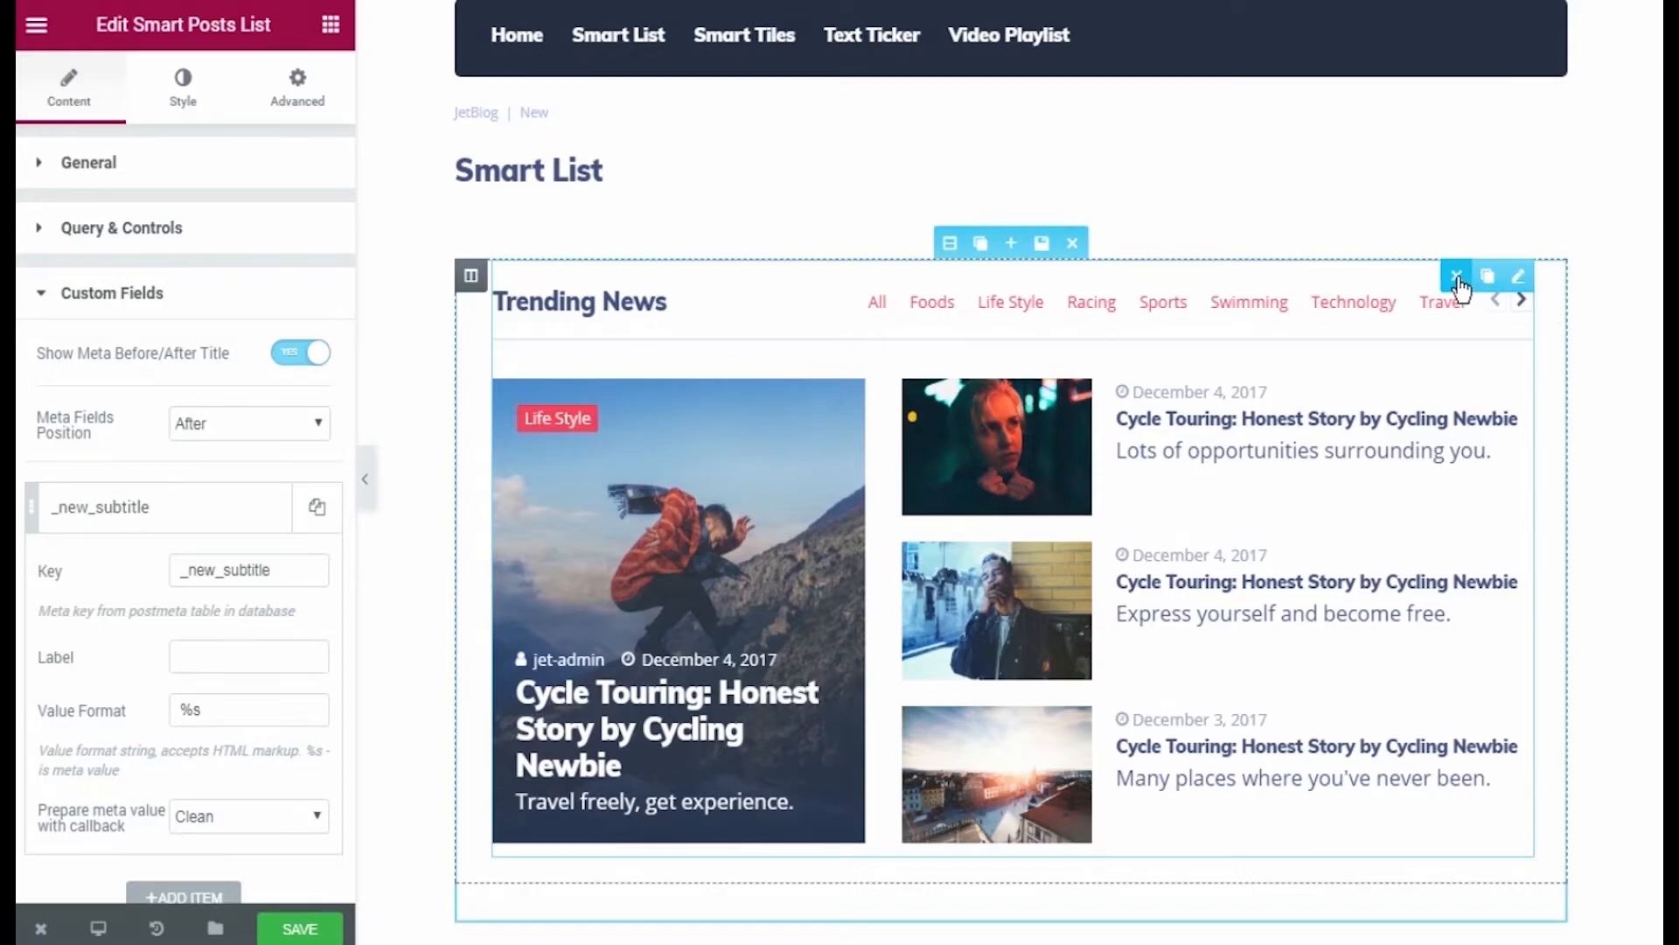
Step: In Query & Controls of the Smart Posts Tiles widget, set Post Type to Products
click(1457, 277)
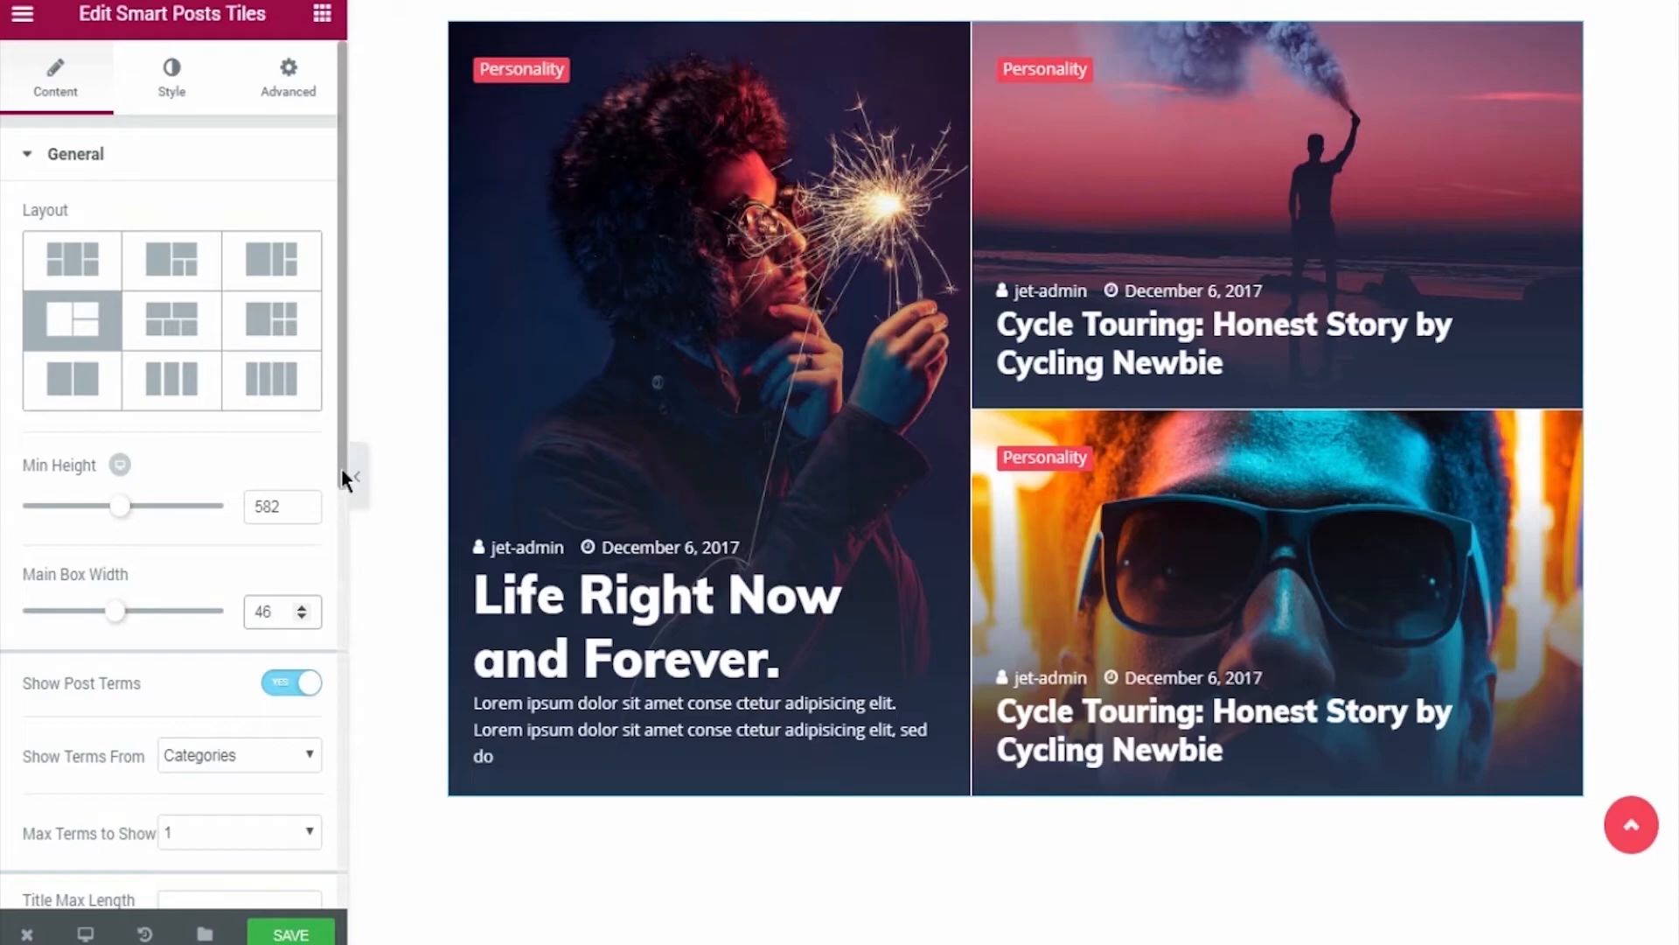
scroll(down, 3)
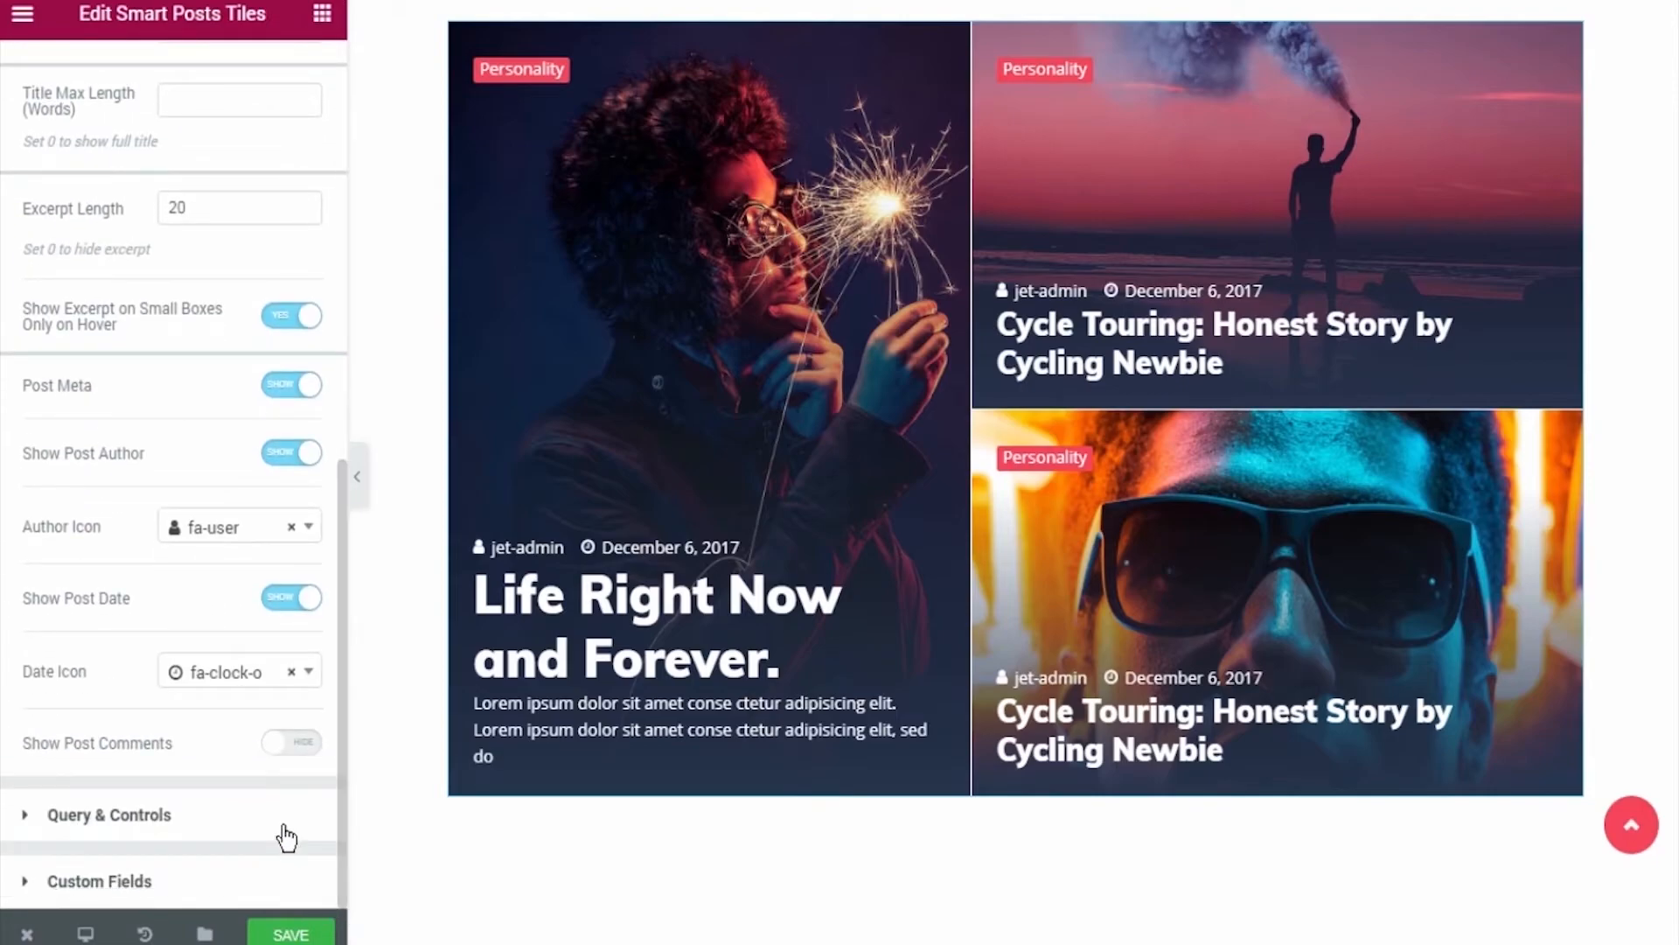
click(108, 813)
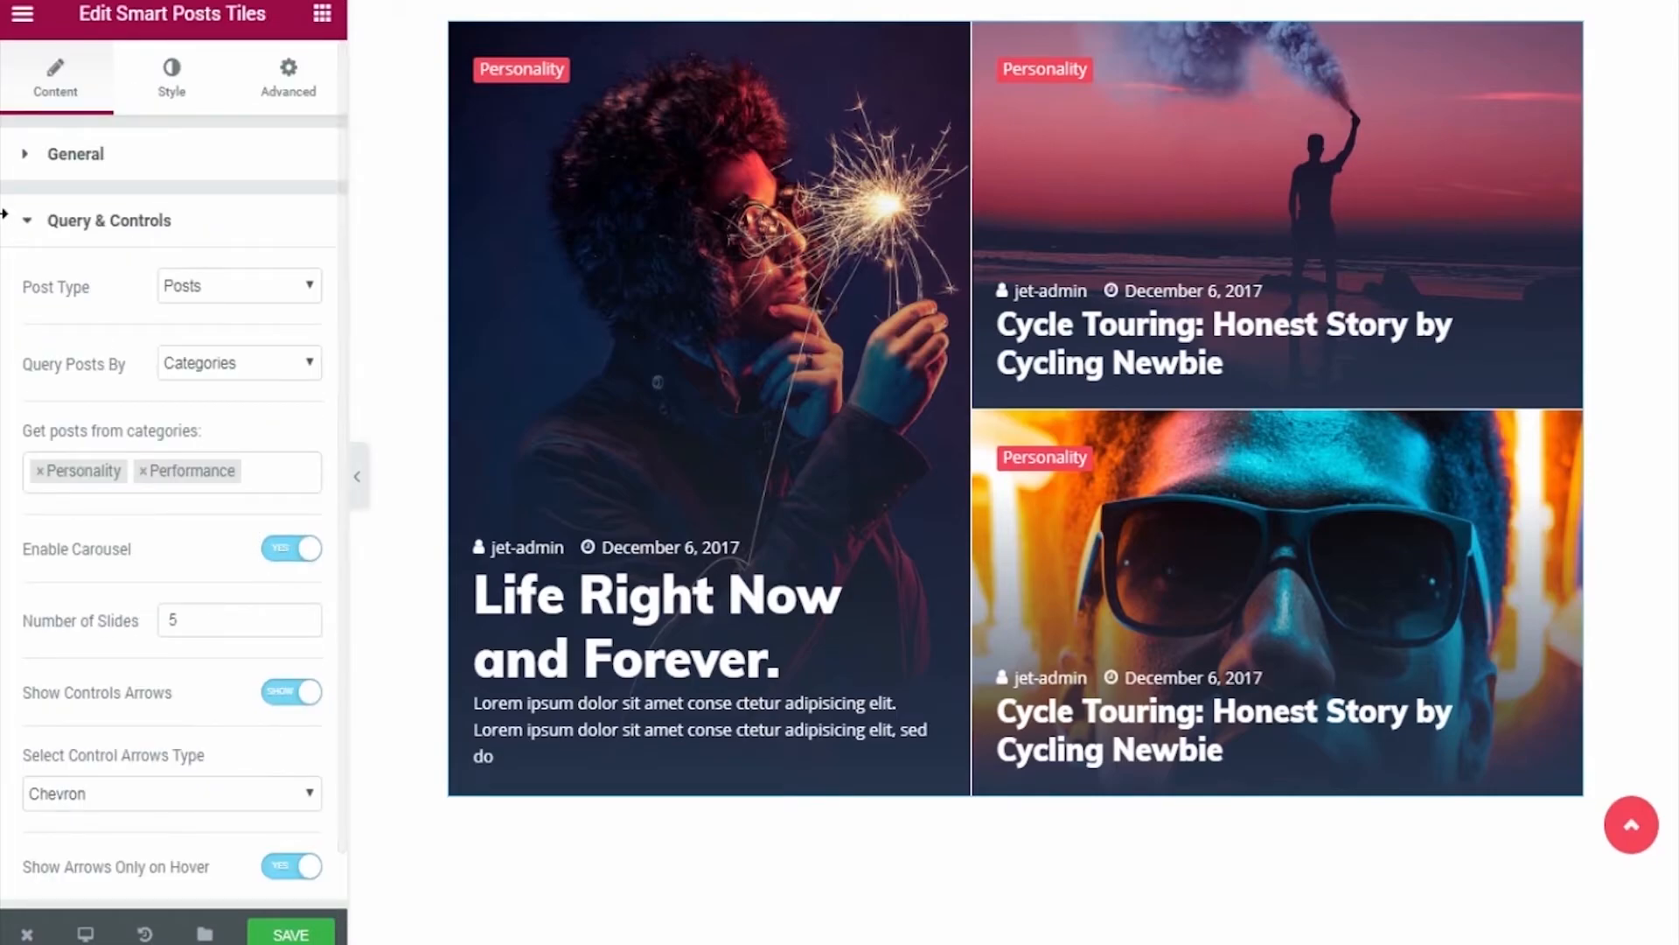
click(238, 281)
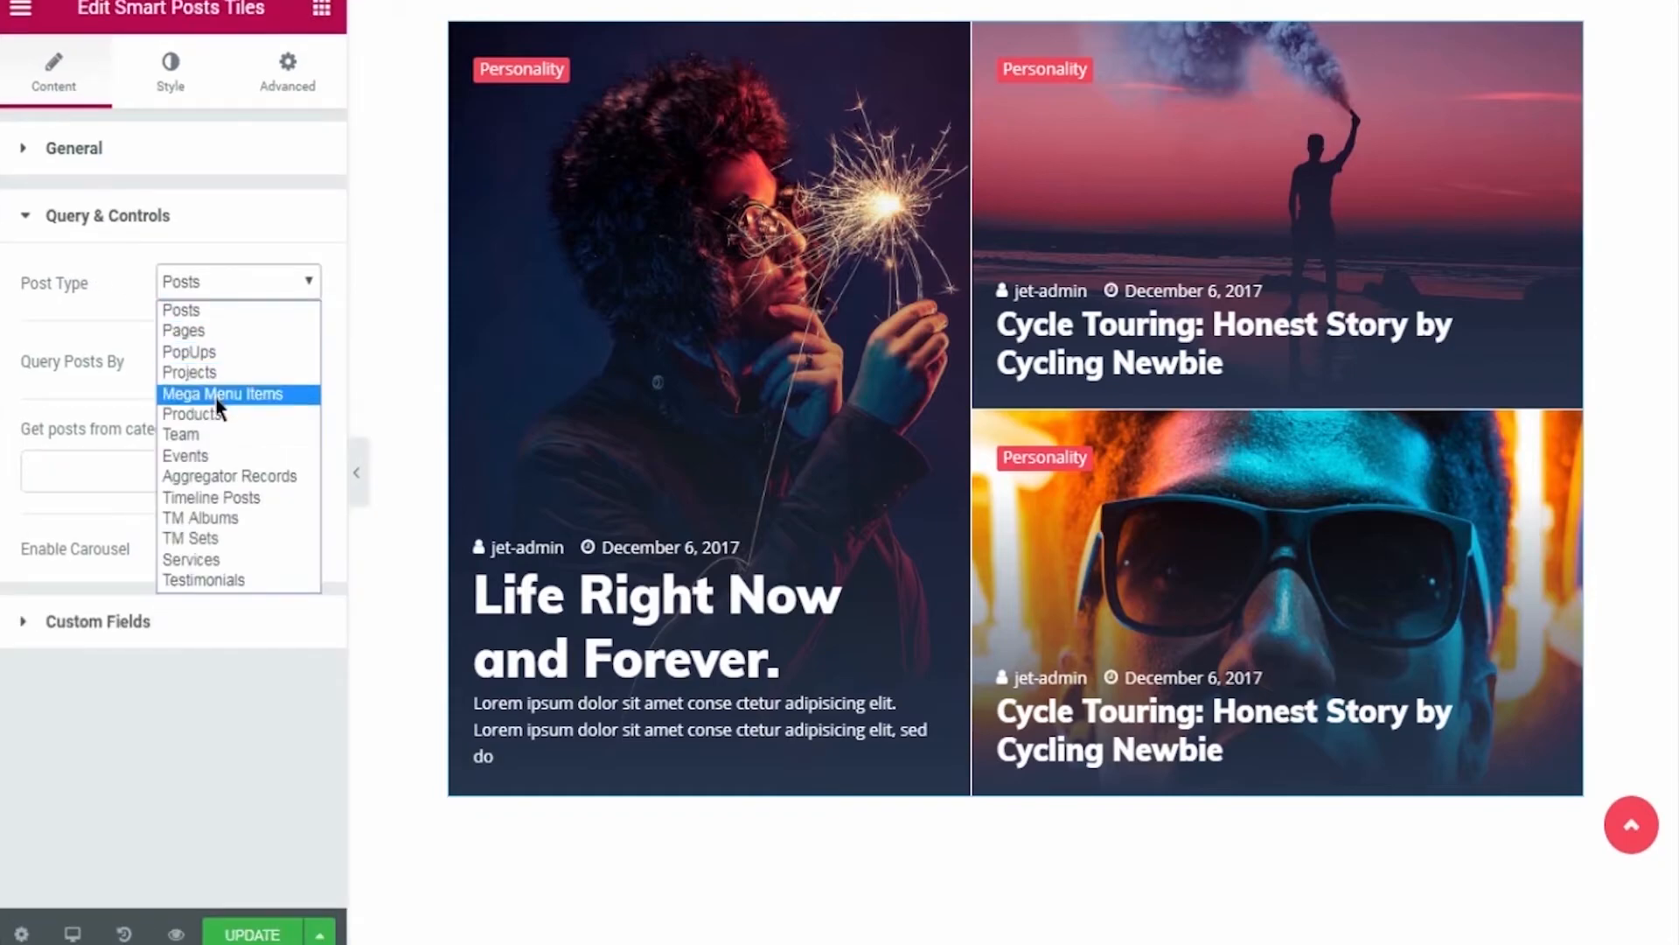
mouse_move(191, 414)
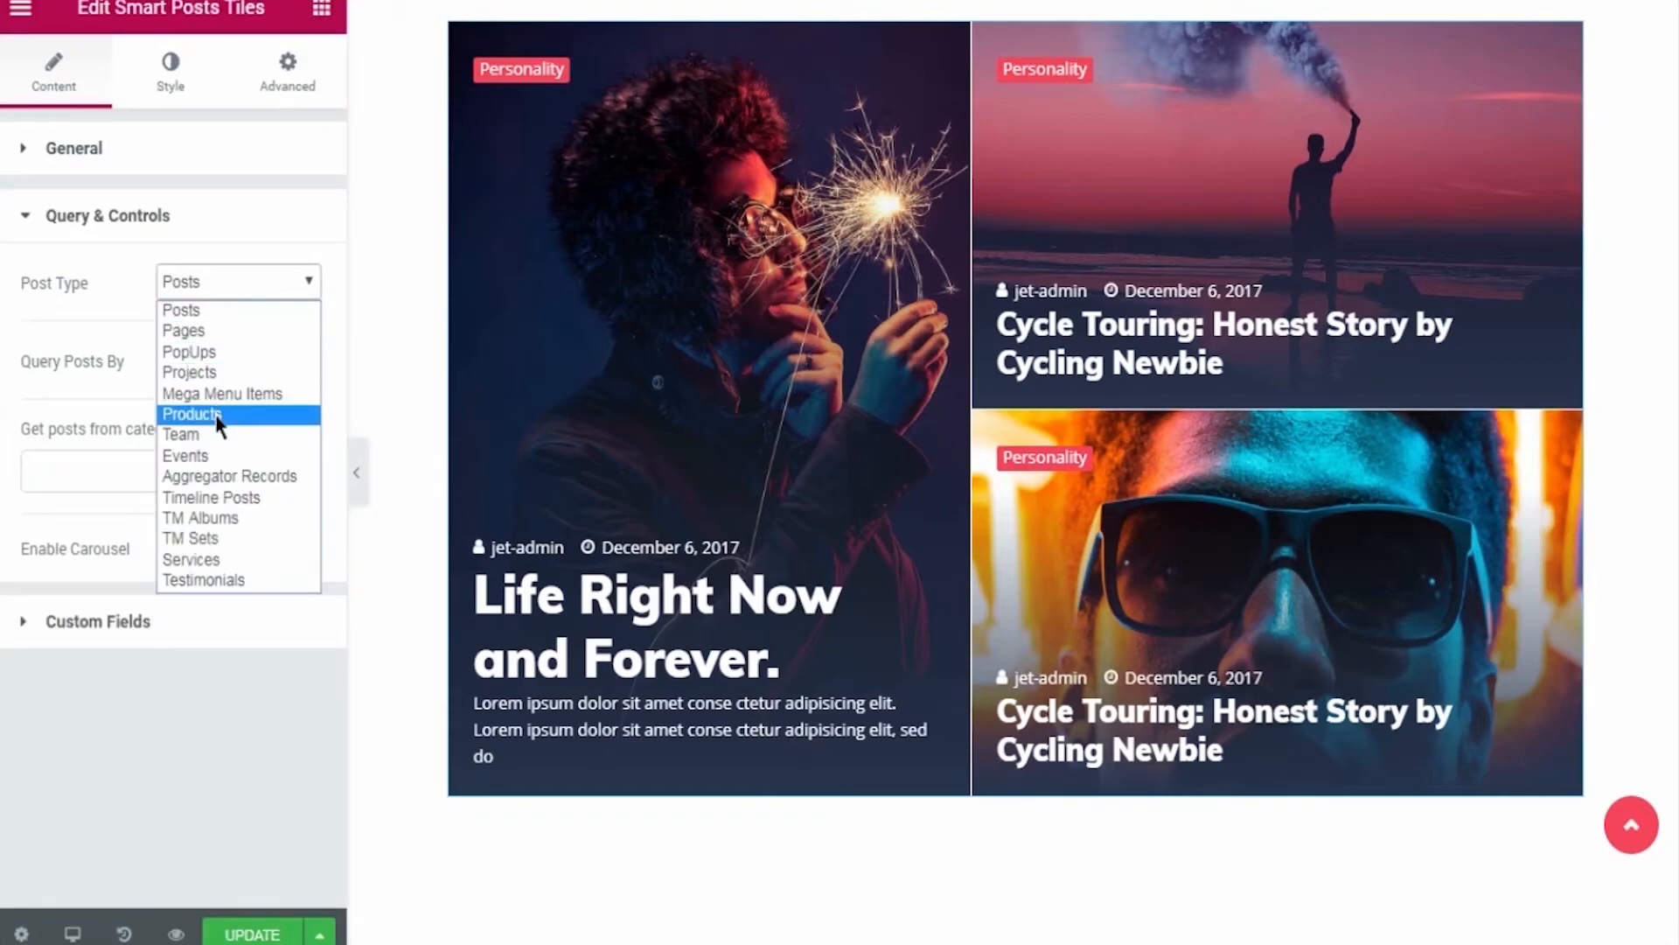
click(192, 415)
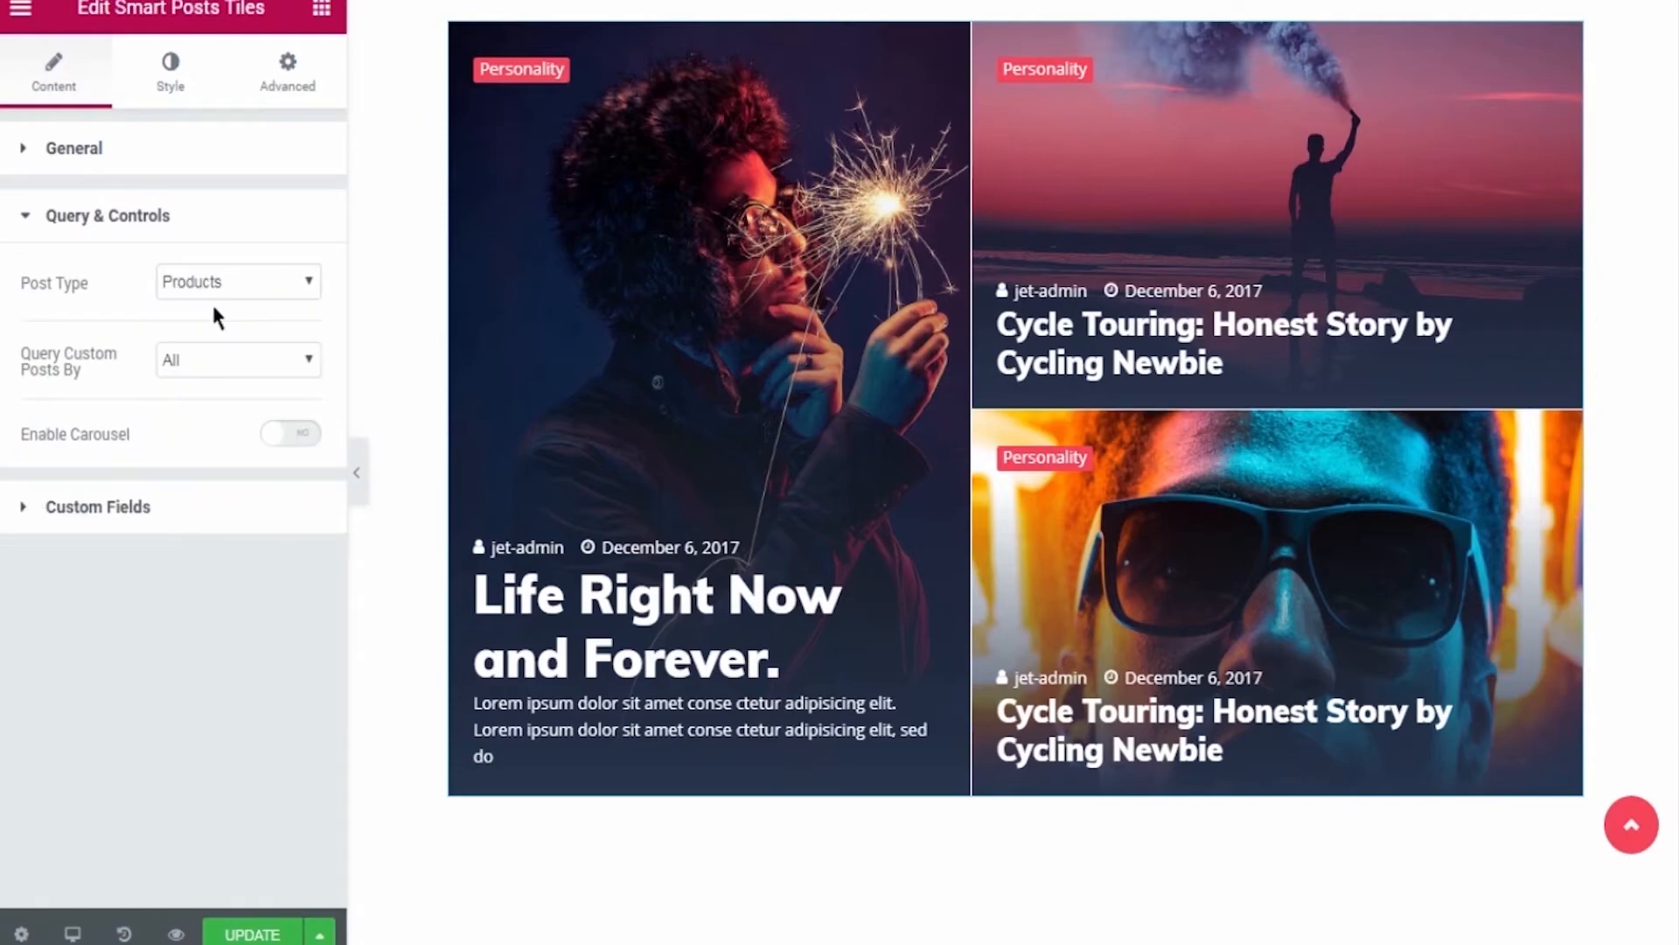
Step: Enable Show Meta Before/After Title on the tiles and add a custom field item
click(96, 507)
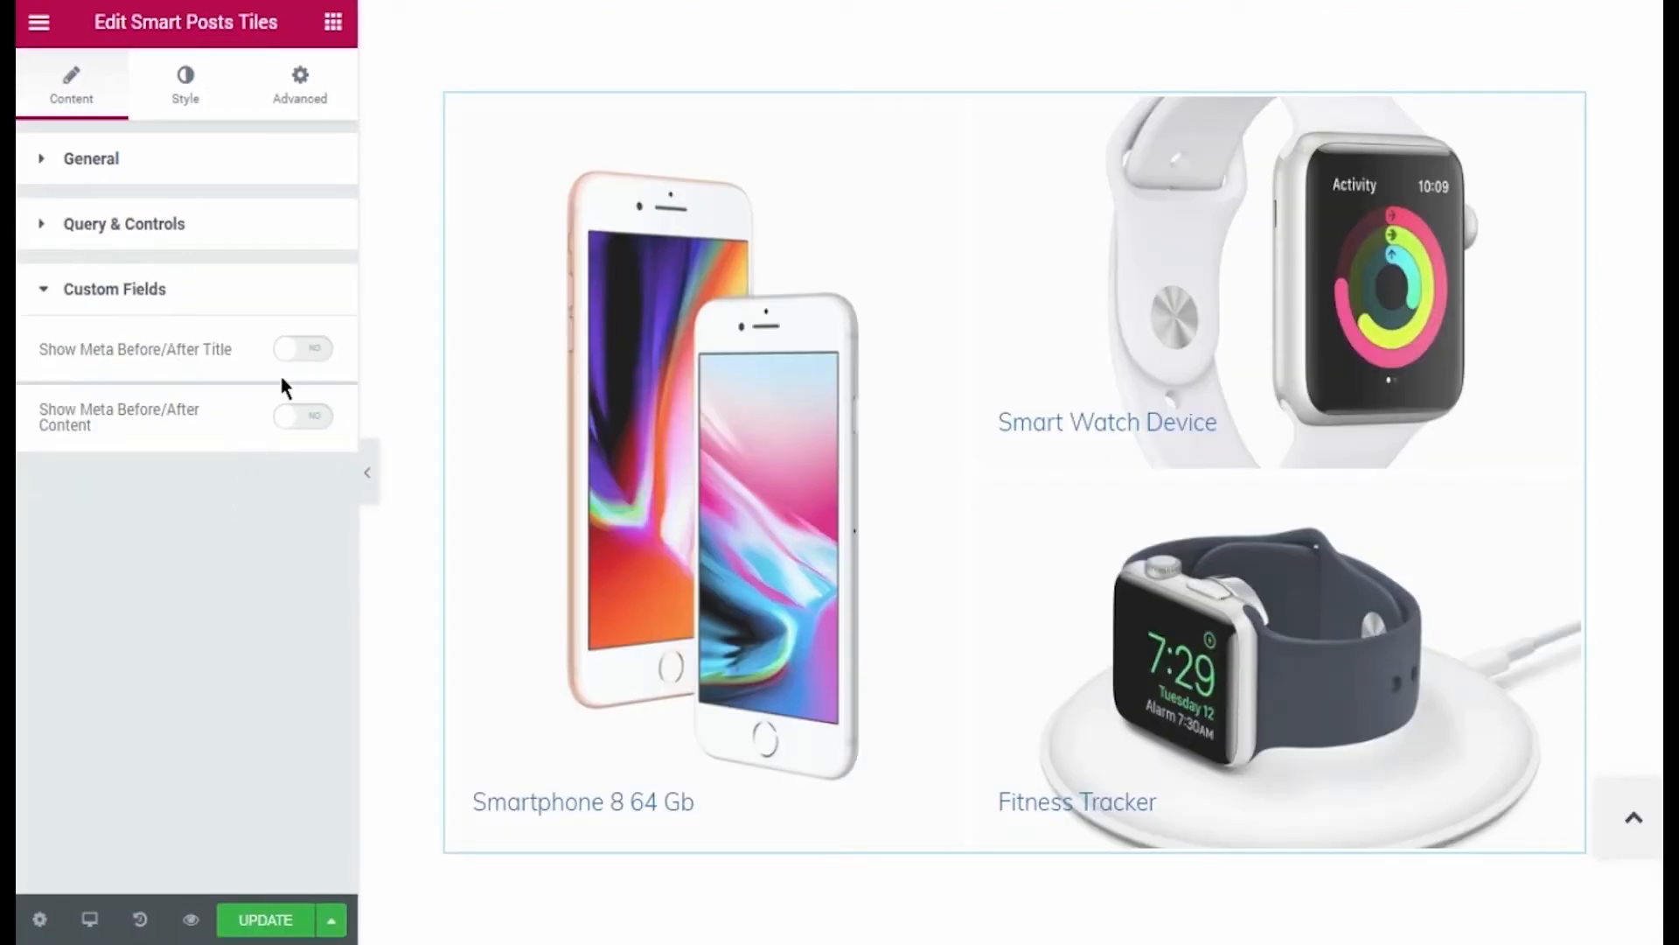
click(302, 348)
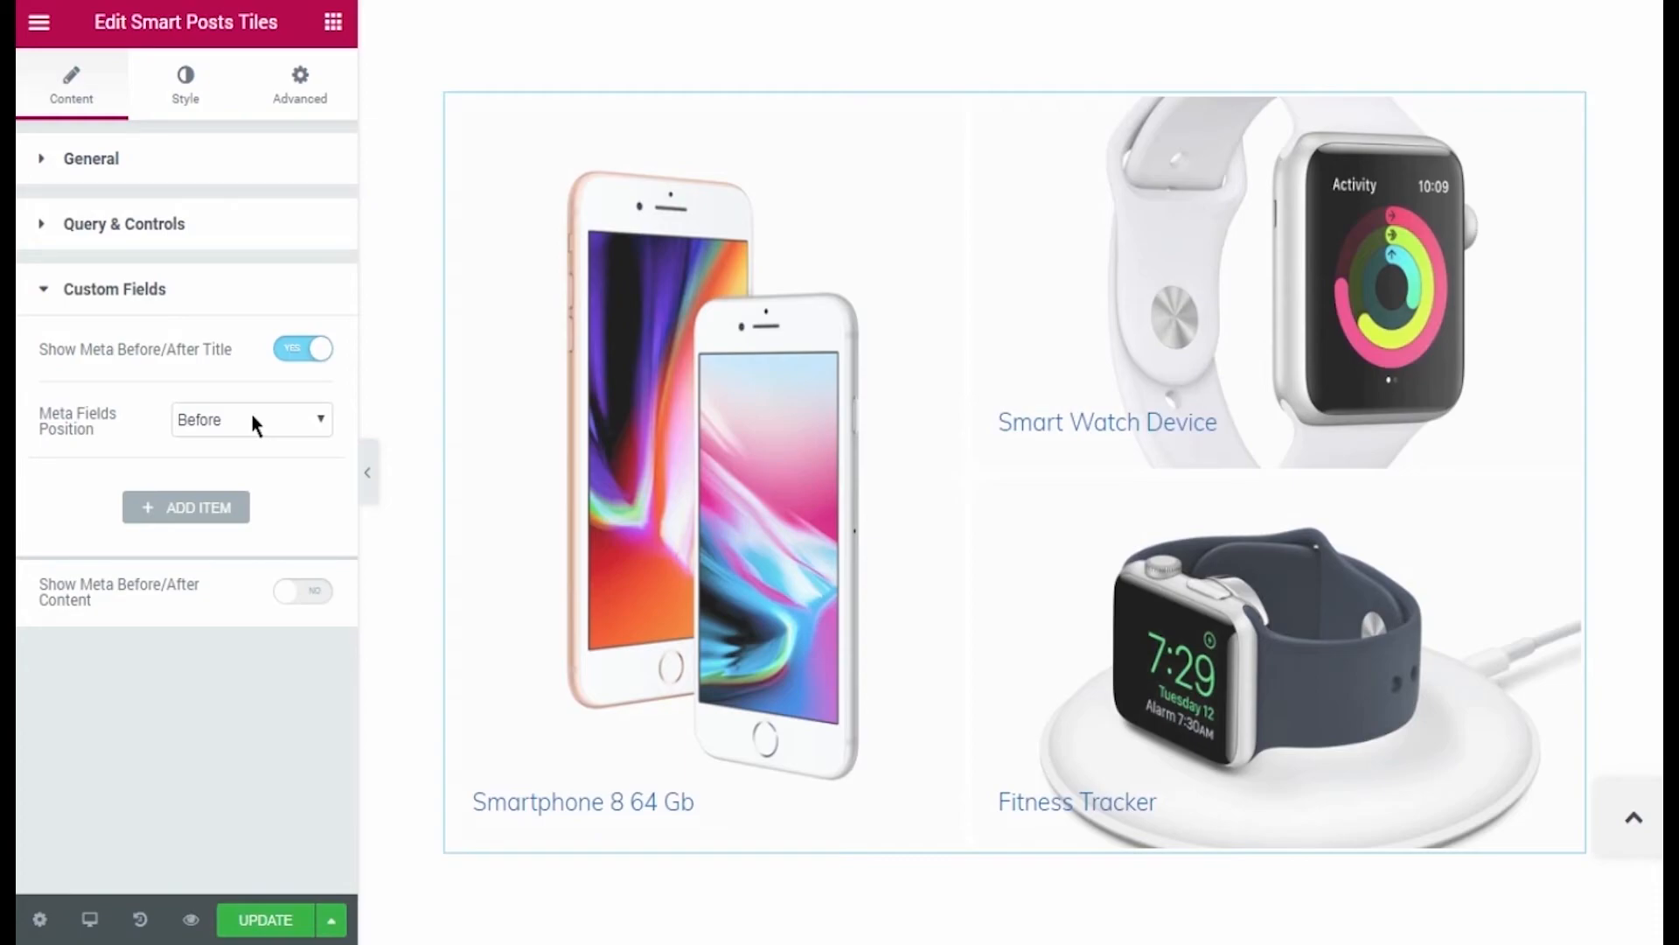
mouse_move(245, 515)
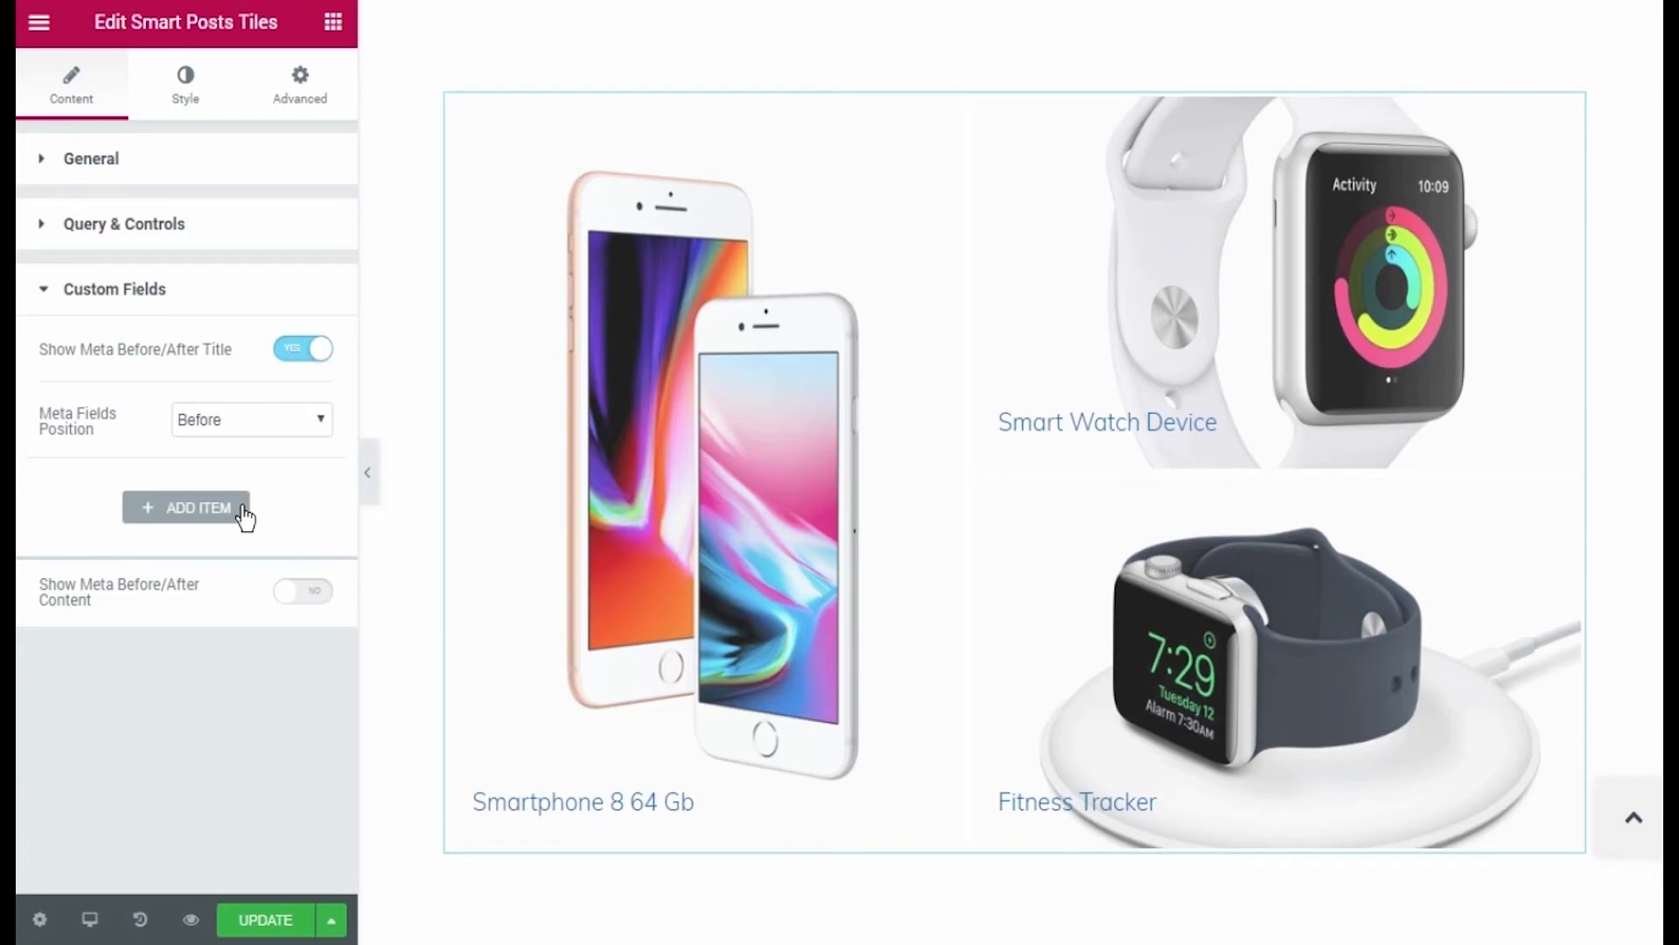
click(185, 508)
text(_regular_price)
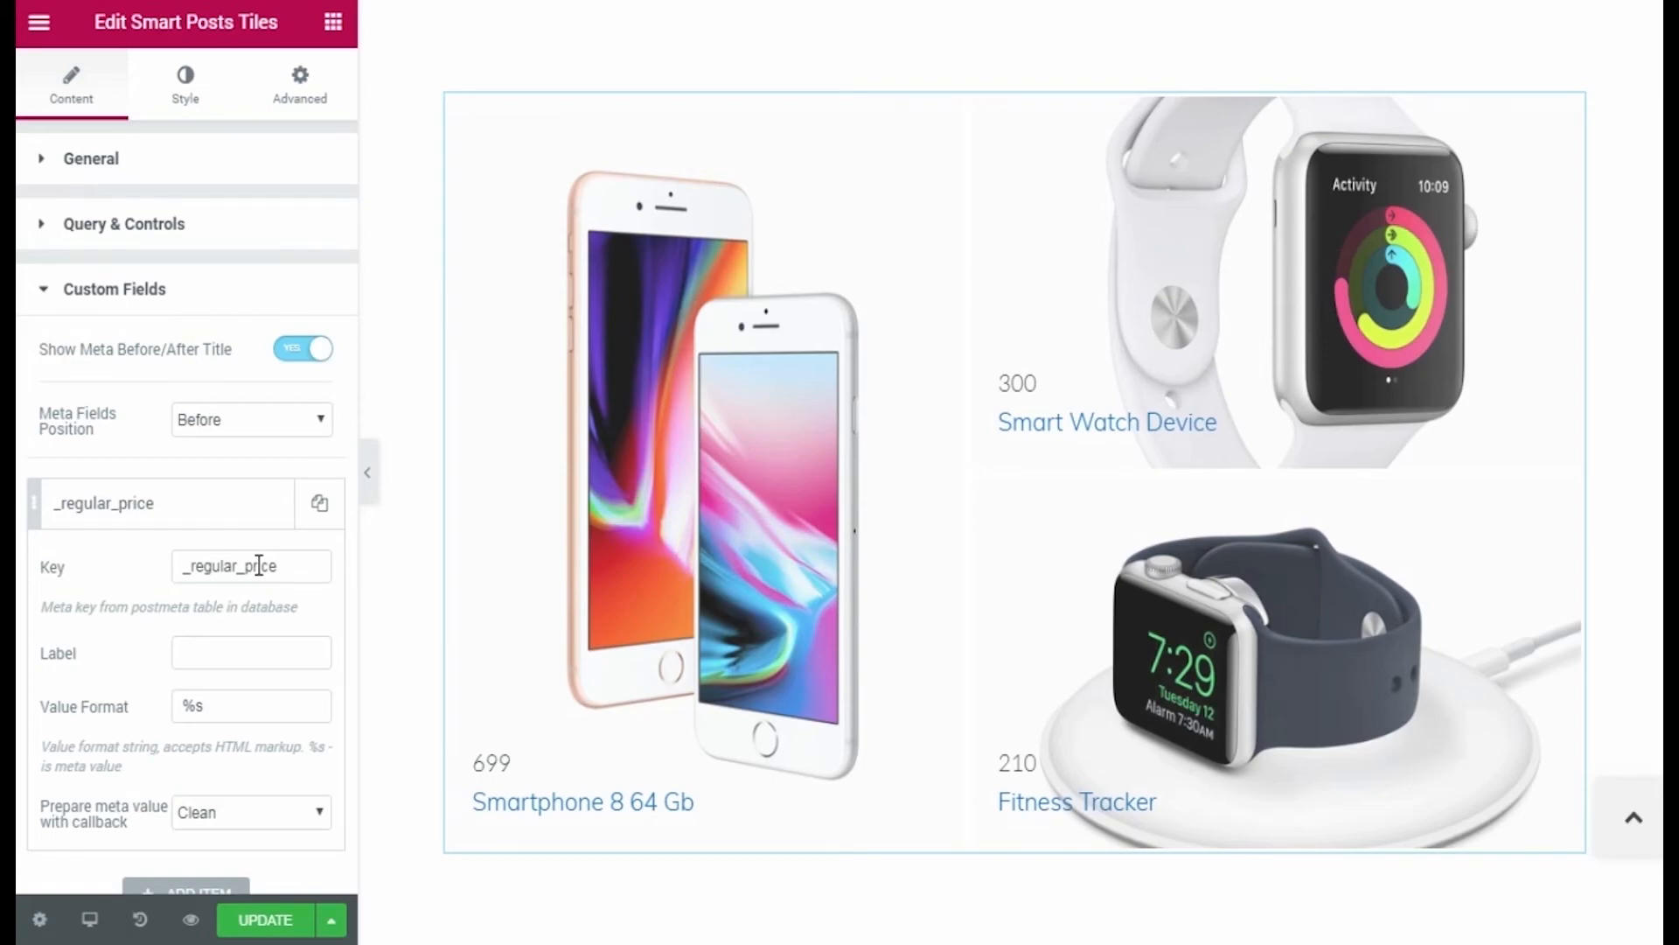
Step: Give the _regular_price item the label "Price: $" and review the meta fields position choices
click(251, 652)
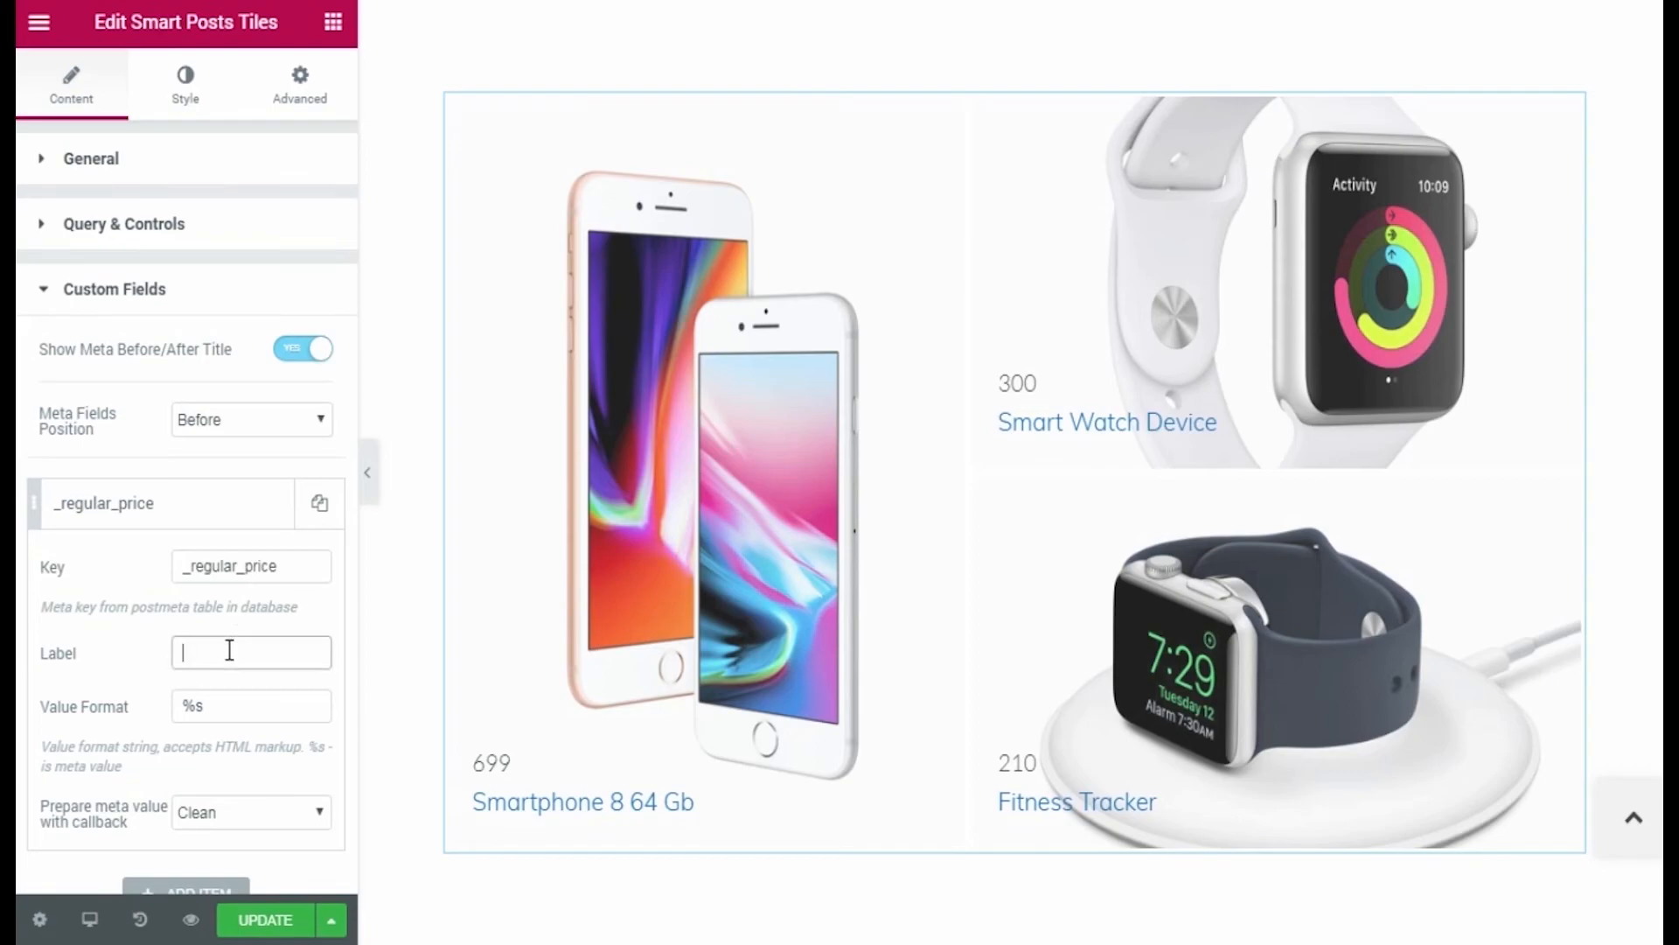
text(Price: $)
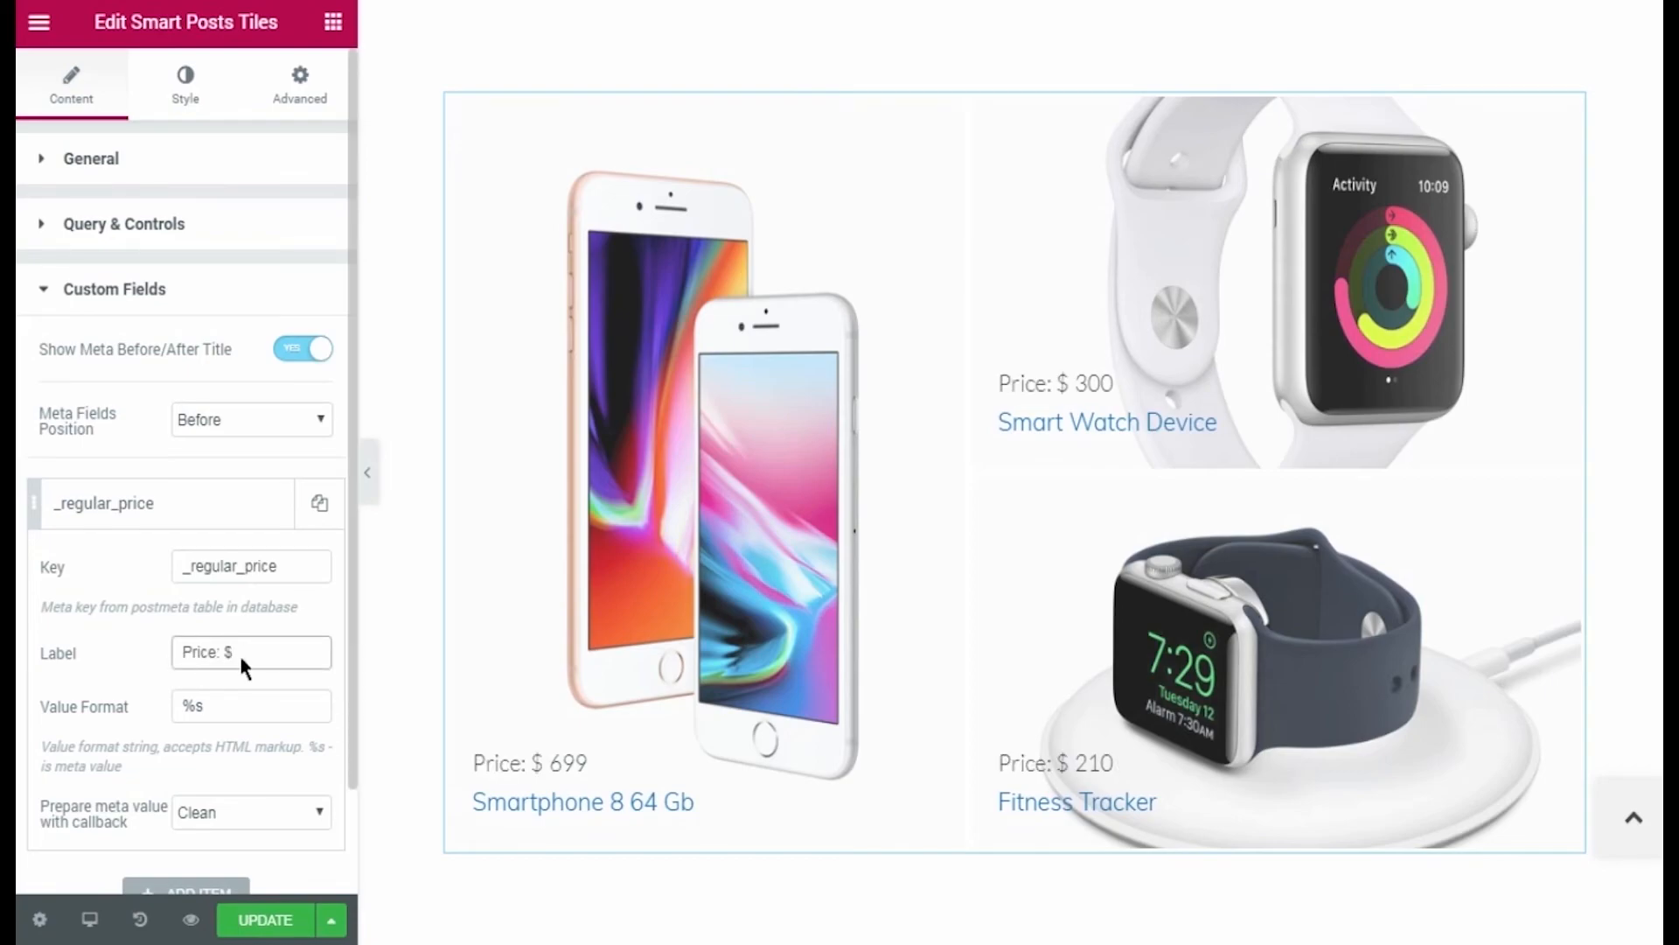
click(250, 418)
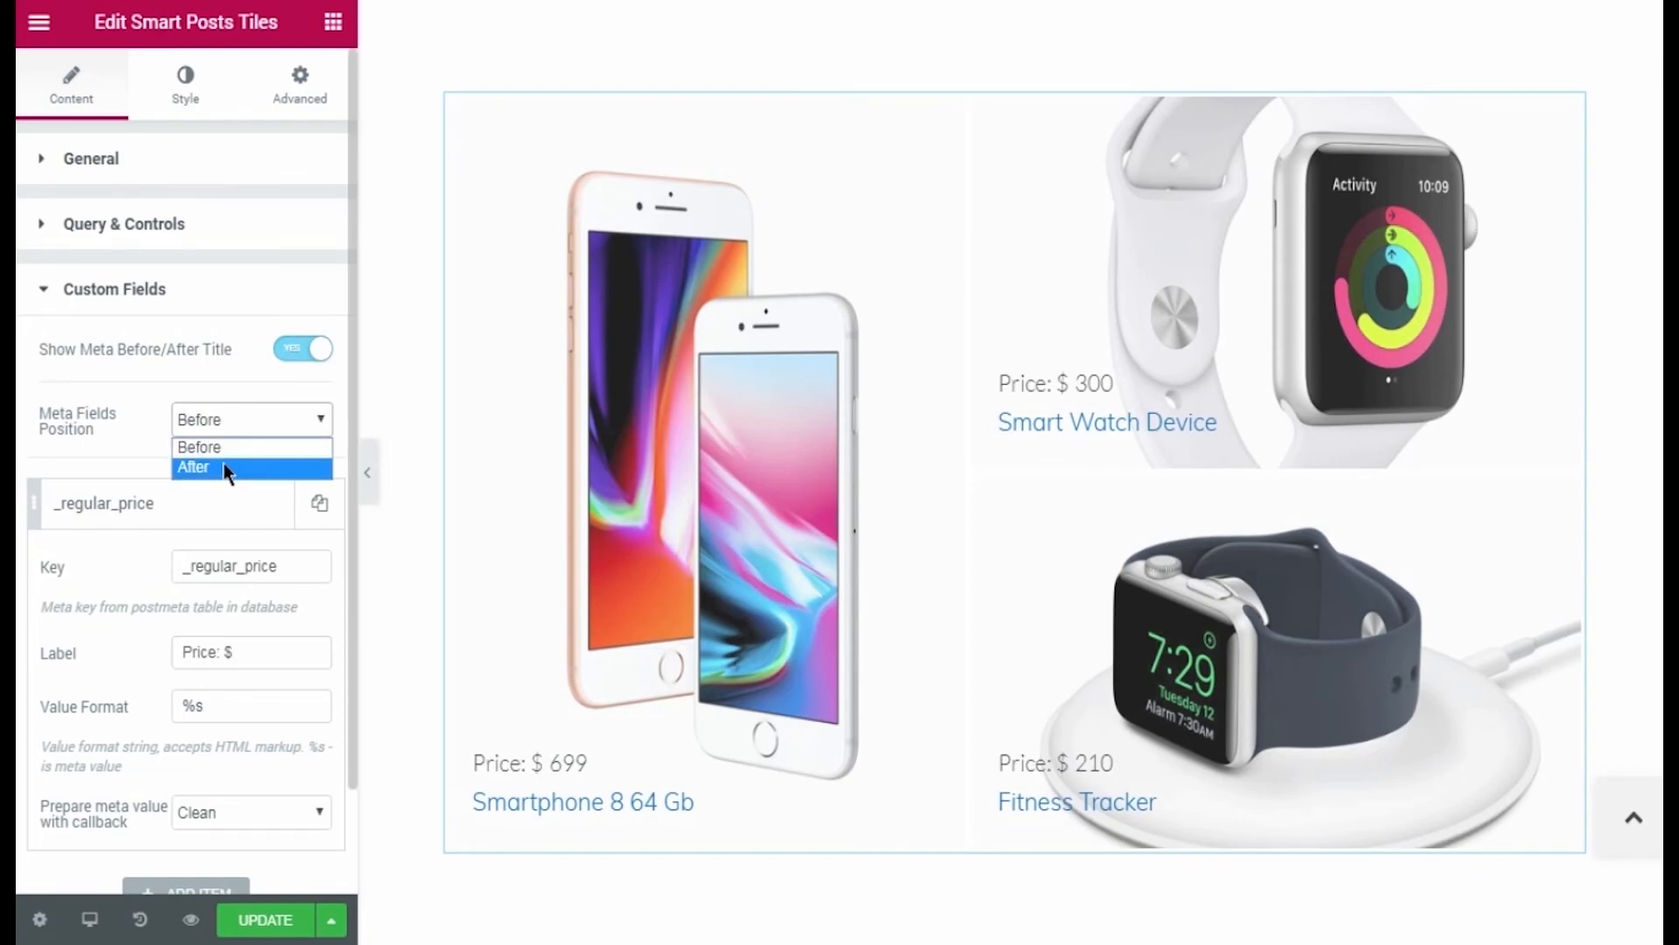